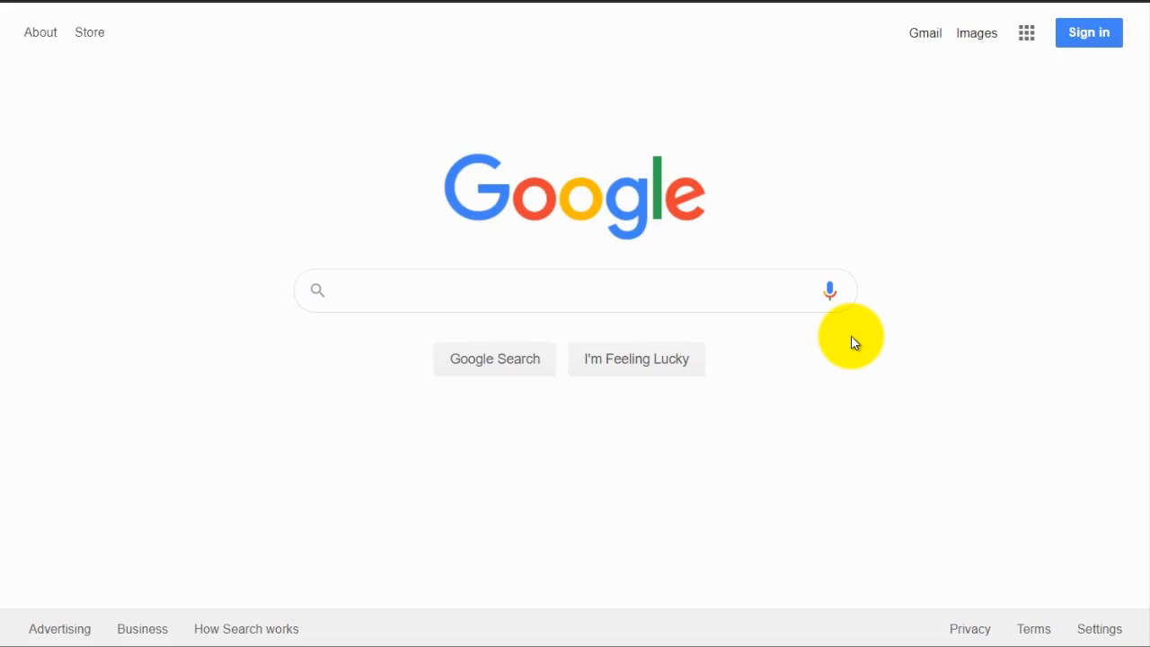
mouse_move(927, 401)
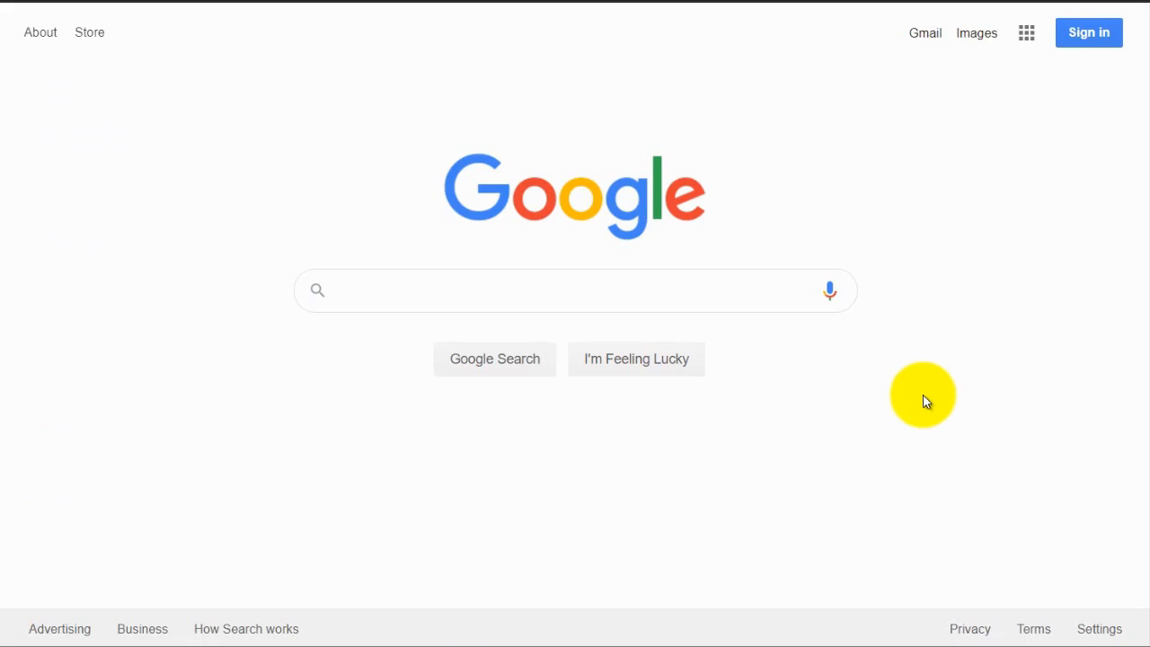
mouse_move(486, 446)
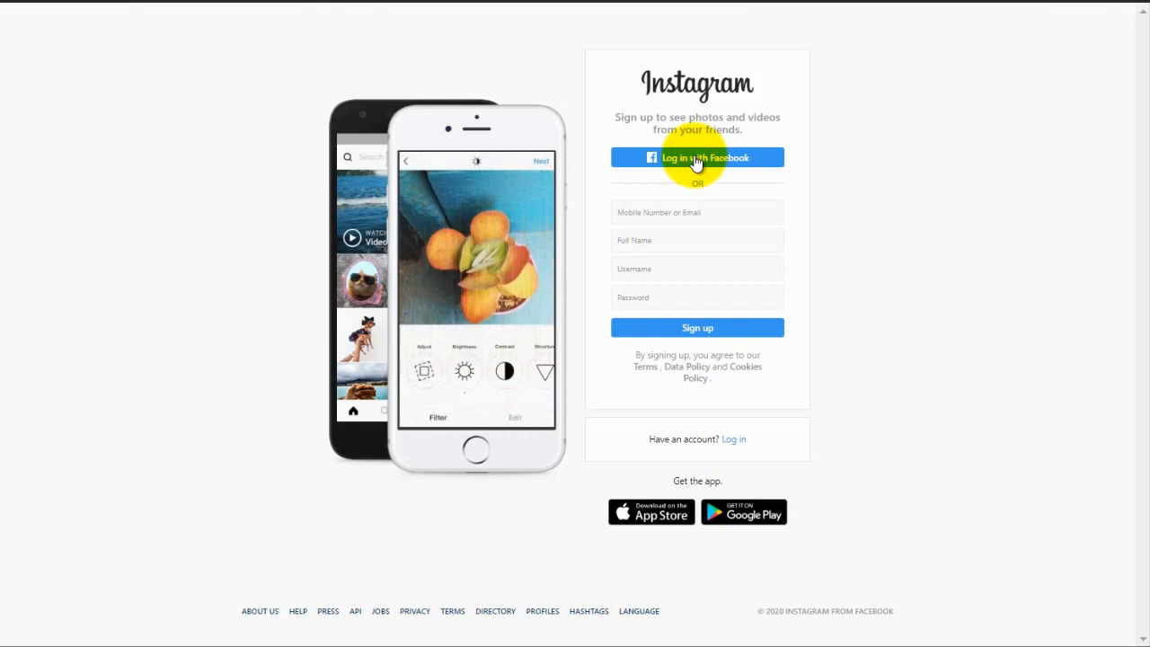
mouse_move(683, 163)
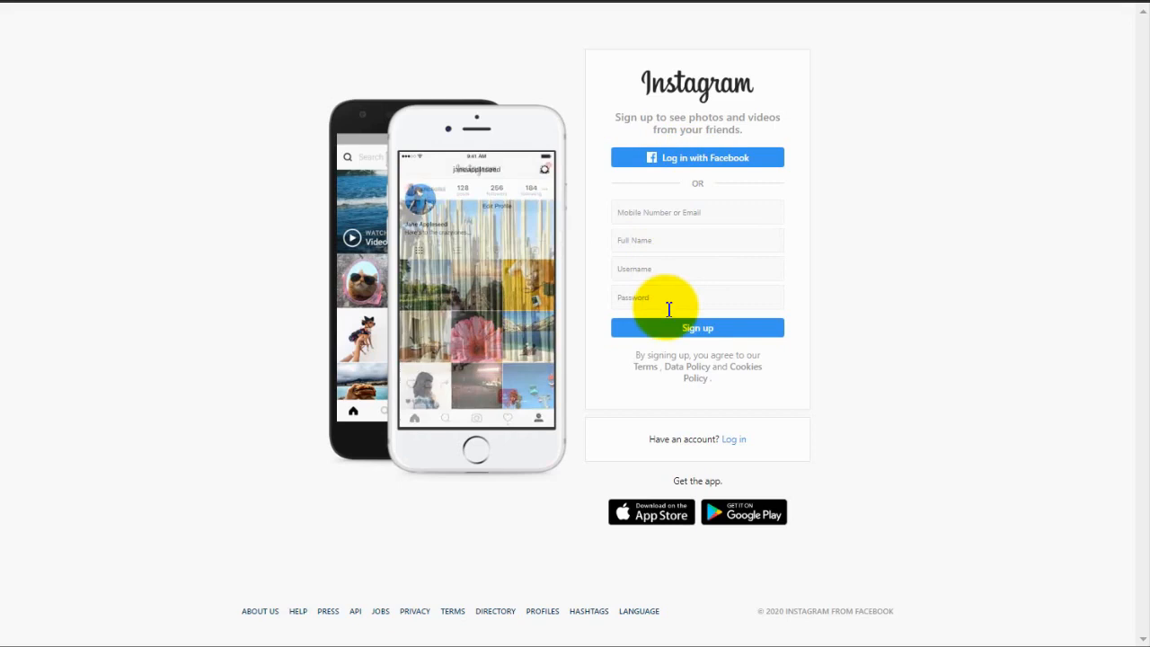
Place the cursor in the Mobile Number or Email field of the sign-up form.
left_click(697, 212)
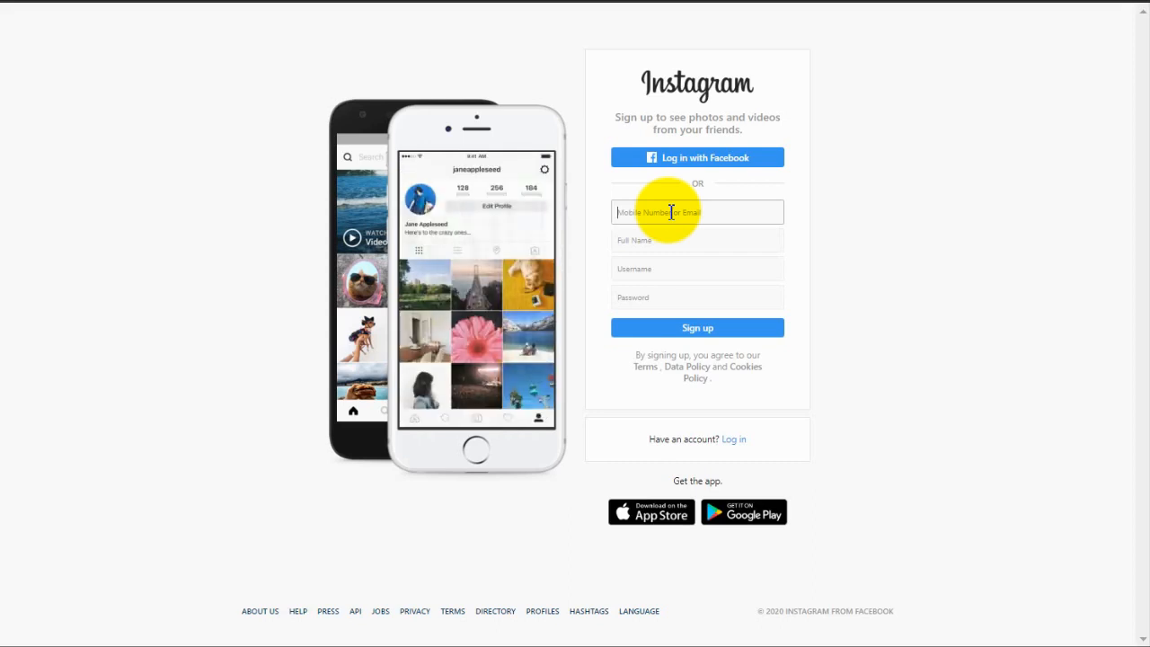
scroll("down", 3)
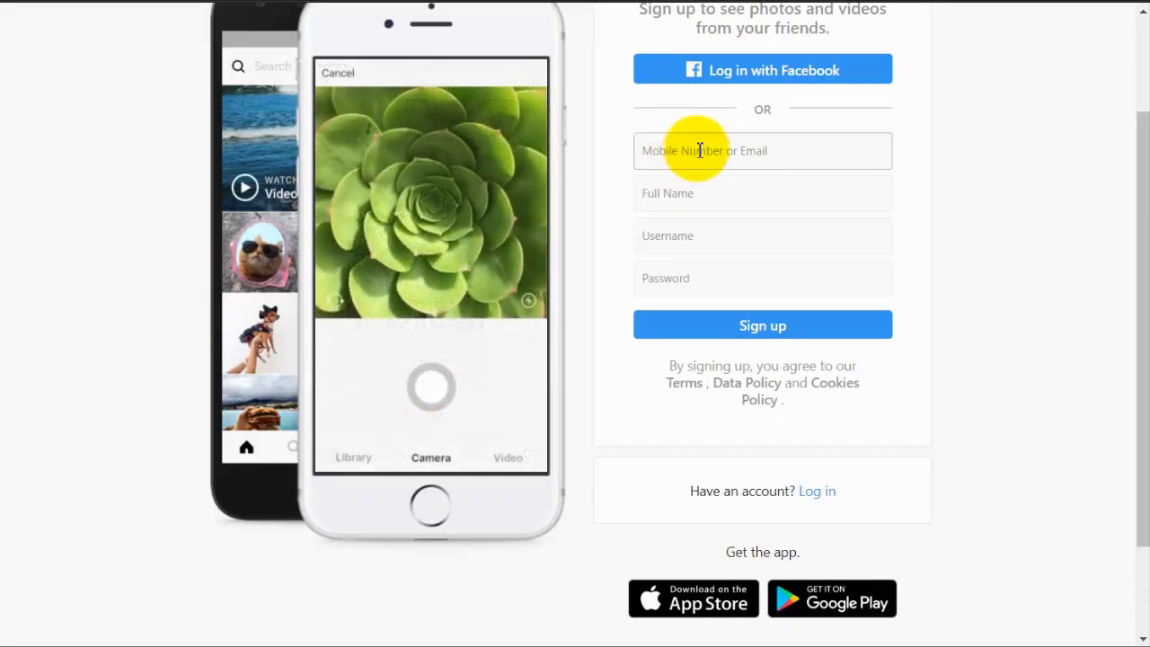
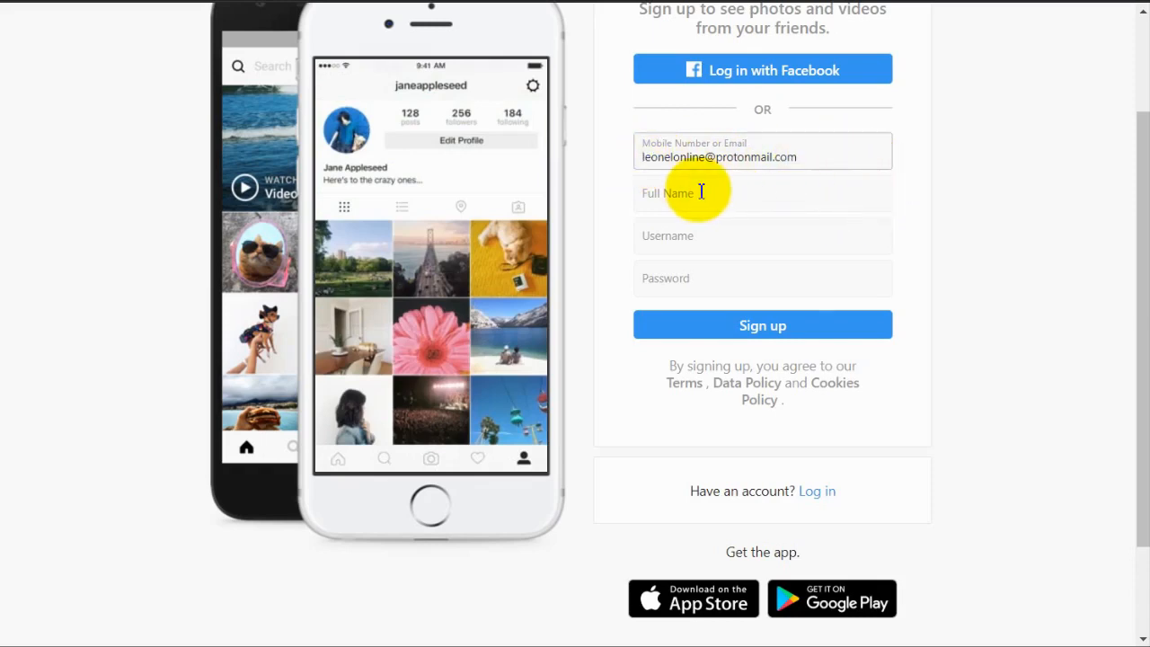
left_click(762, 194)
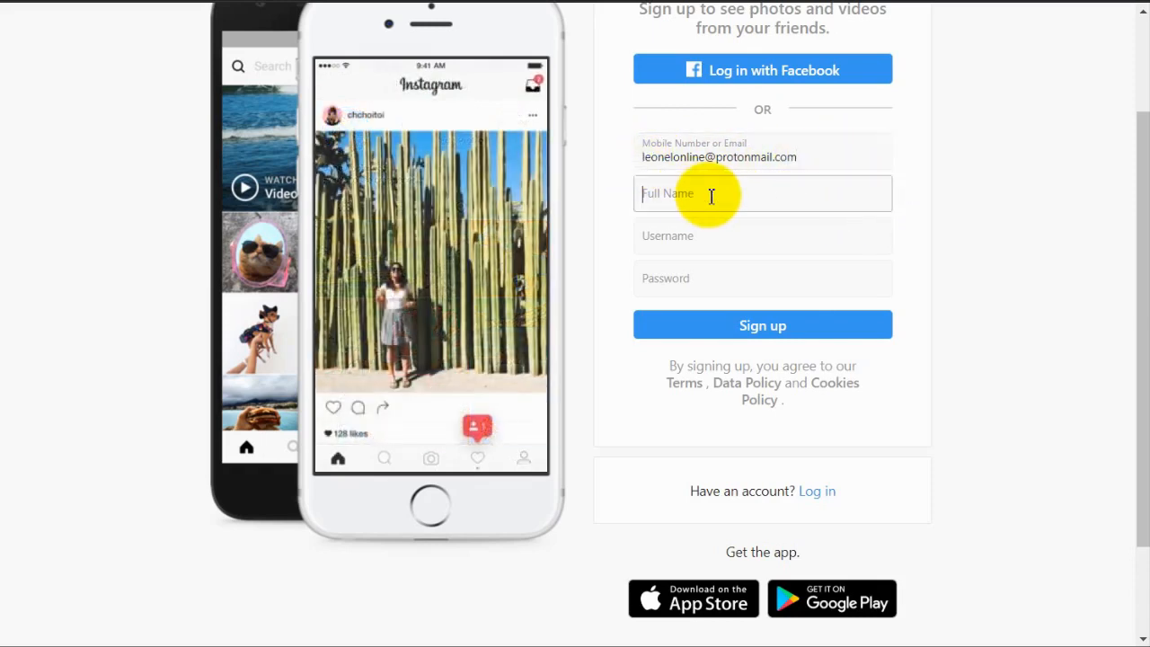
type("Leonel Online")
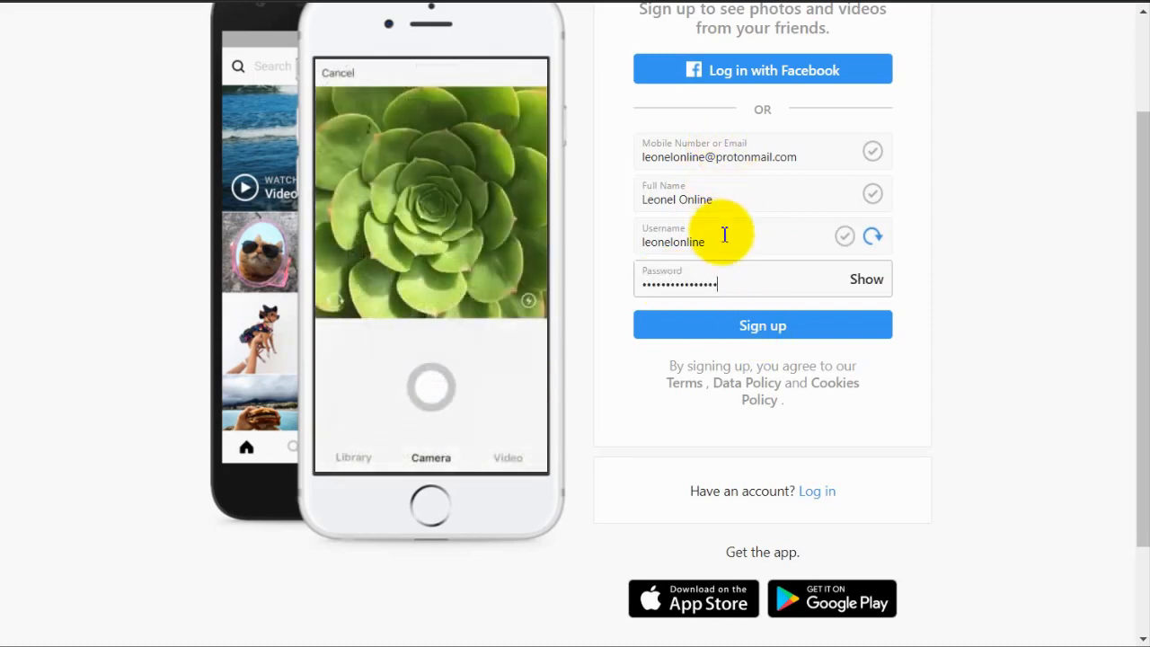
mouse_move(735, 331)
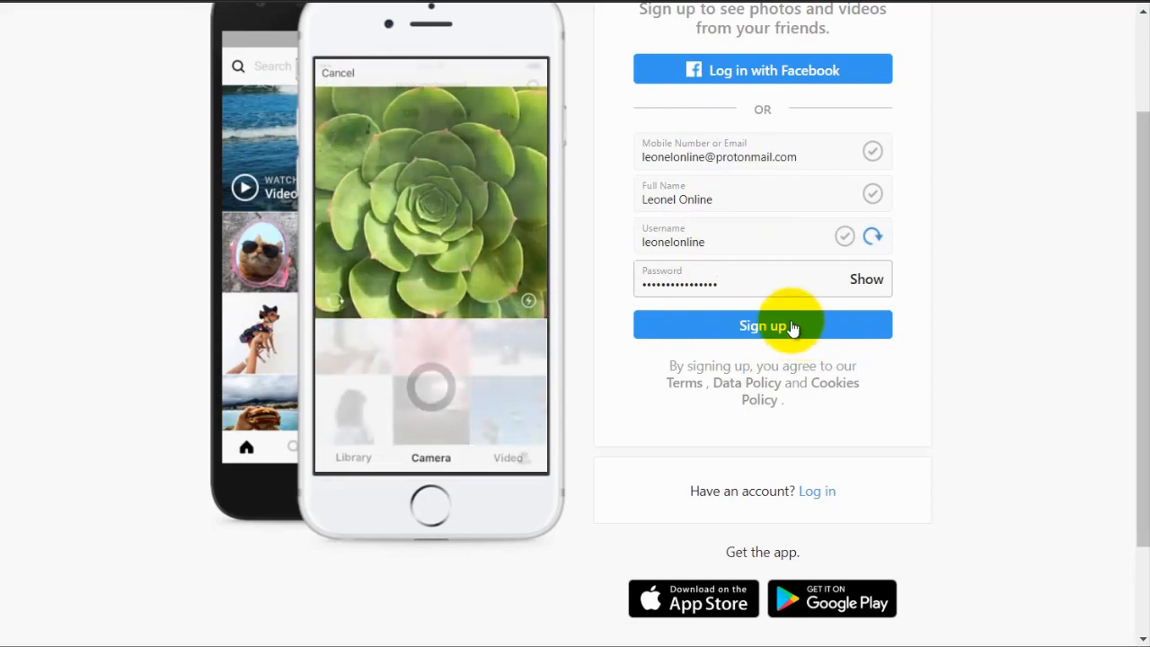
left_click(763, 324)
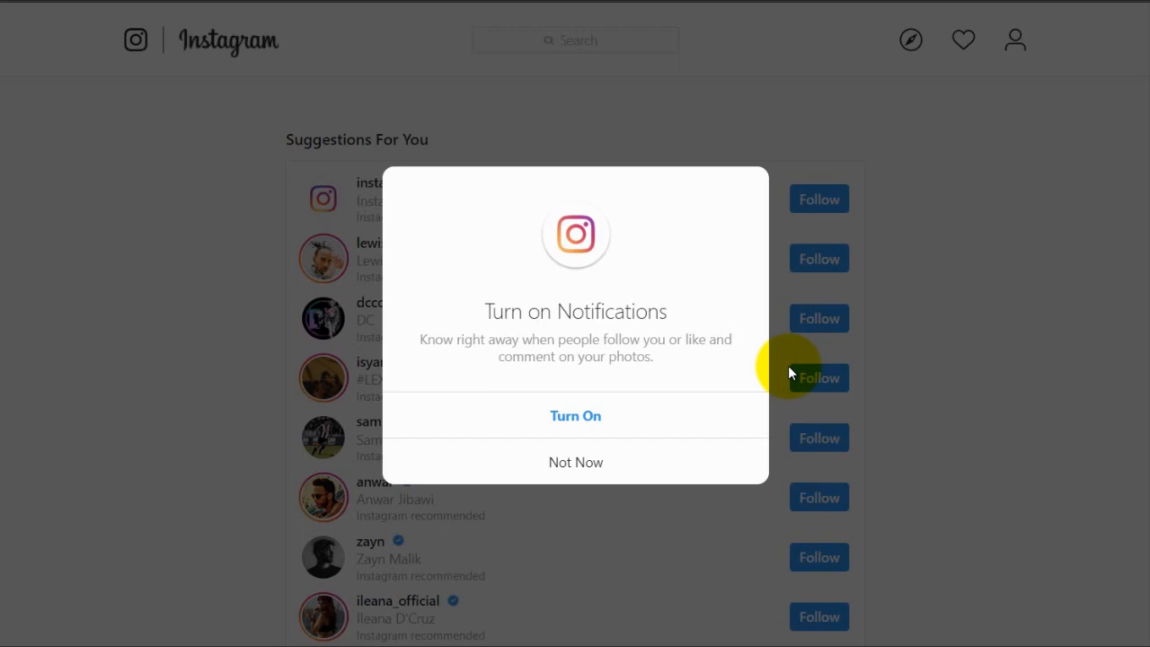
mouse_move(680, 409)
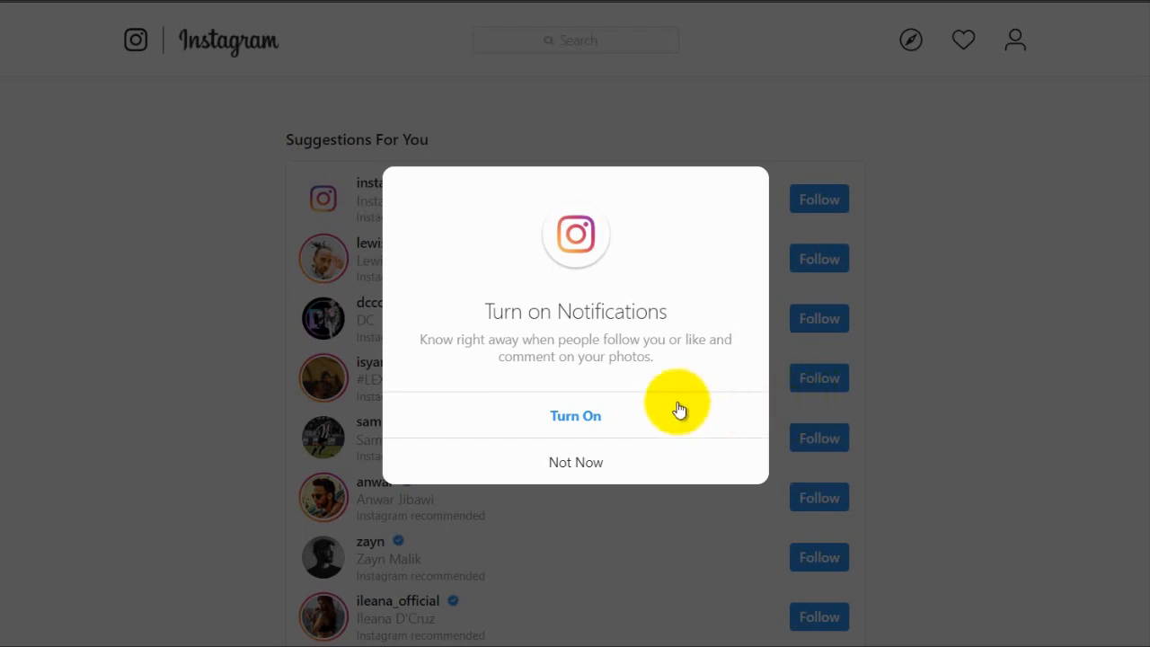
mouse_move(432, 359)
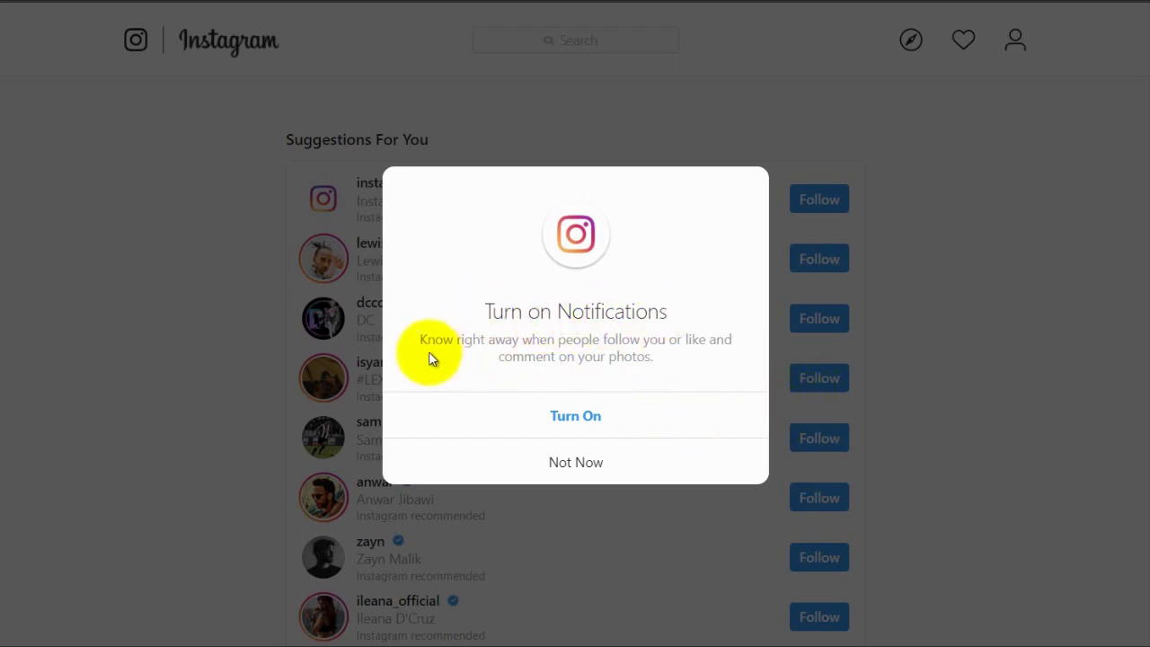
mouse_move(622, 346)
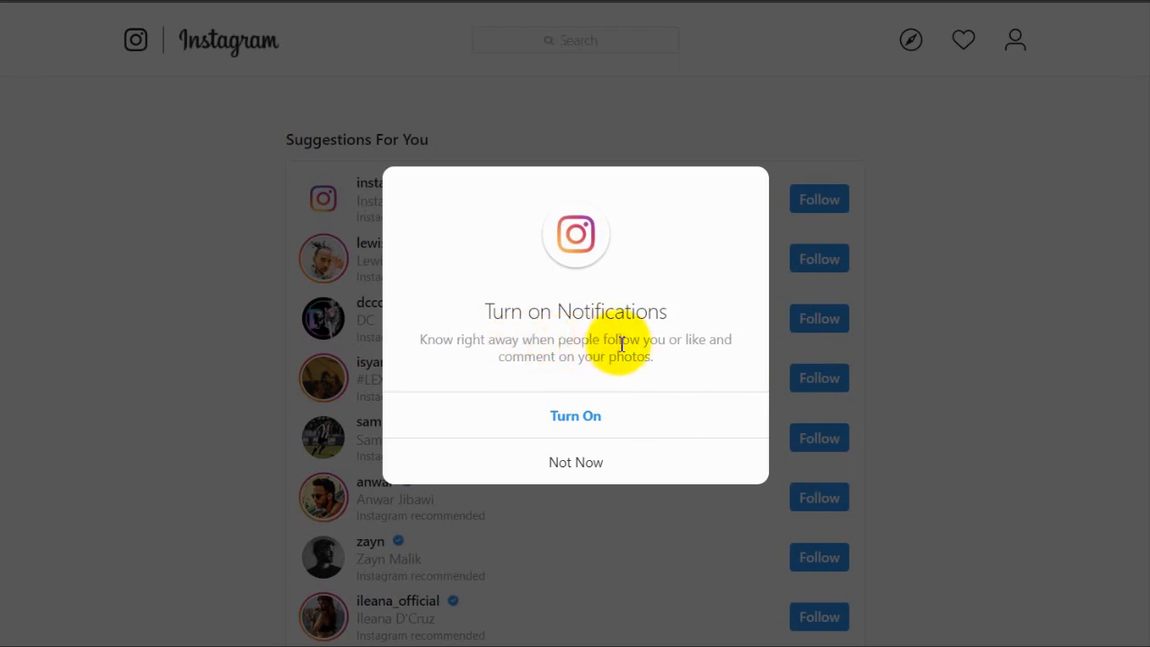
mouse_move(543, 359)
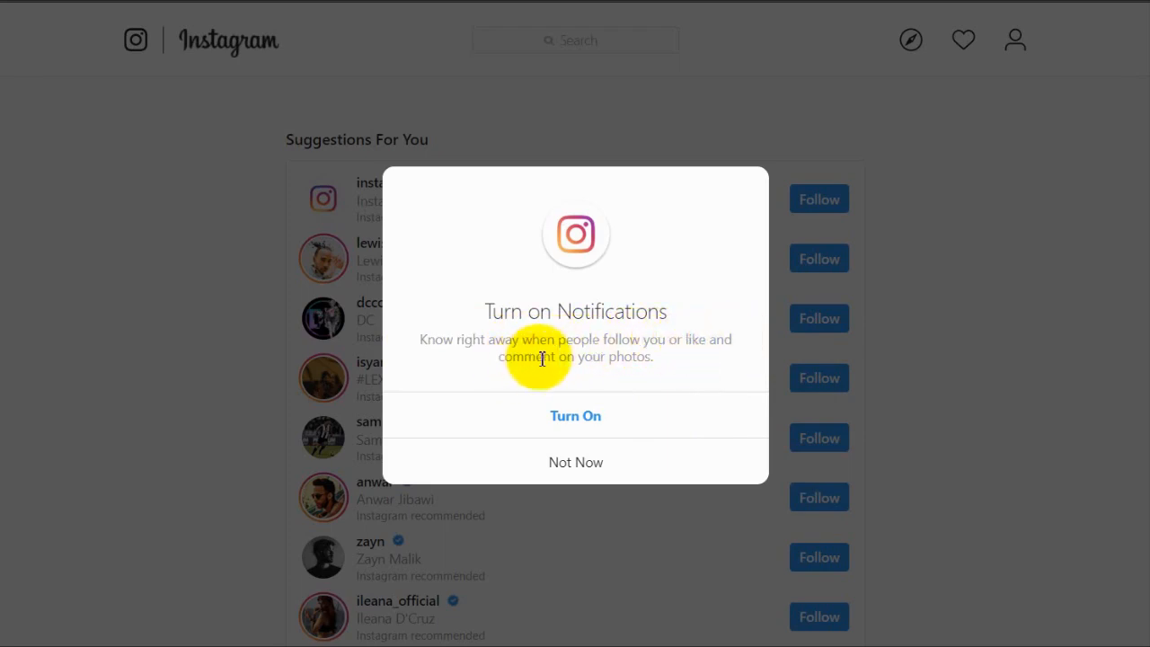
mouse_move(575, 446)
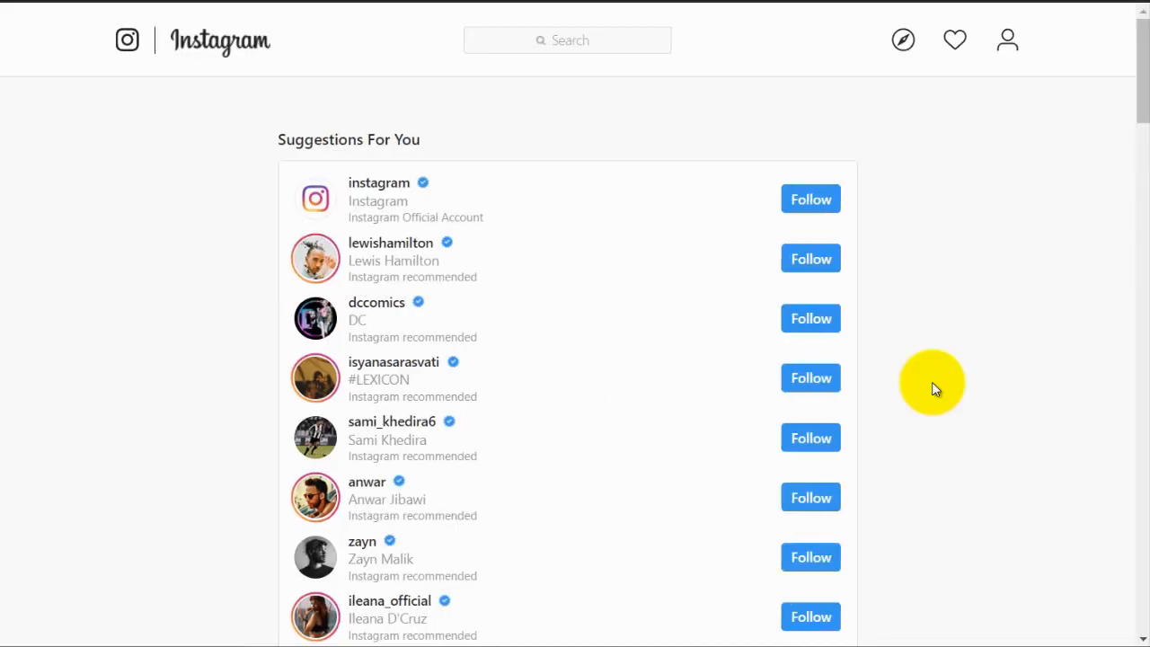
mouse_move(937, 398)
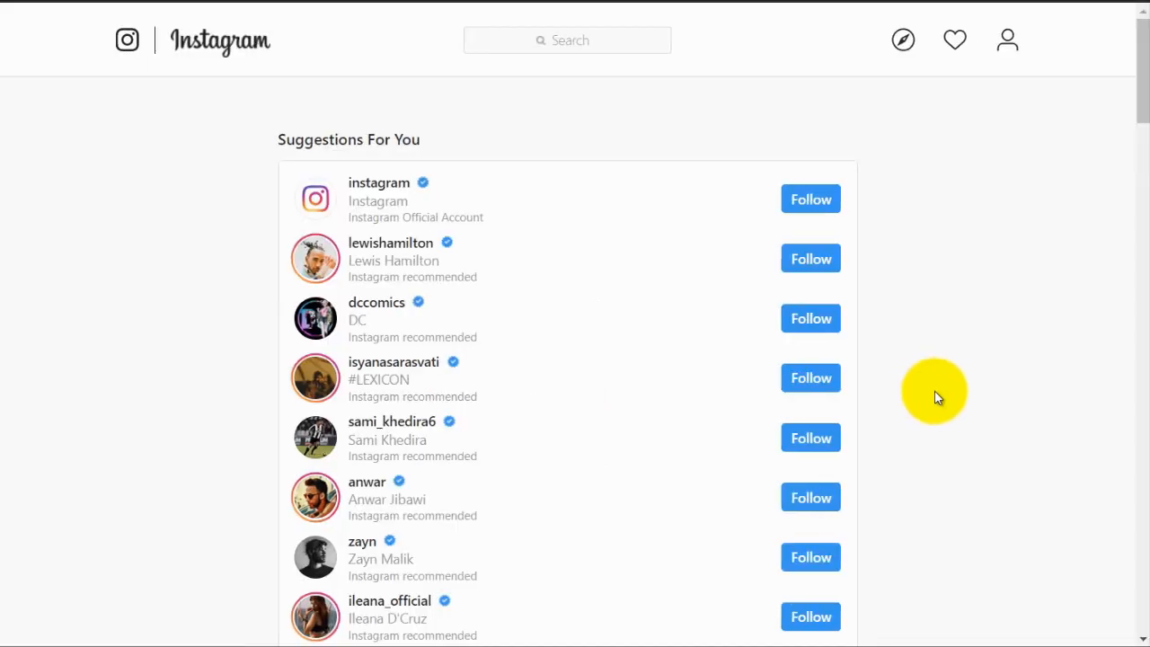
Follow two more of the recommended accounts in the onboarding list.
scroll("down", 3)
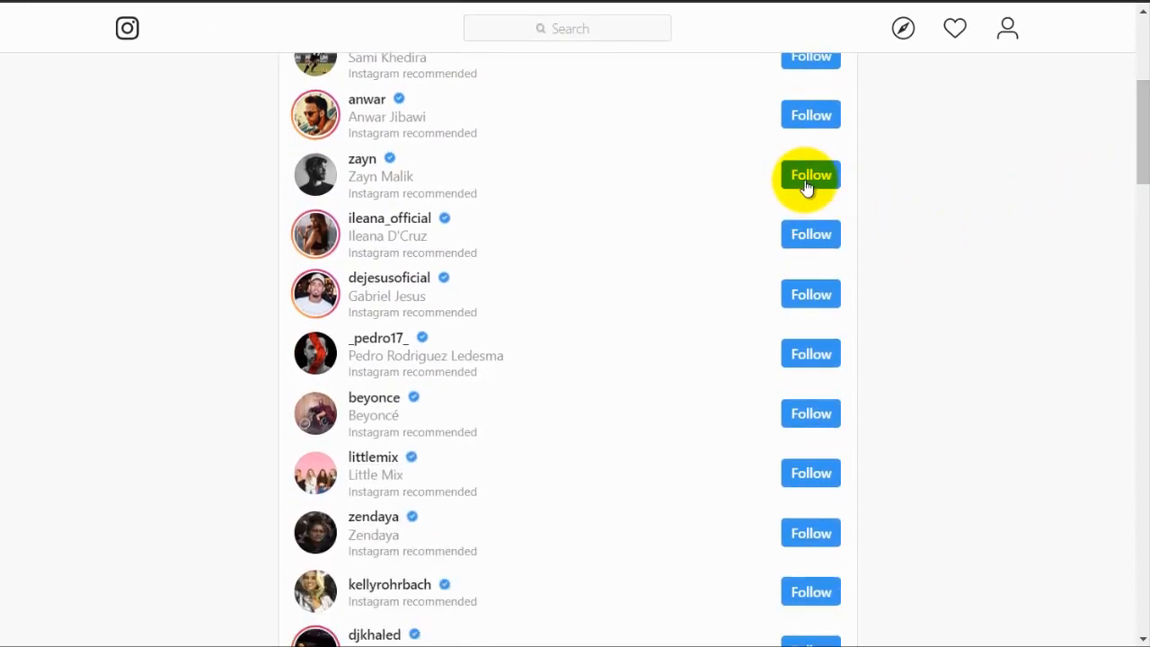
left_click(809, 175)
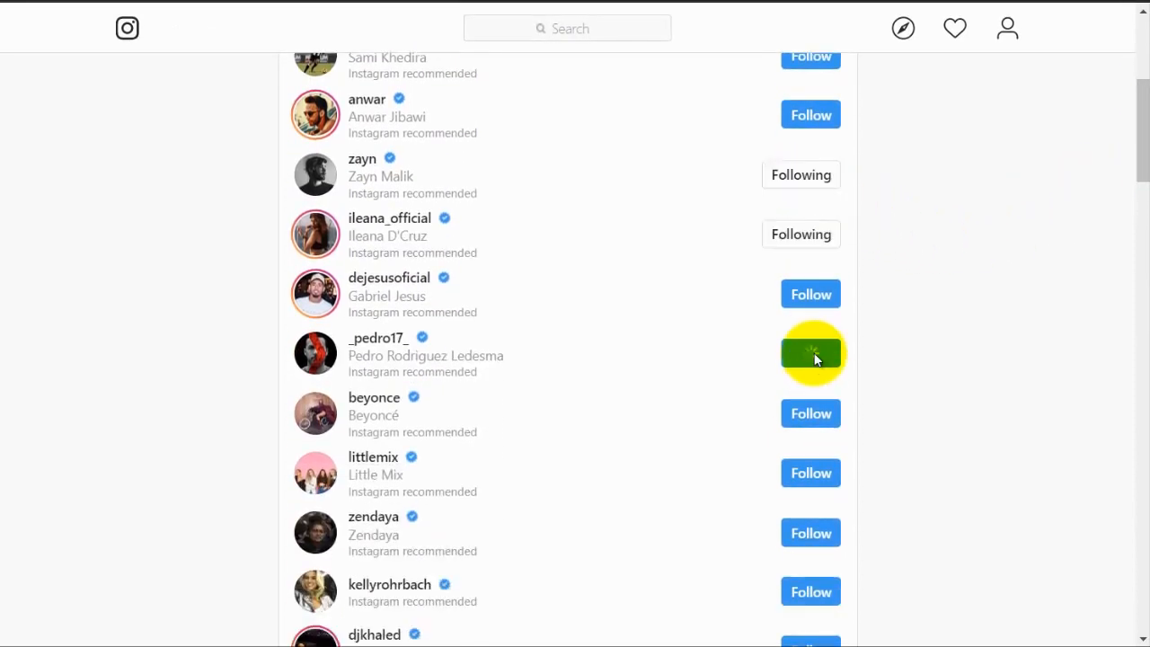
left_click(809, 353)
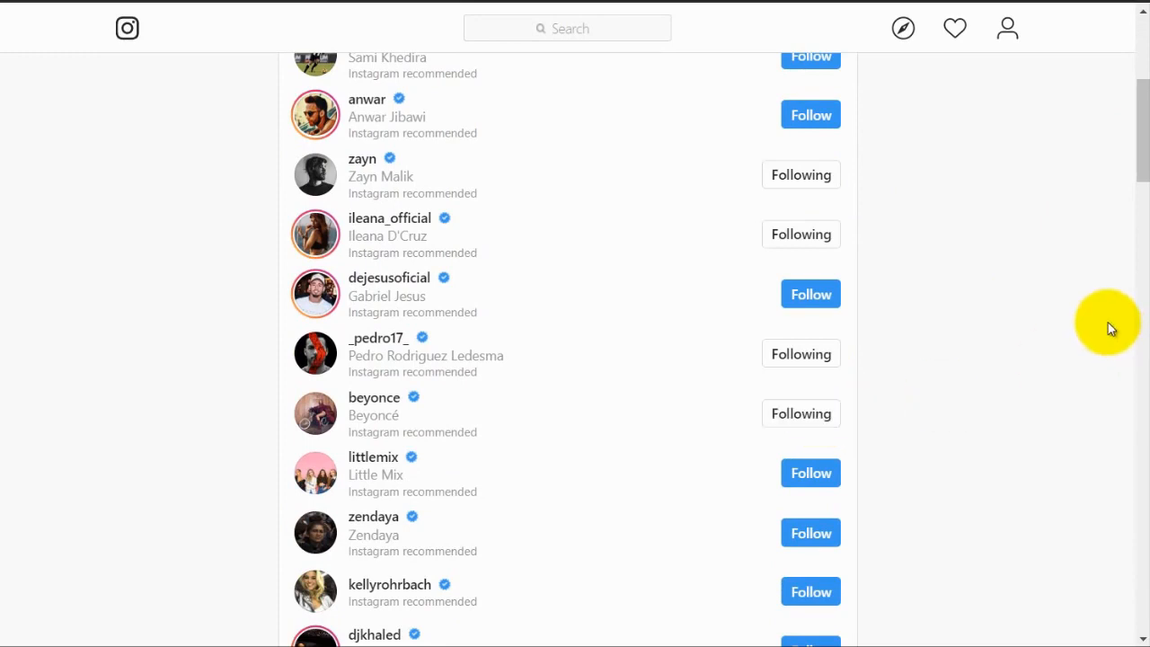
Reach the bottom of the suggestions and finish with Get Started to land on the home feed.
scroll("down", 3)
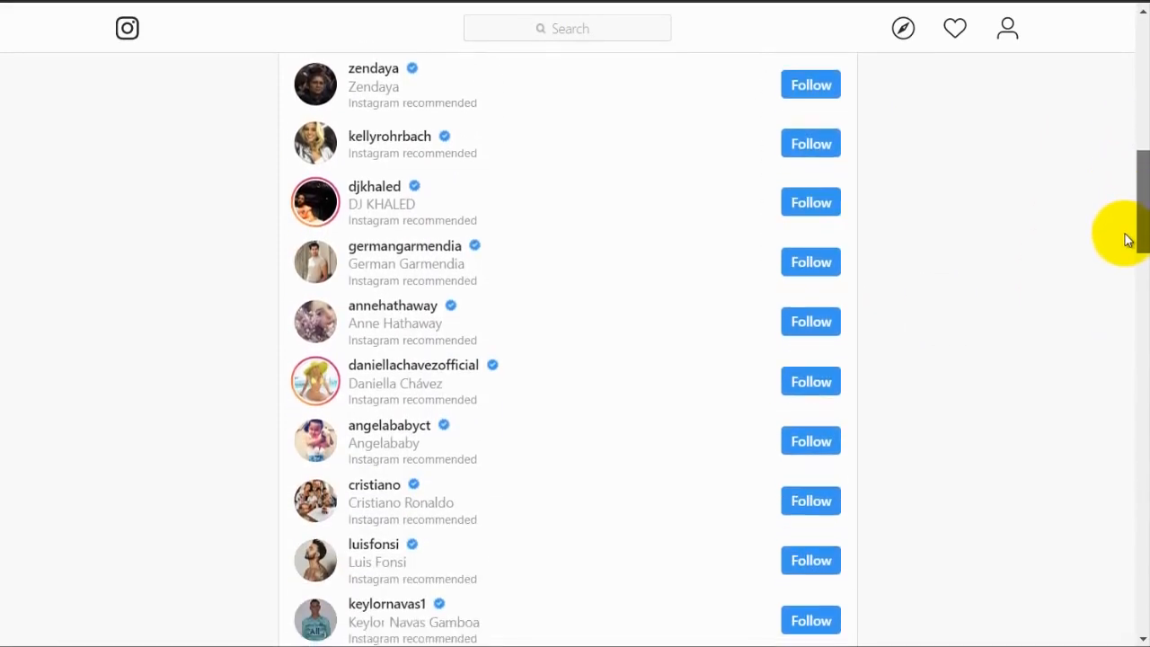
scroll("down", 3)
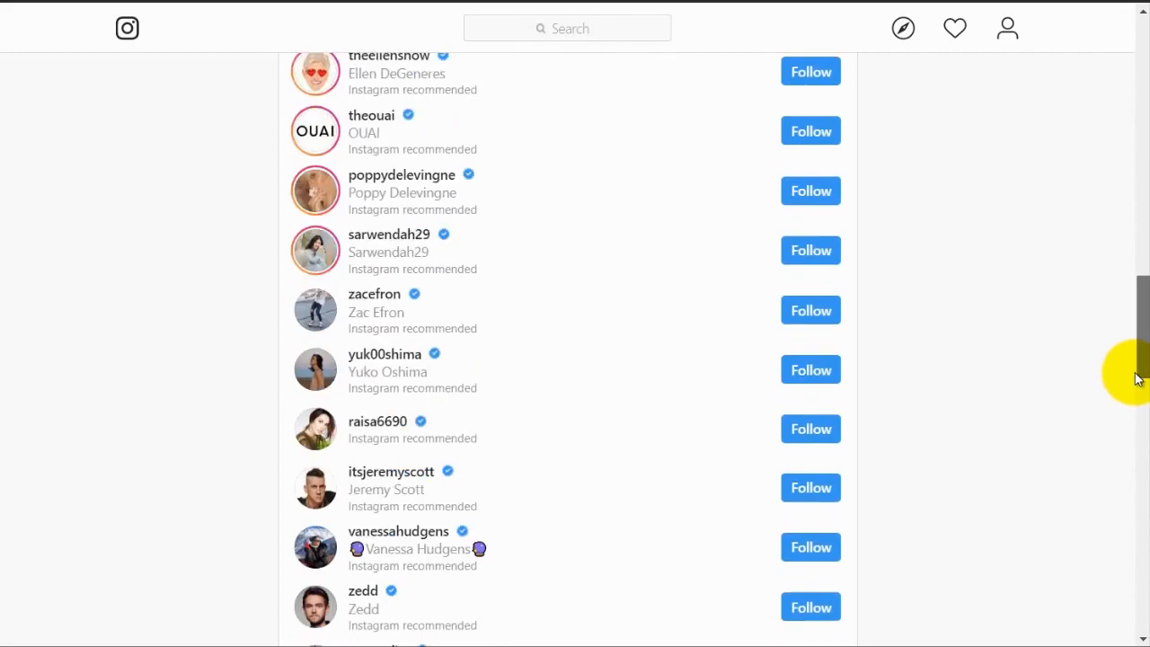
scroll("down", 3)
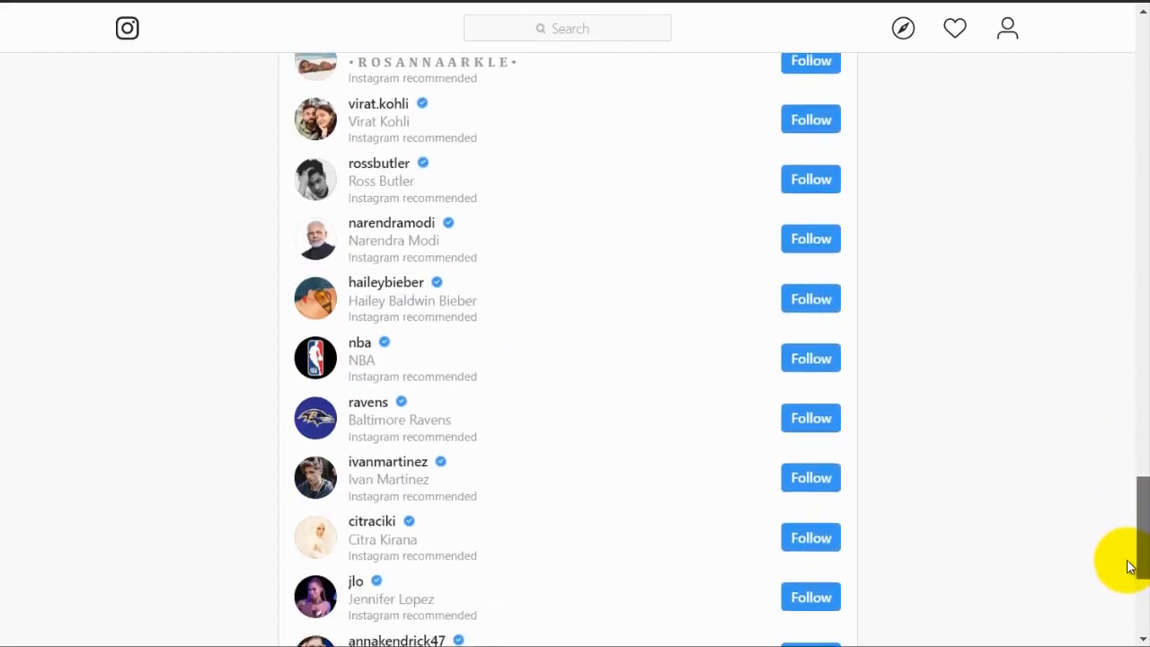
scroll("down", 3)
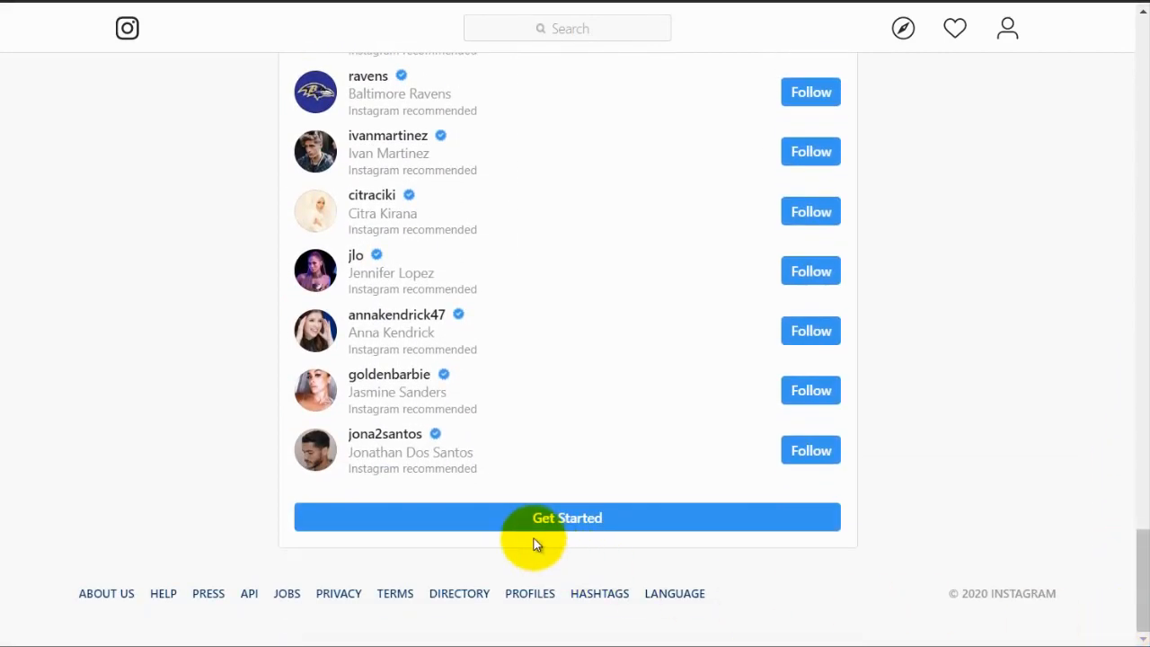
left_click(568, 518)
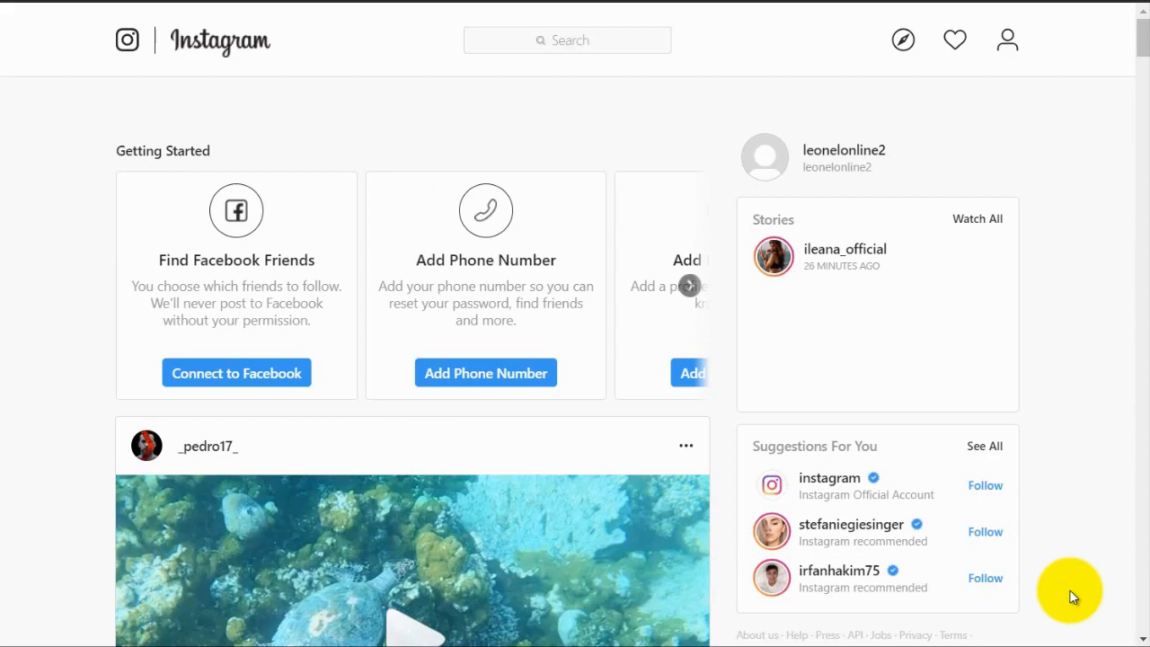
mouse_move(1142, 50)
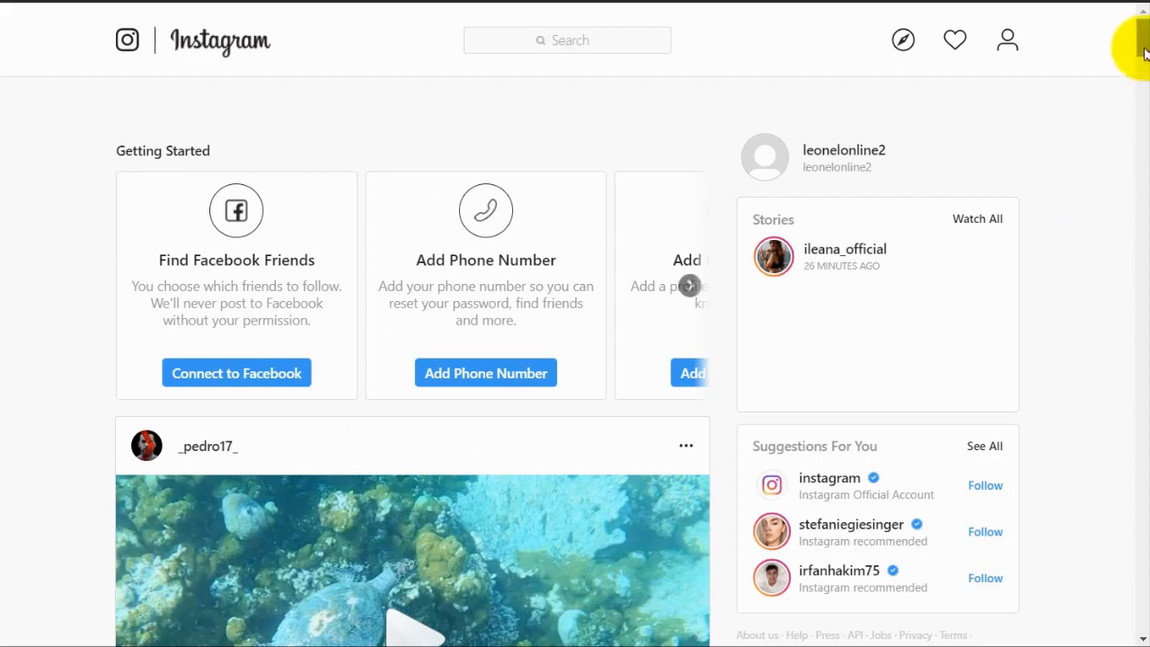
mouse_move(590, 288)
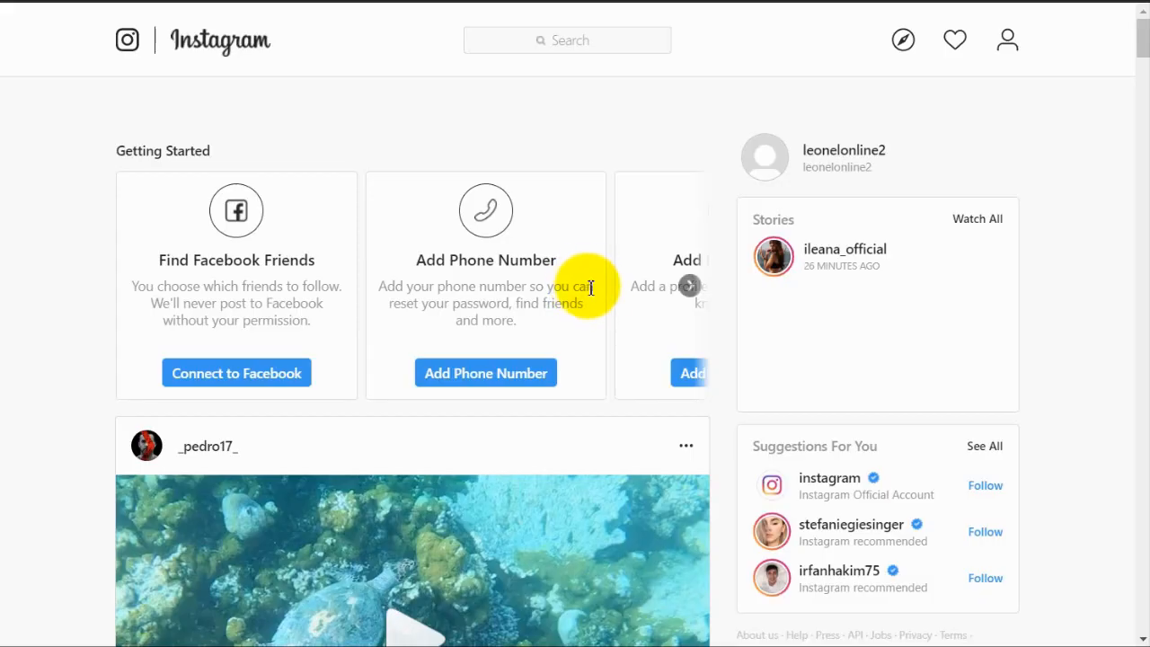
mouse_move(961, 266)
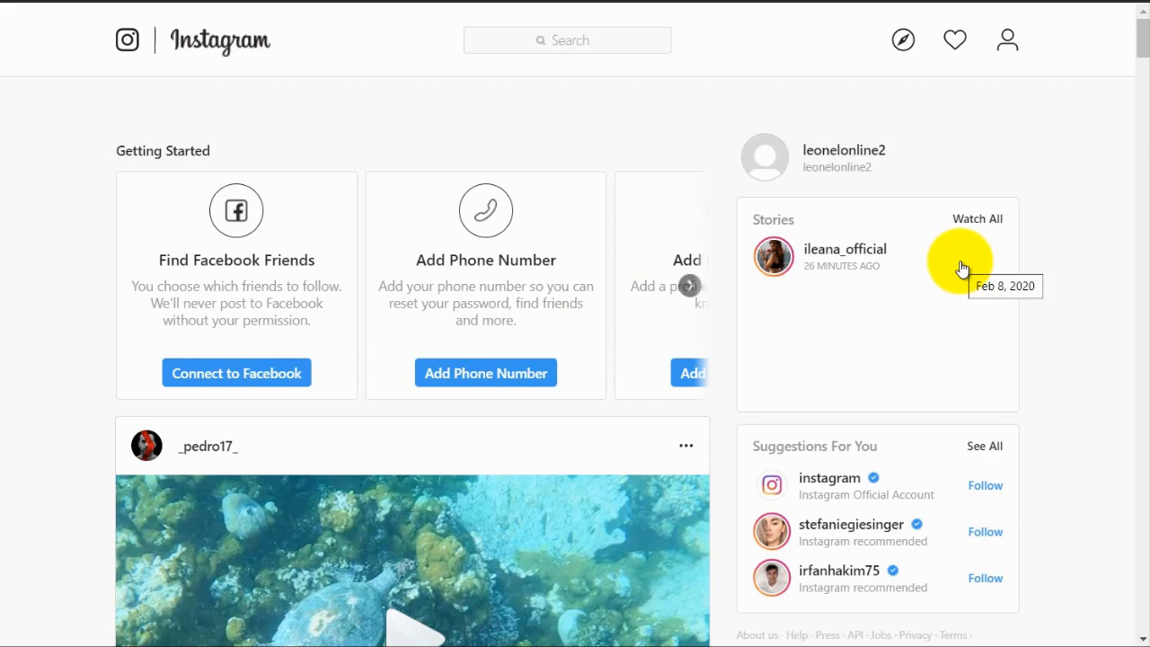
mouse_move(931, 286)
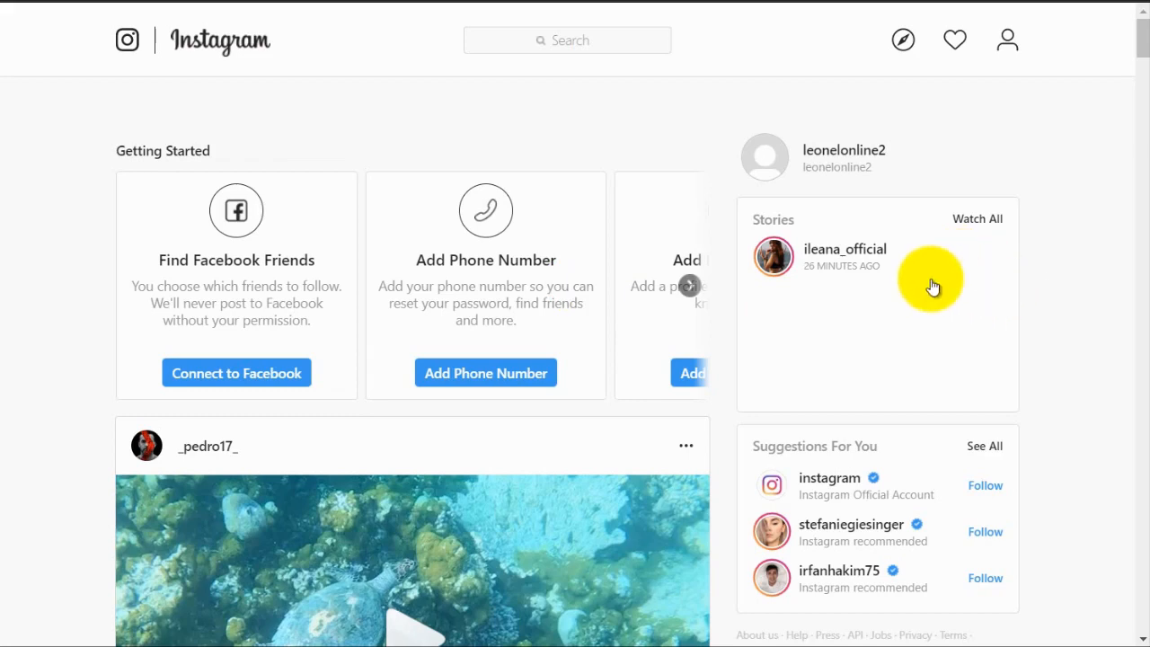
mouse_move(734, 162)
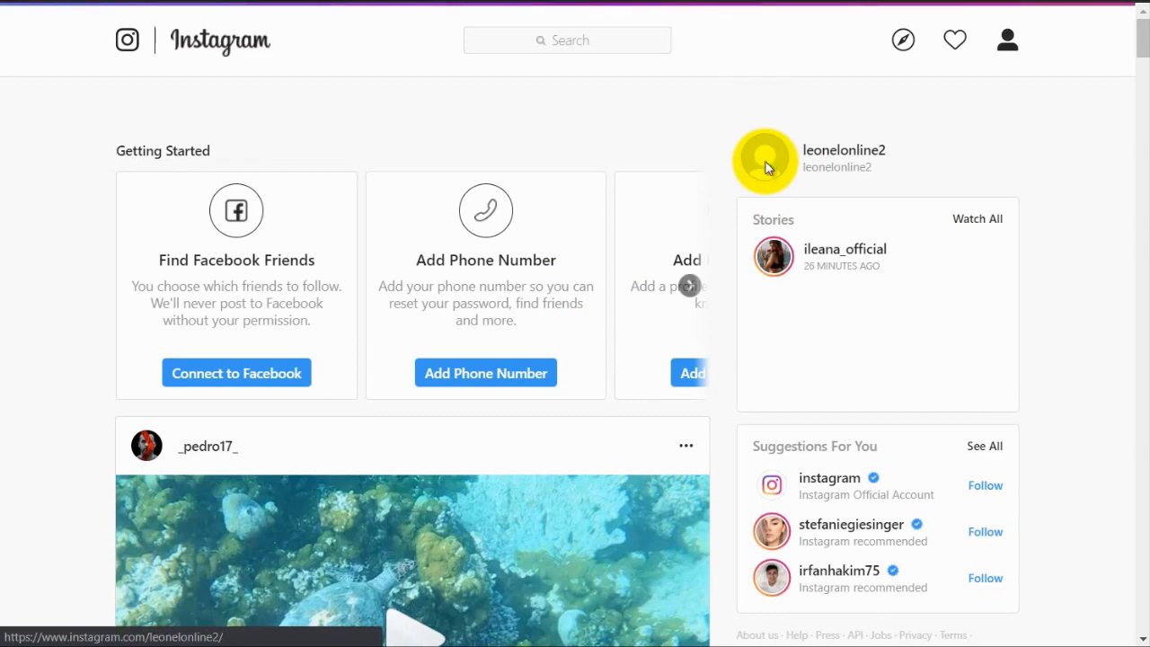
Set the smiling-man-with-glasses image as the account's profile photo from the profile page.
left_click(765, 160)
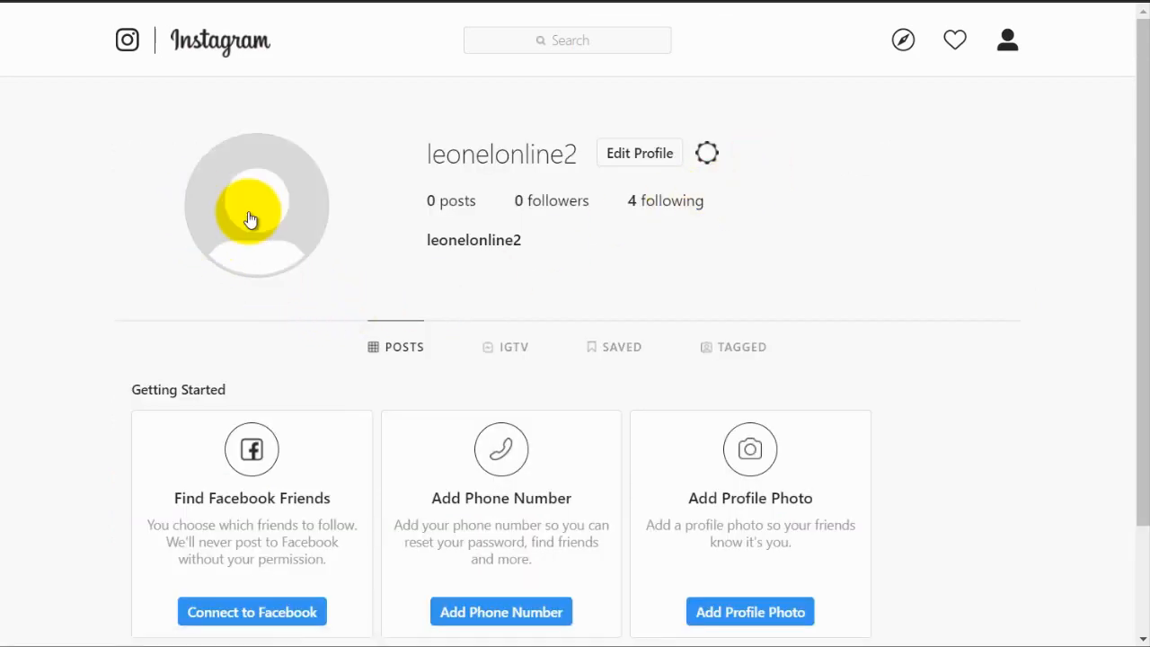
mouse_move(270, 153)
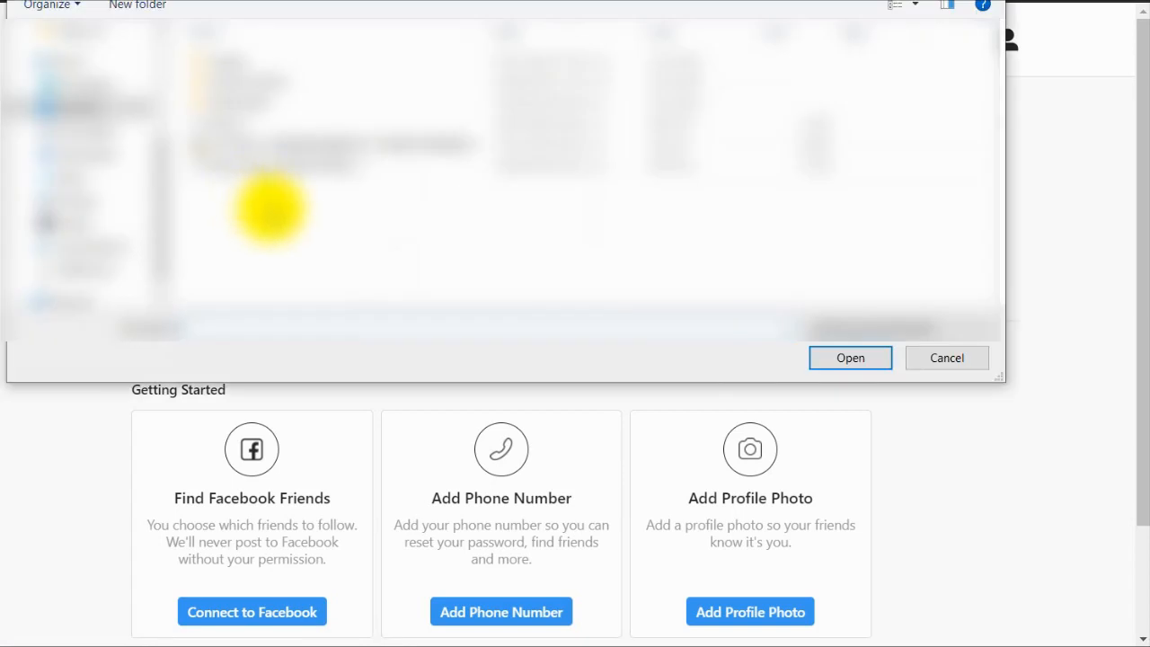
left_click(848, 357)
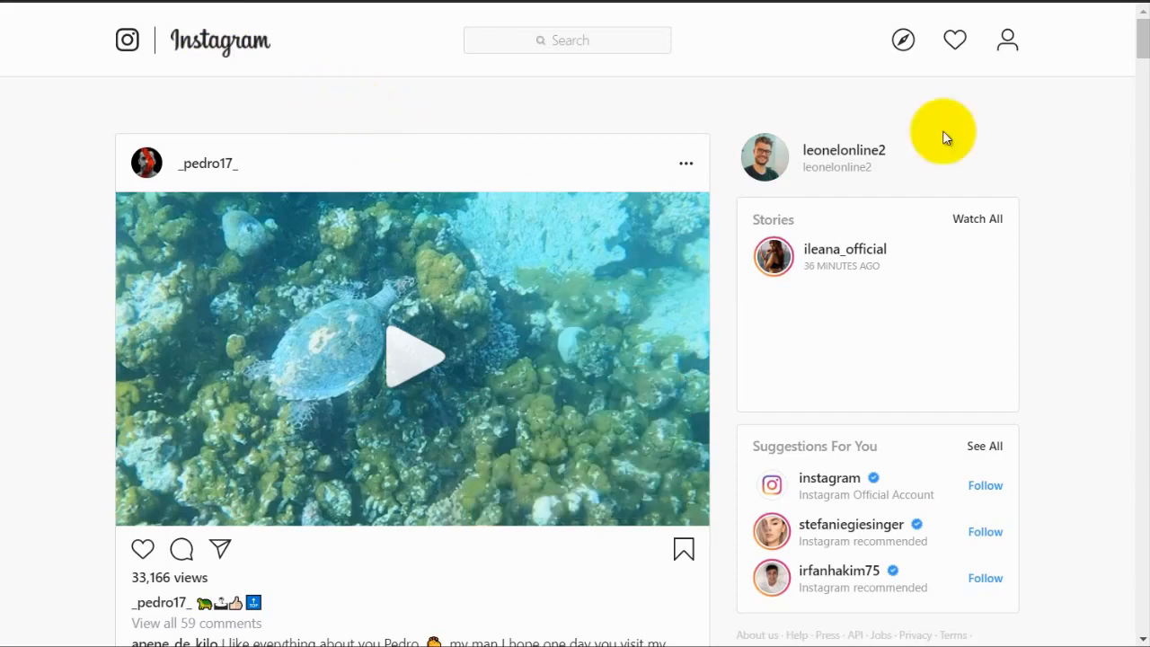
mouse_move(1141, 45)
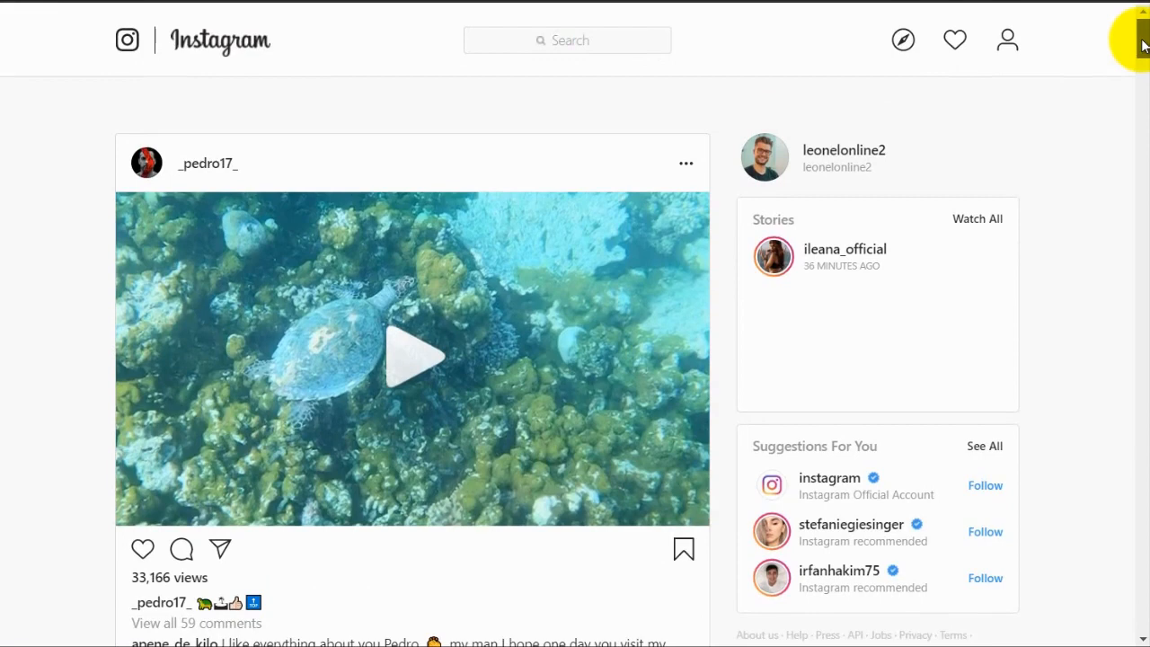
mouse_move(189, 177)
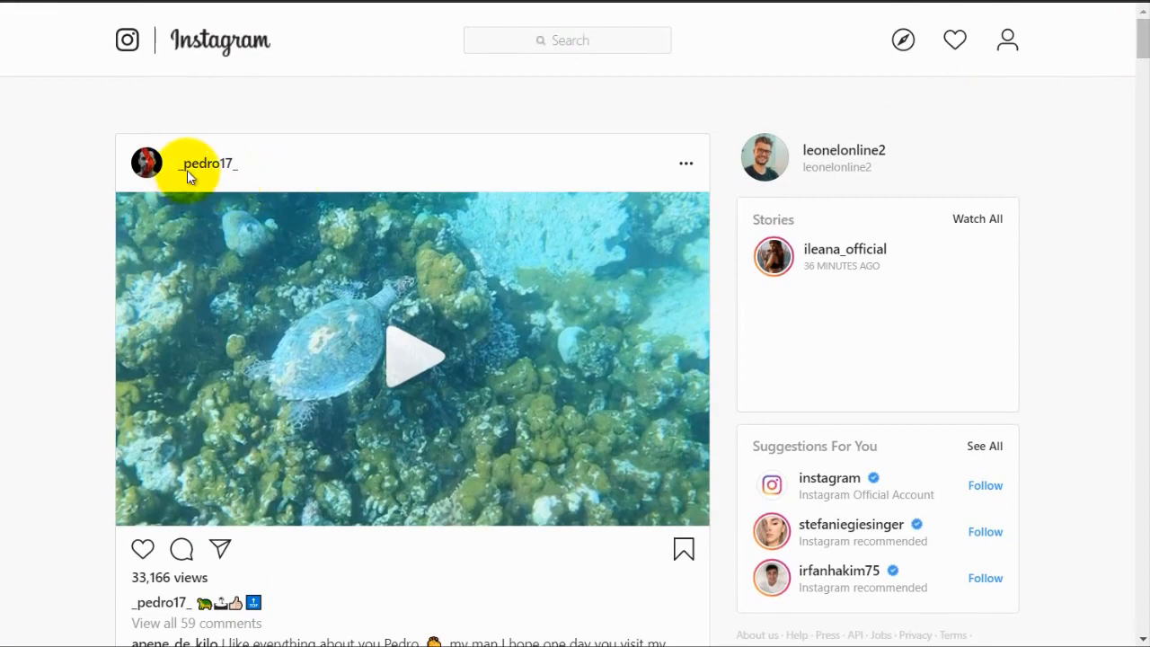
mouse_move(144, 550)
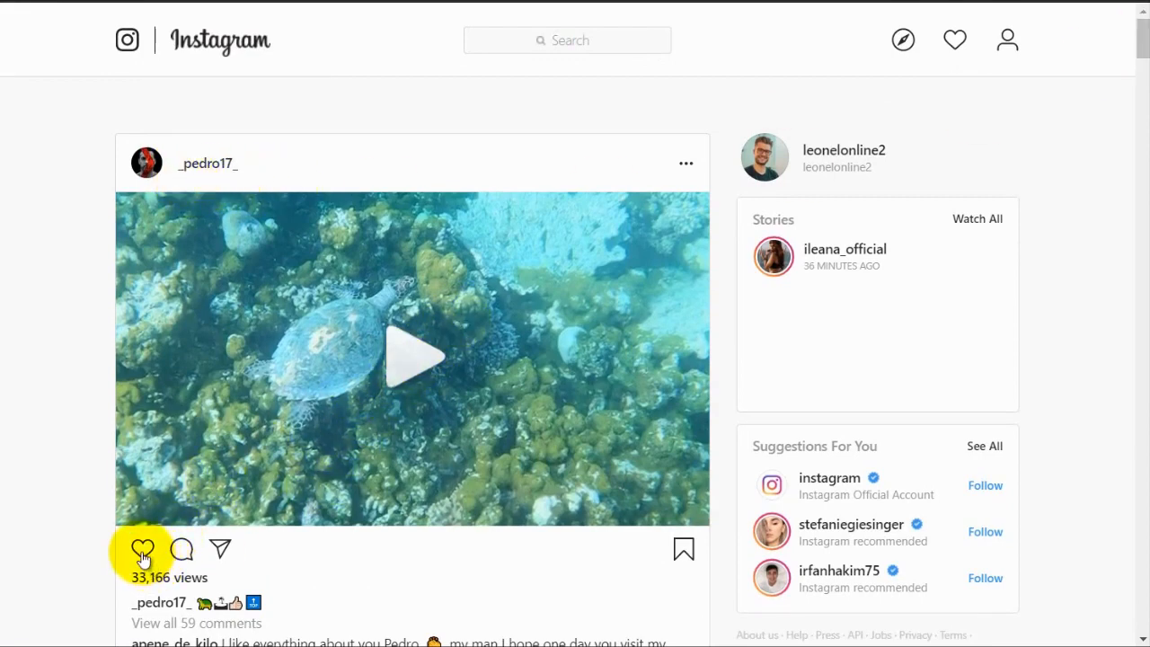
left_click(143, 550)
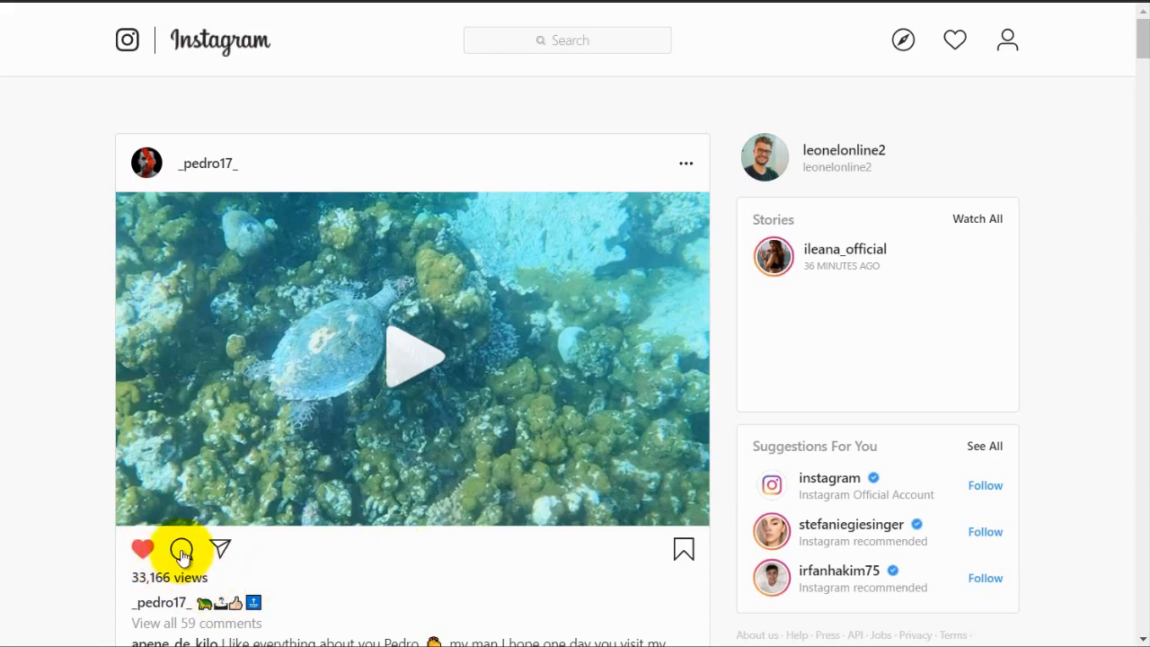
left_click(181, 548)
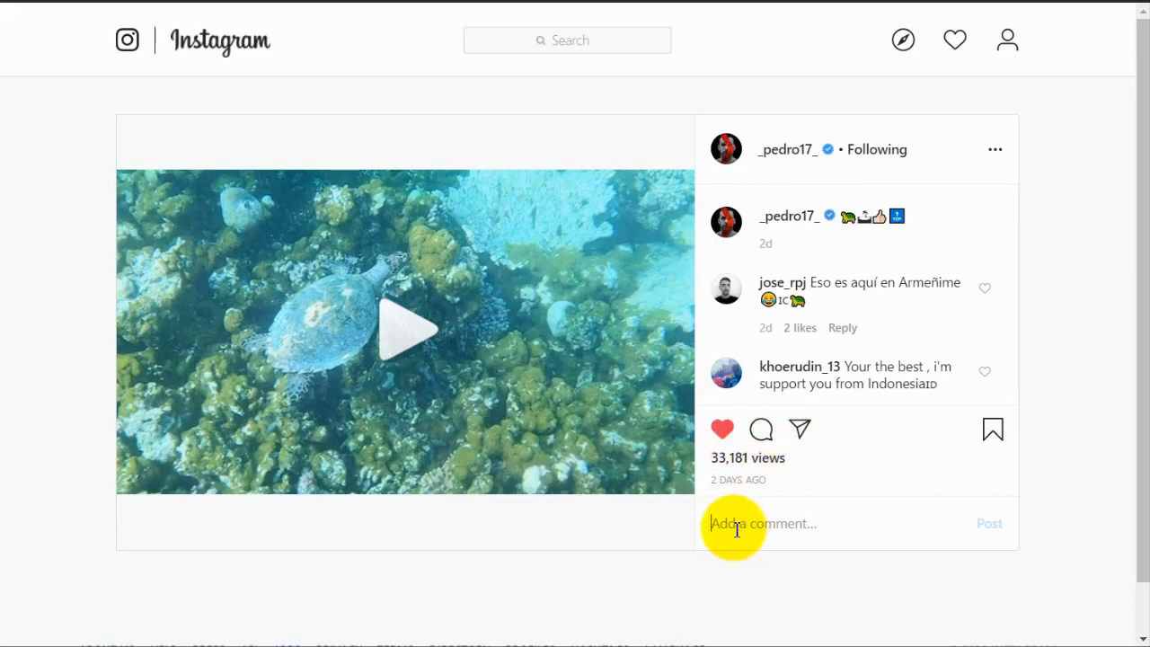
Post the comment "I love it!" on the turtle video and bring up its share options.
type("I love")
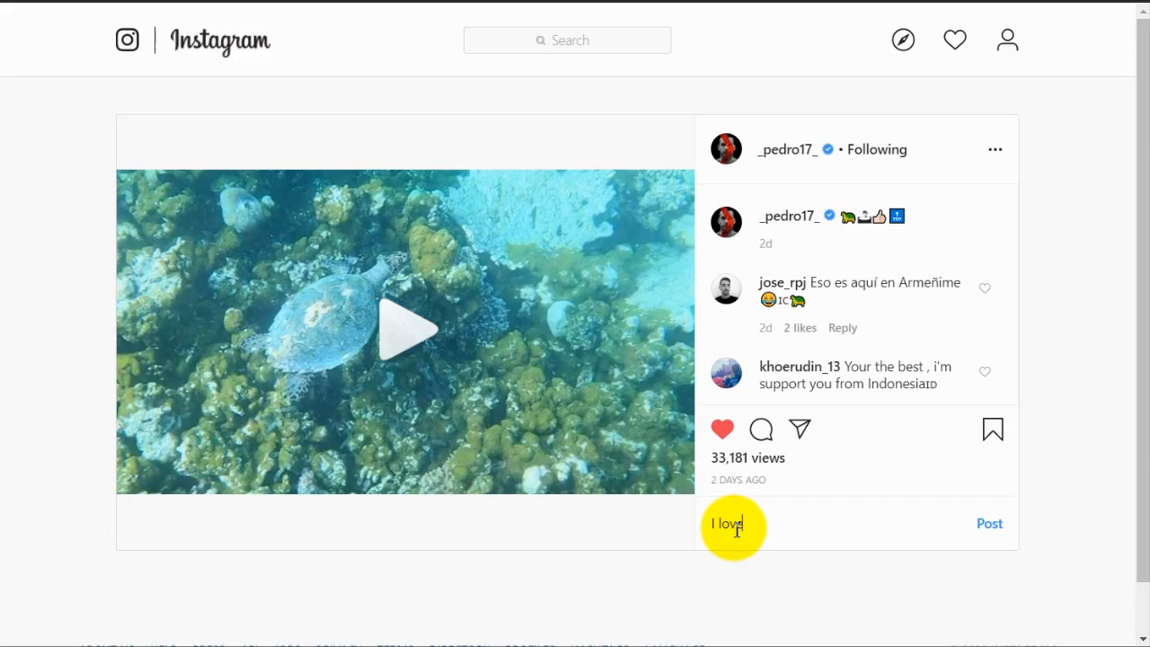
type("it!")
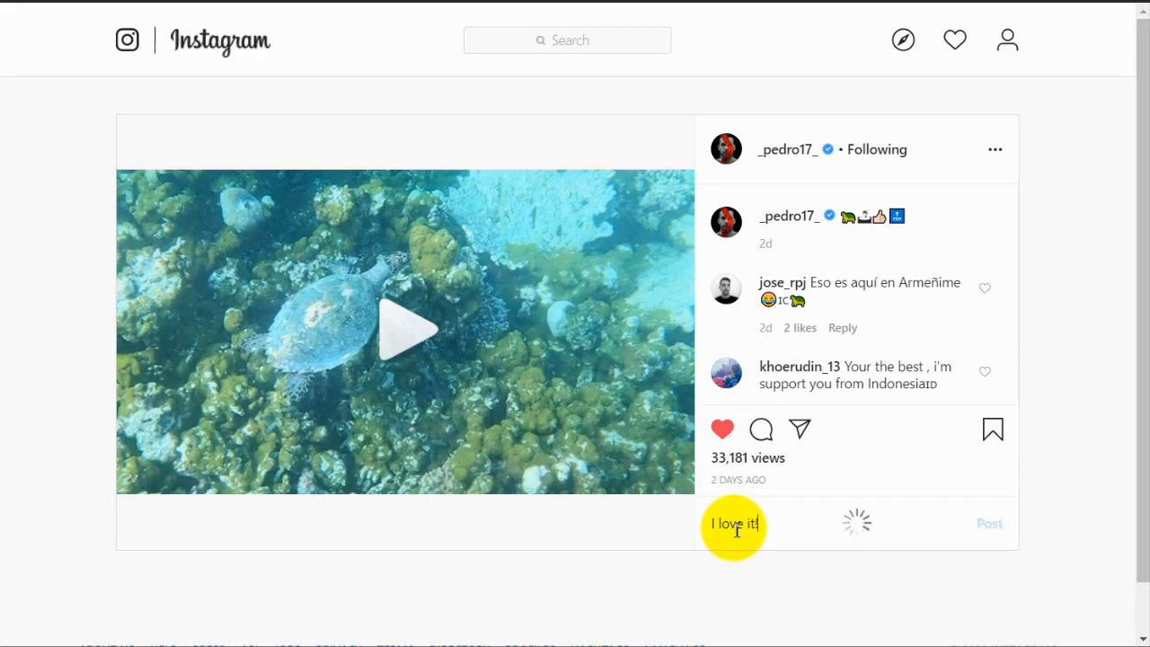
left_click(989, 523)
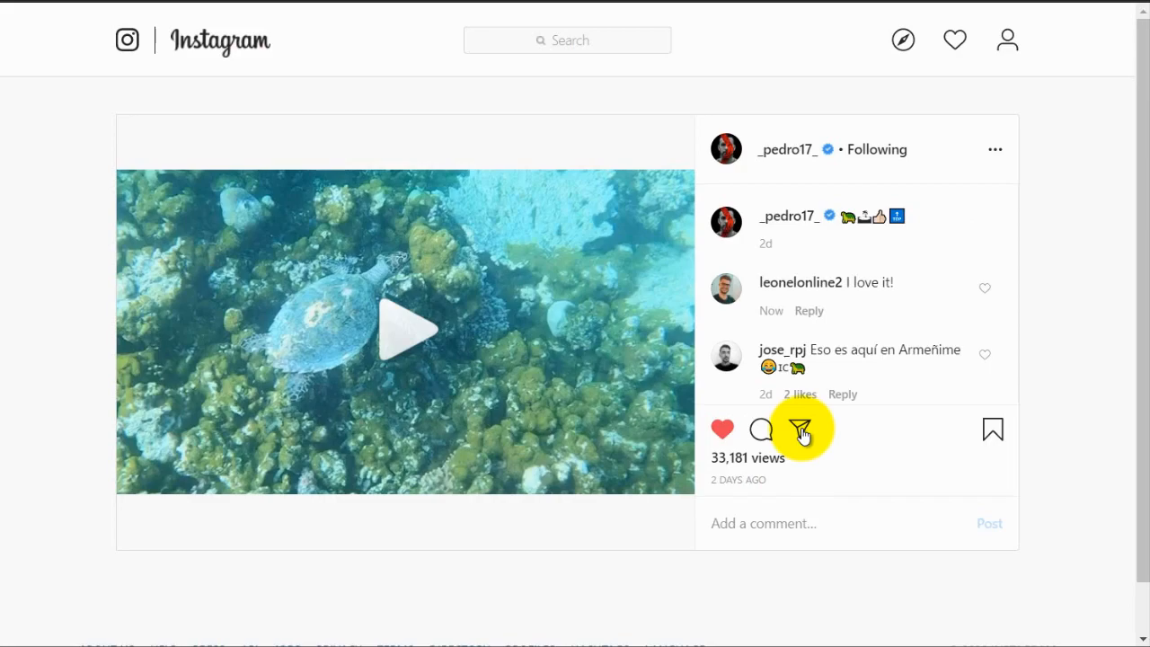
left_click(800, 428)
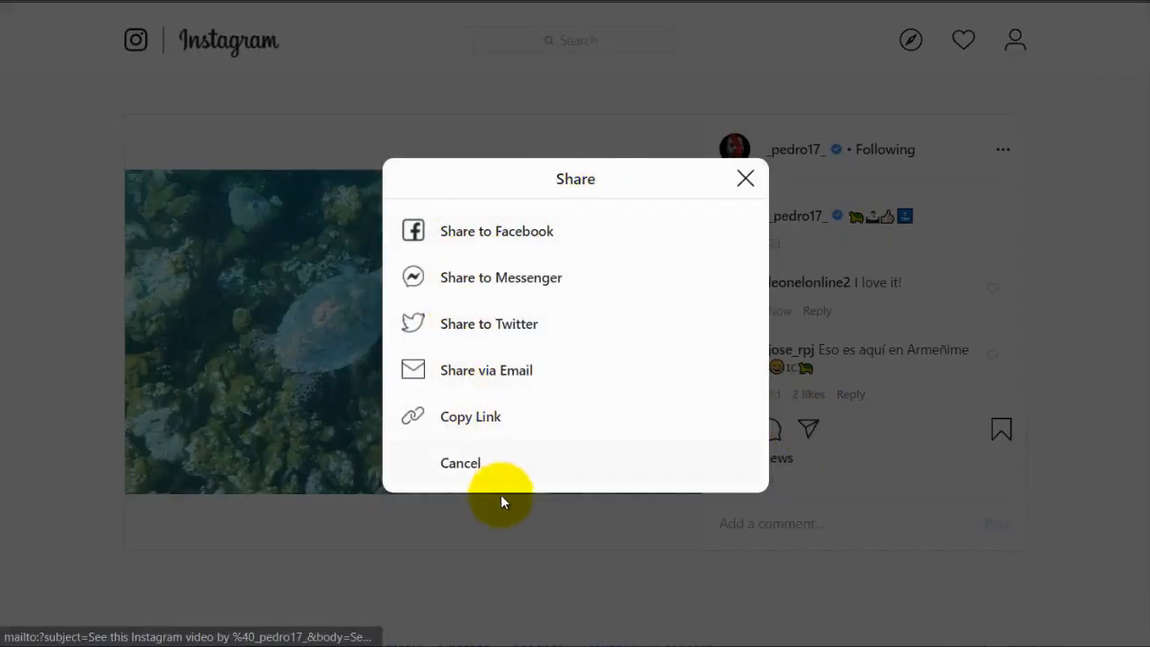
mouse_move(449, 254)
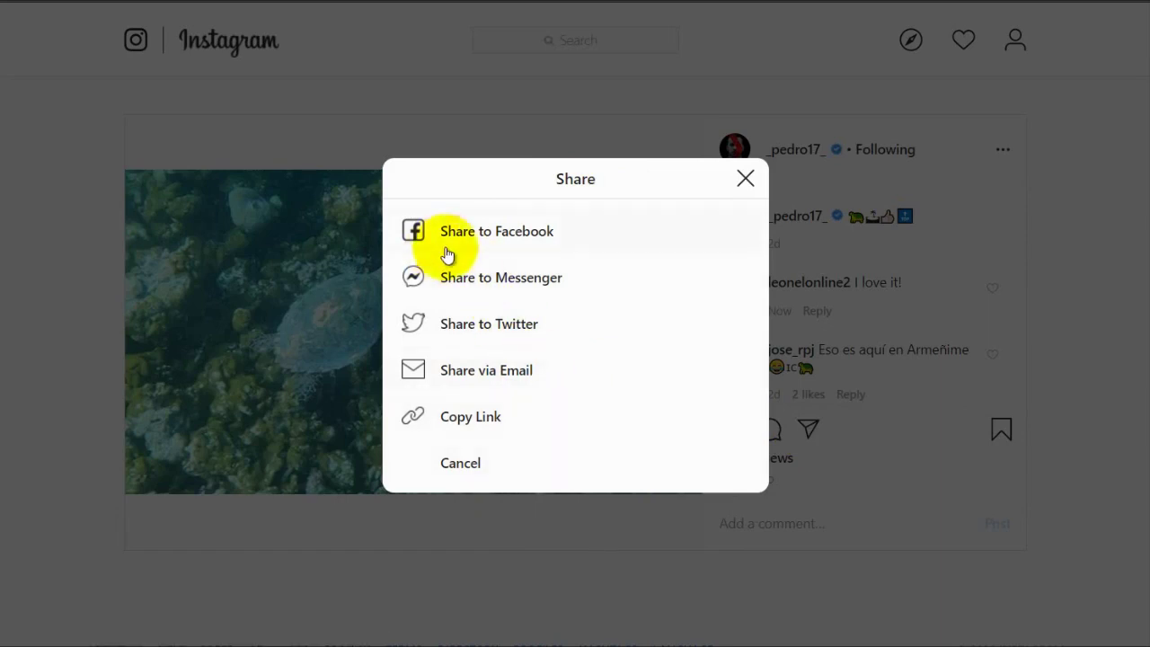
mouse_move(448, 286)
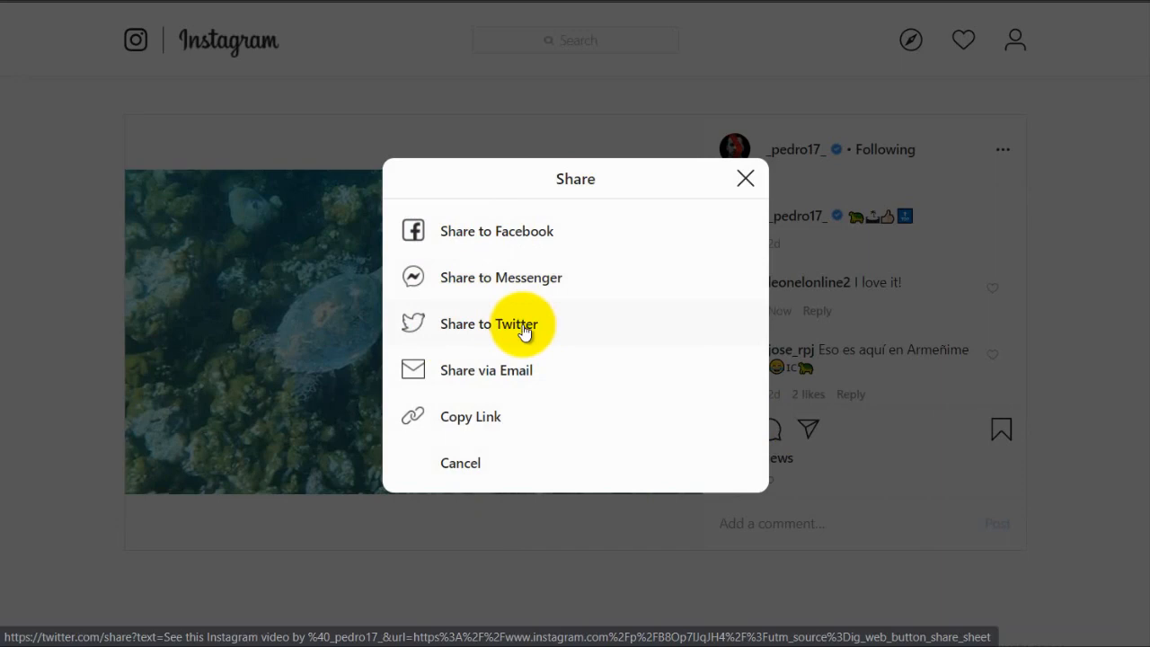
mouse_move(552, 370)
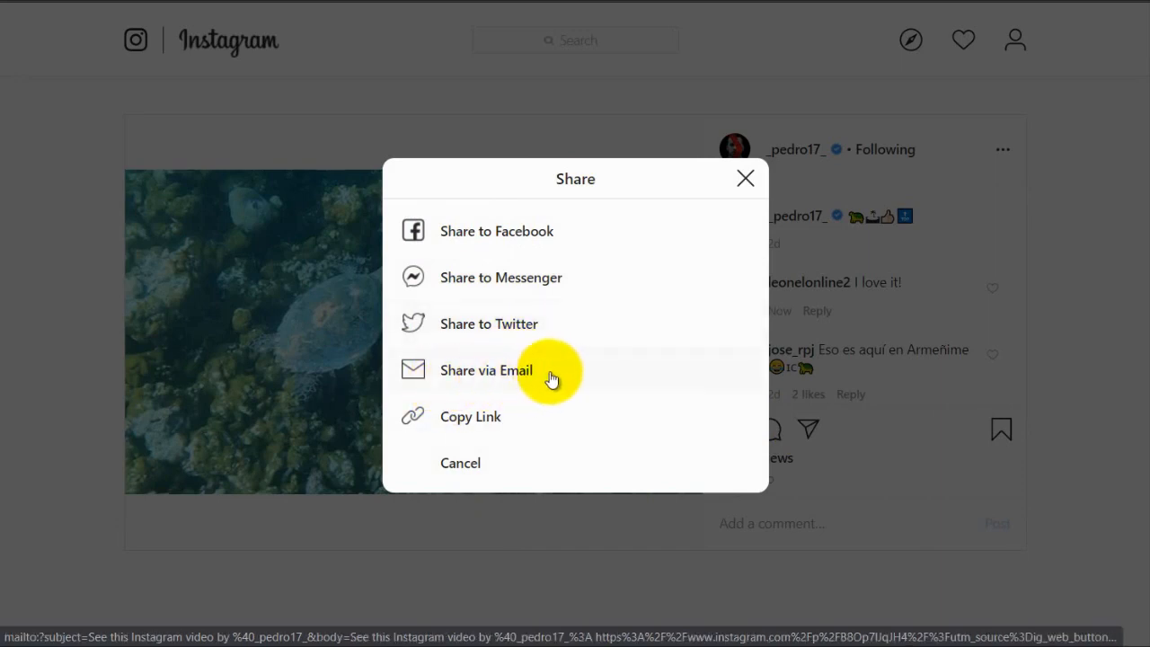
mouse_move(566, 417)
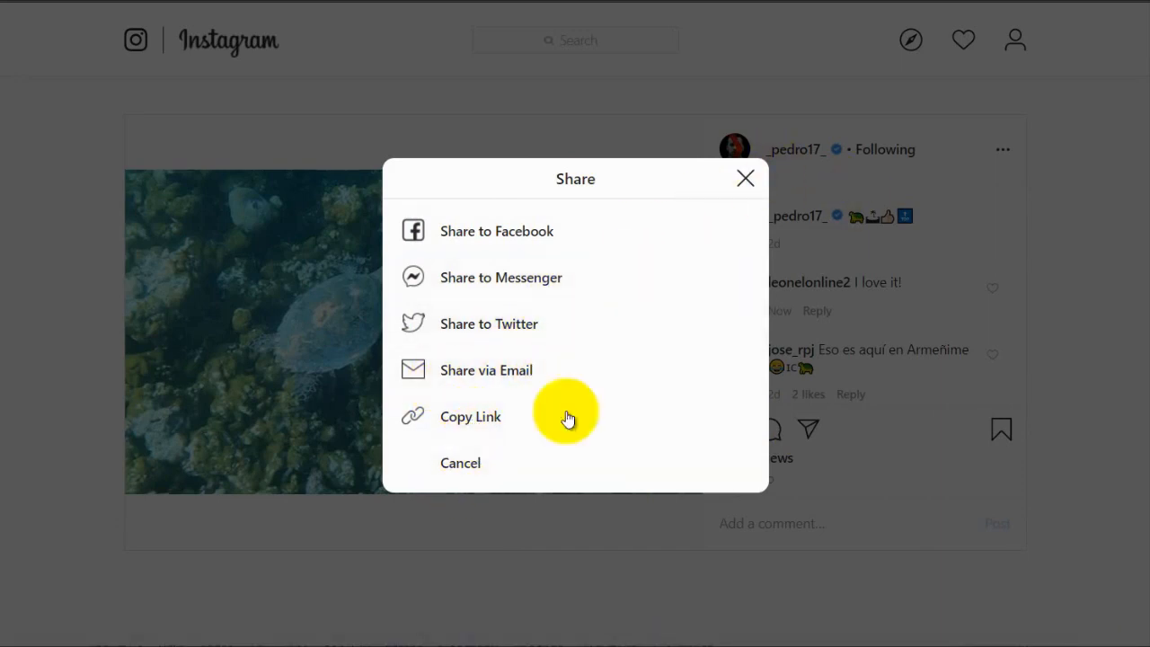
mouse_move(460, 464)
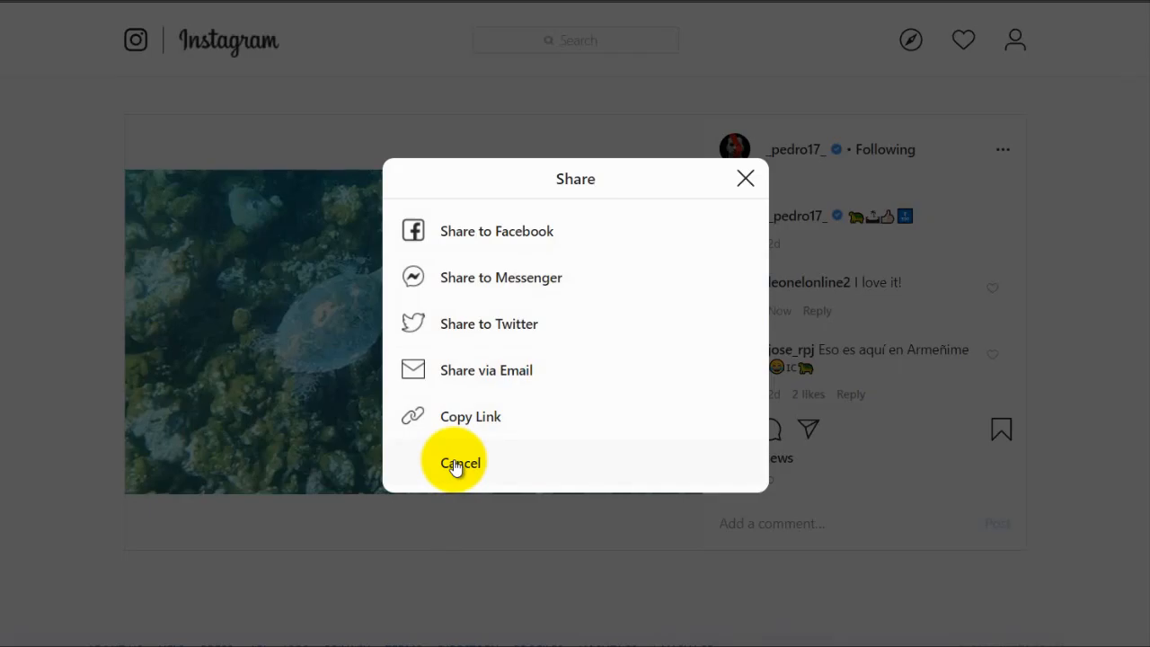
left_click(461, 462)
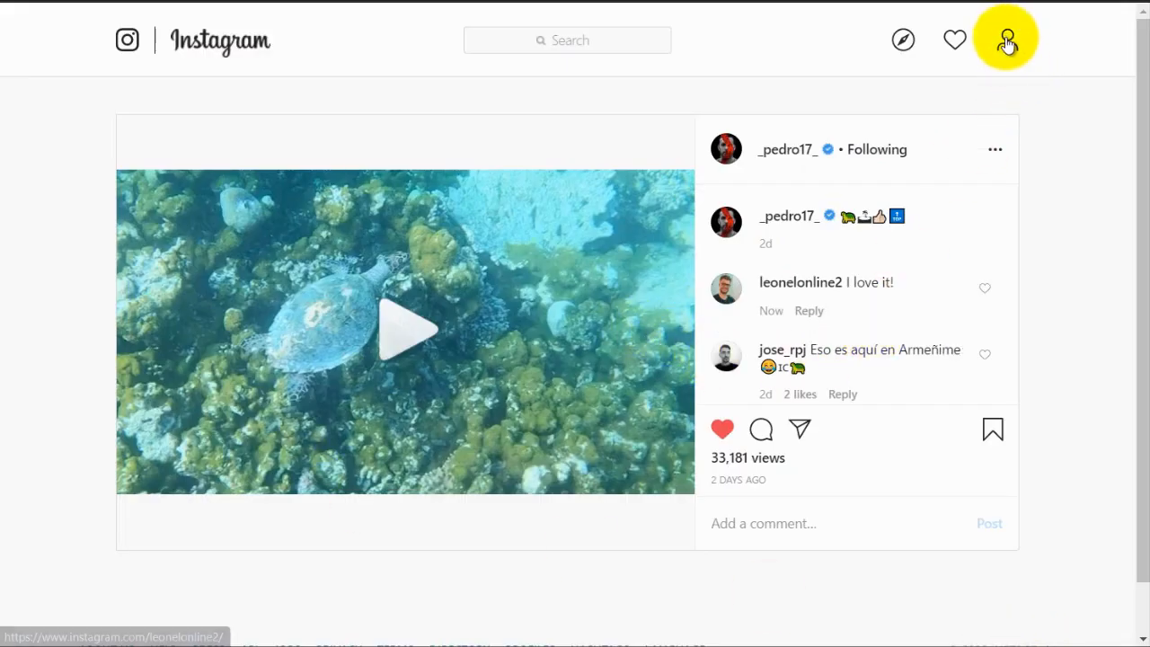
mouse_move(1029, 47)
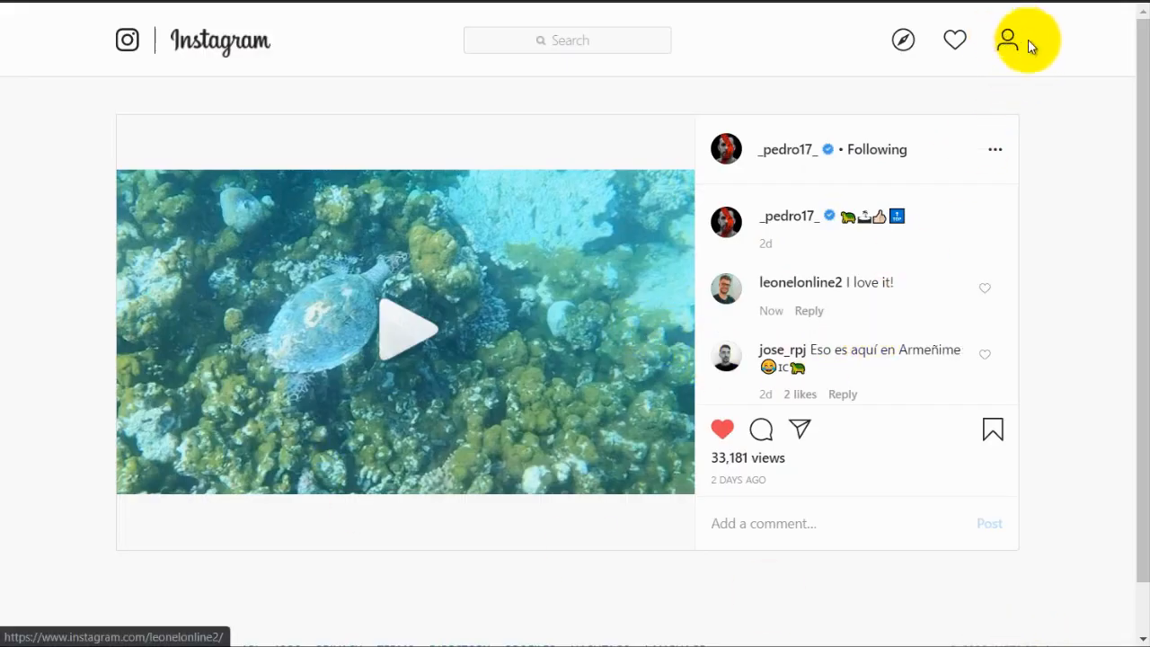
View the account's own profile page with its new photo and empty post grid.
left_click(1007, 40)
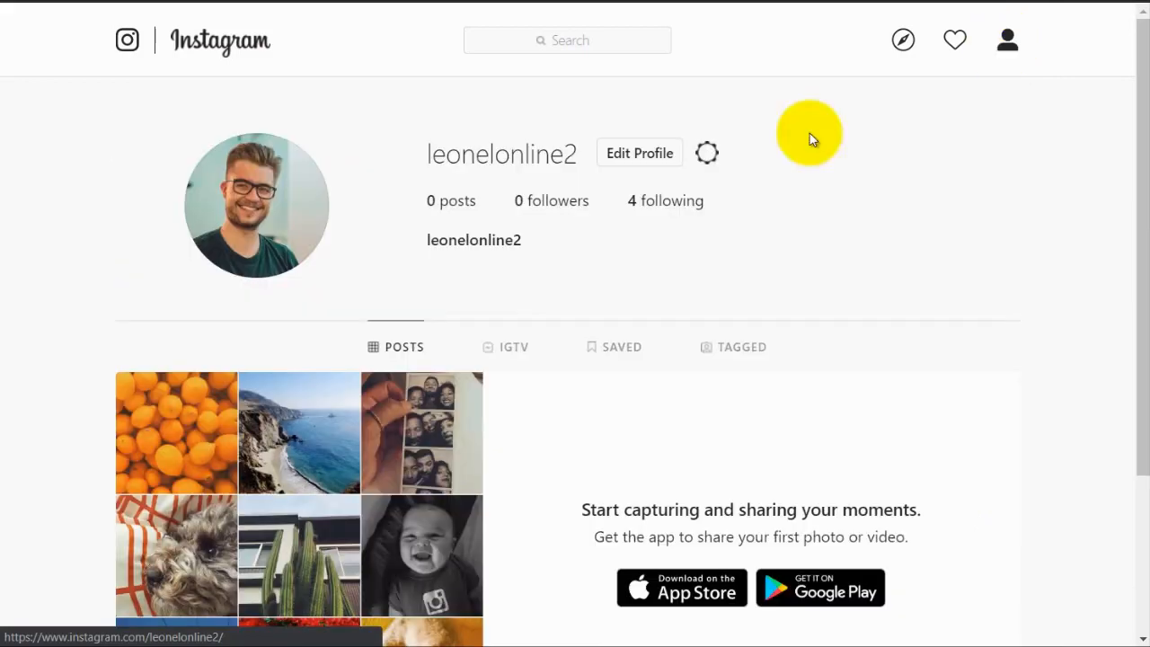
mouse_move(1007, 230)
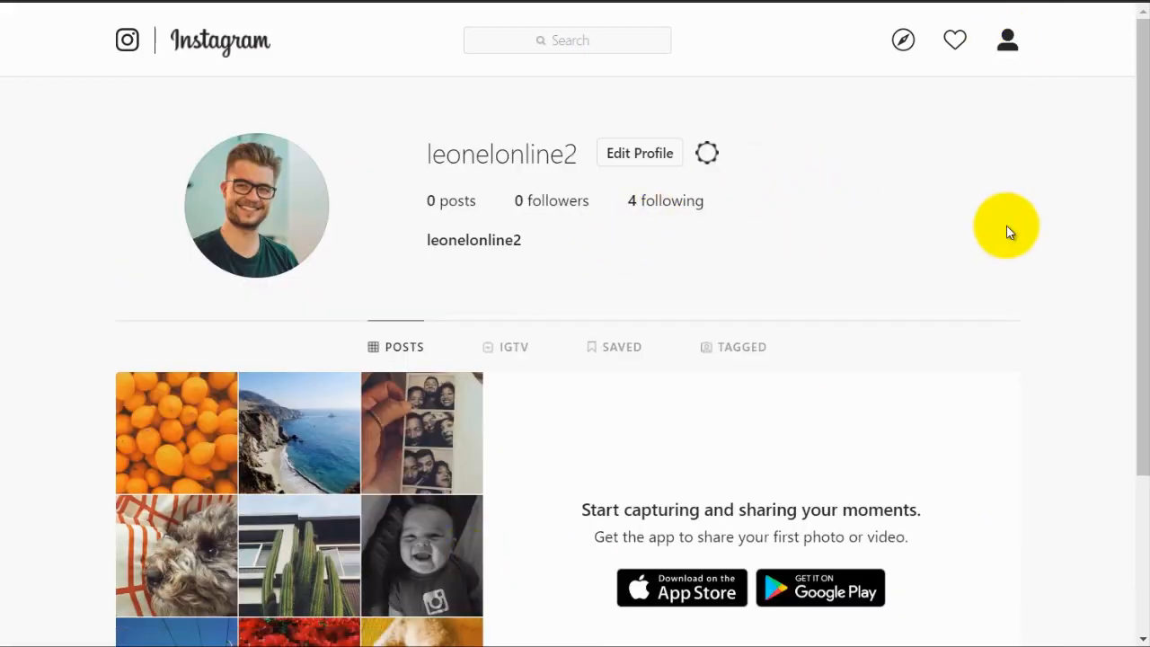
scroll("down", 3)
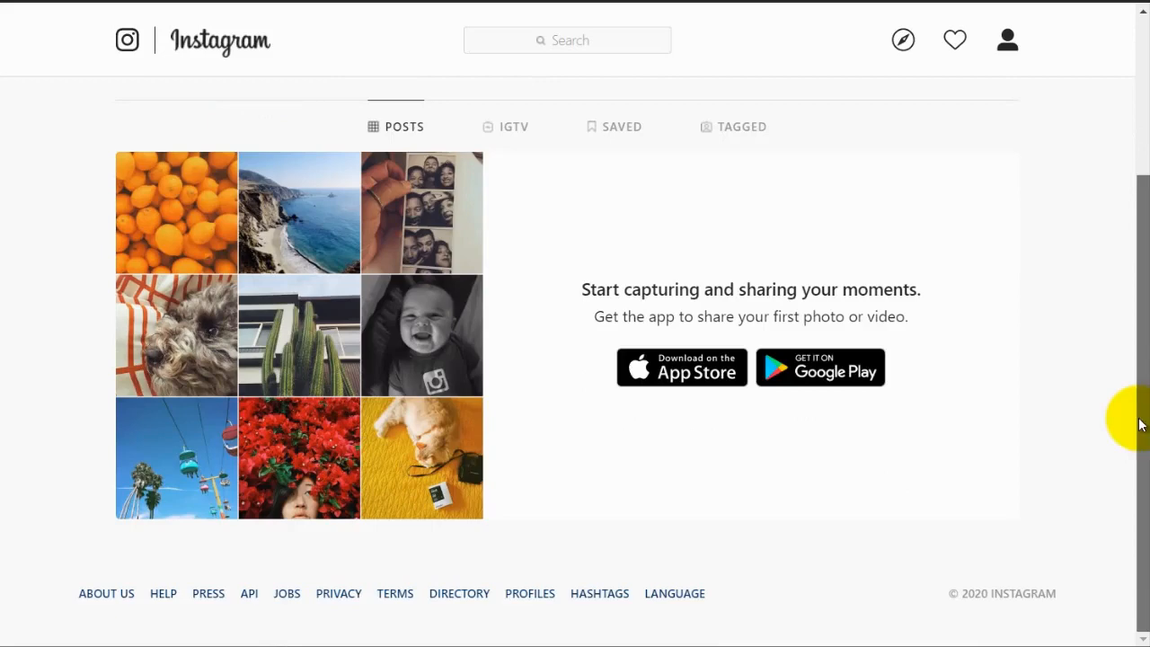
scroll("up", 3)
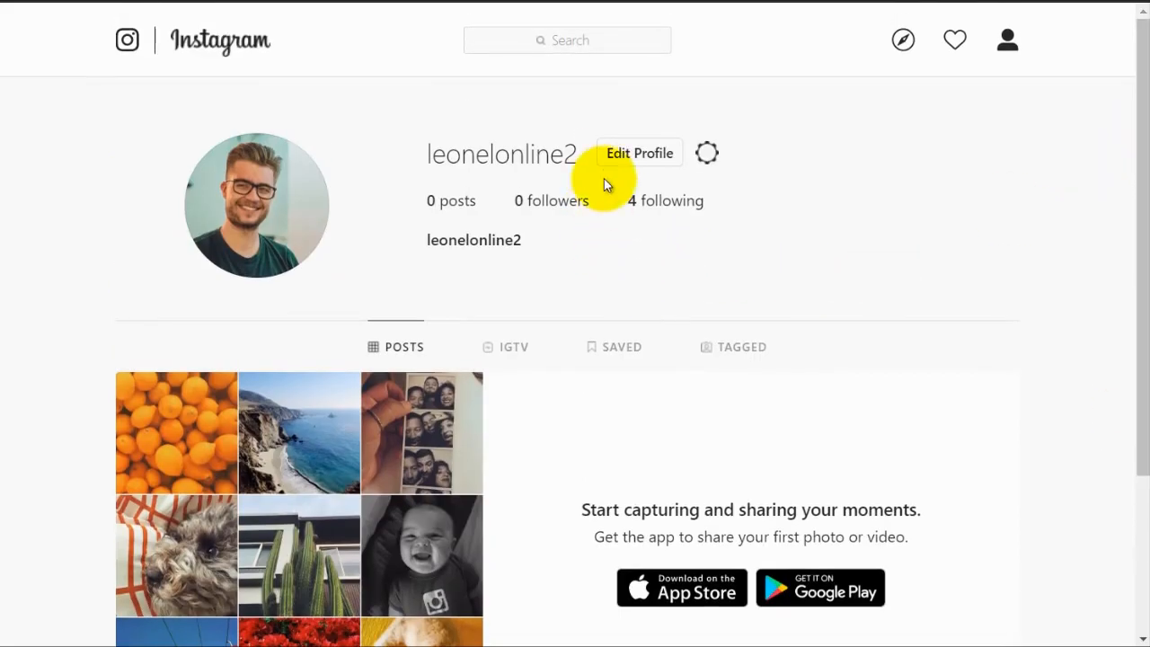
mouse_move(640, 152)
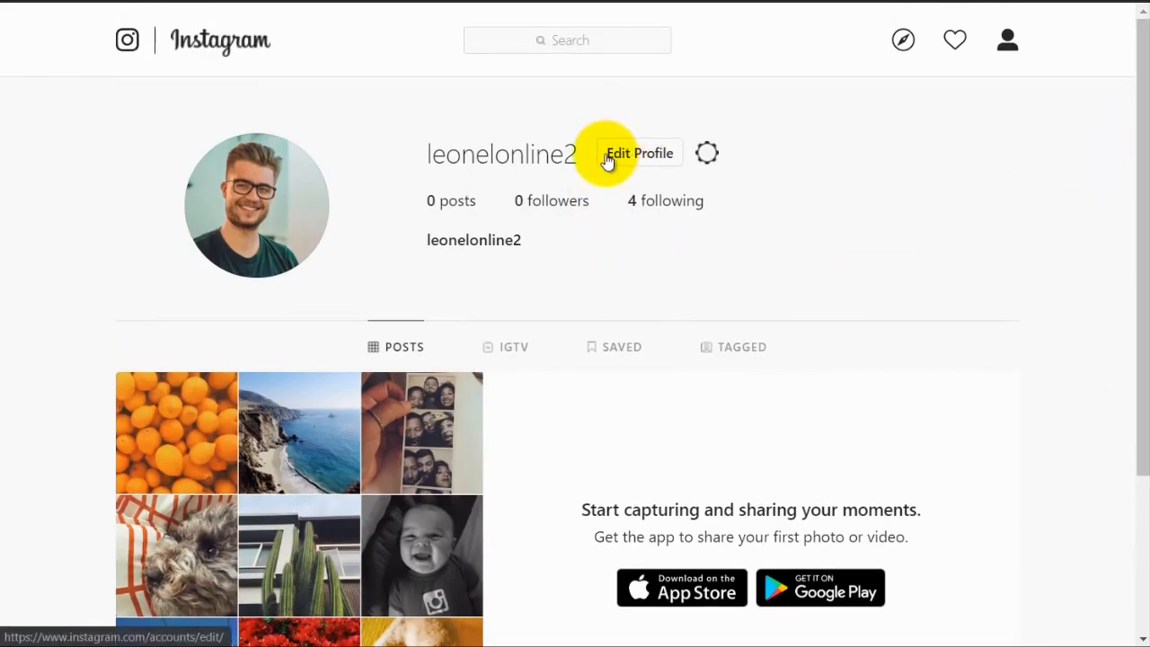
Review the Edit Profile form and place the cursor in the Website field.
left_click(640, 153)
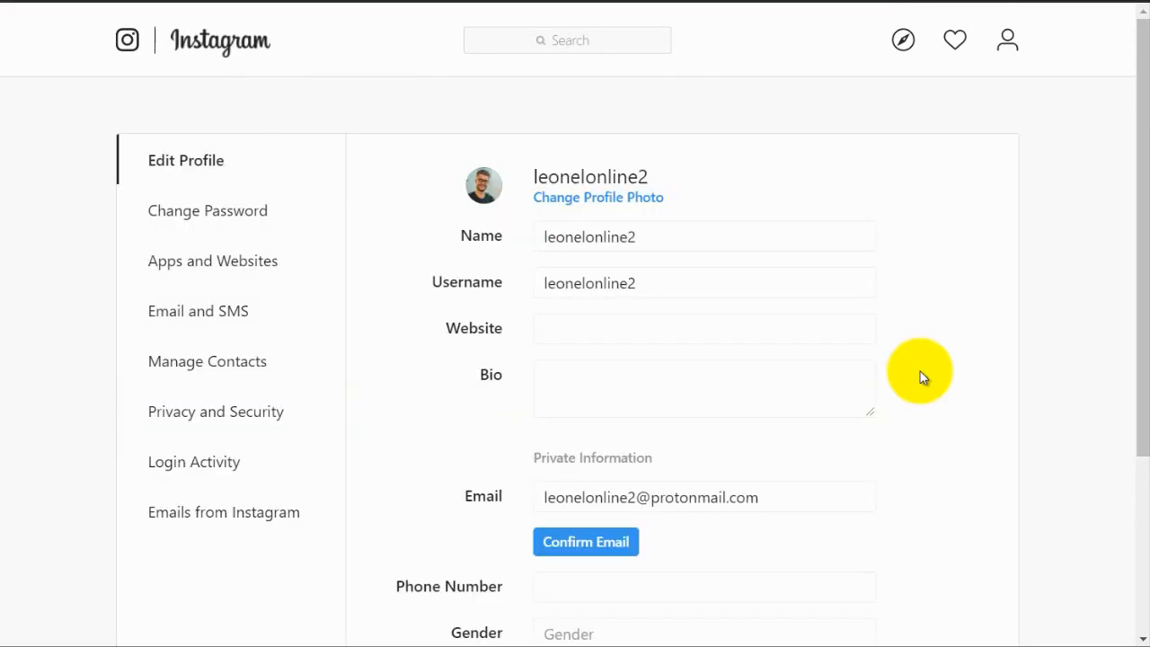
scroll("down", 3)
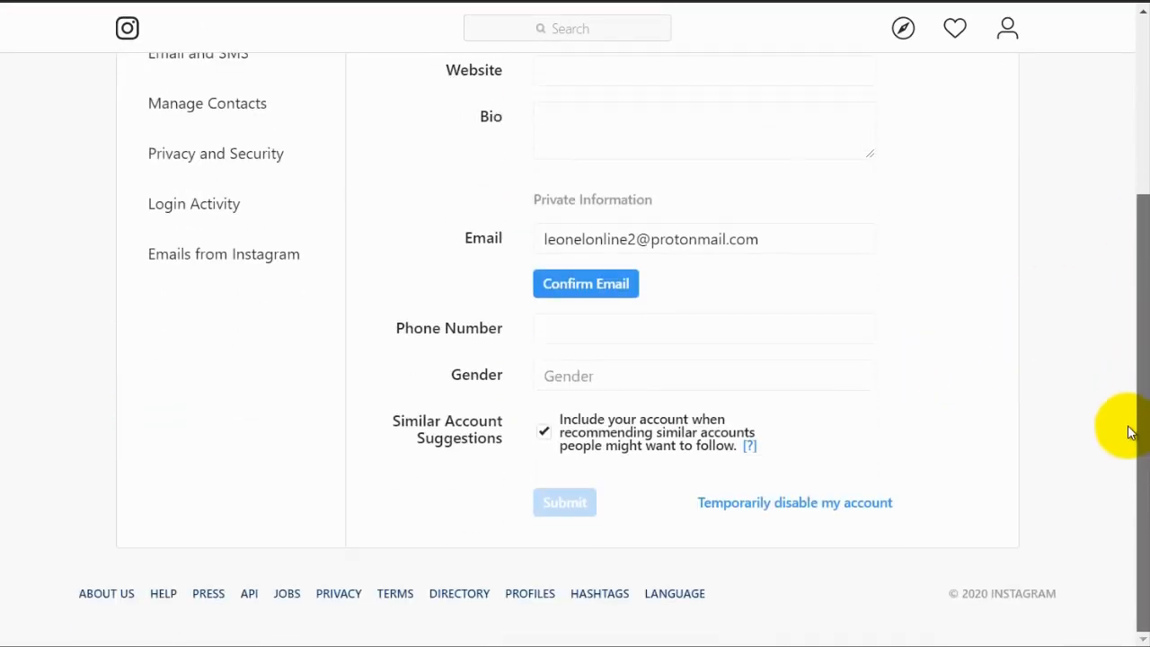
scroll("up", 3)
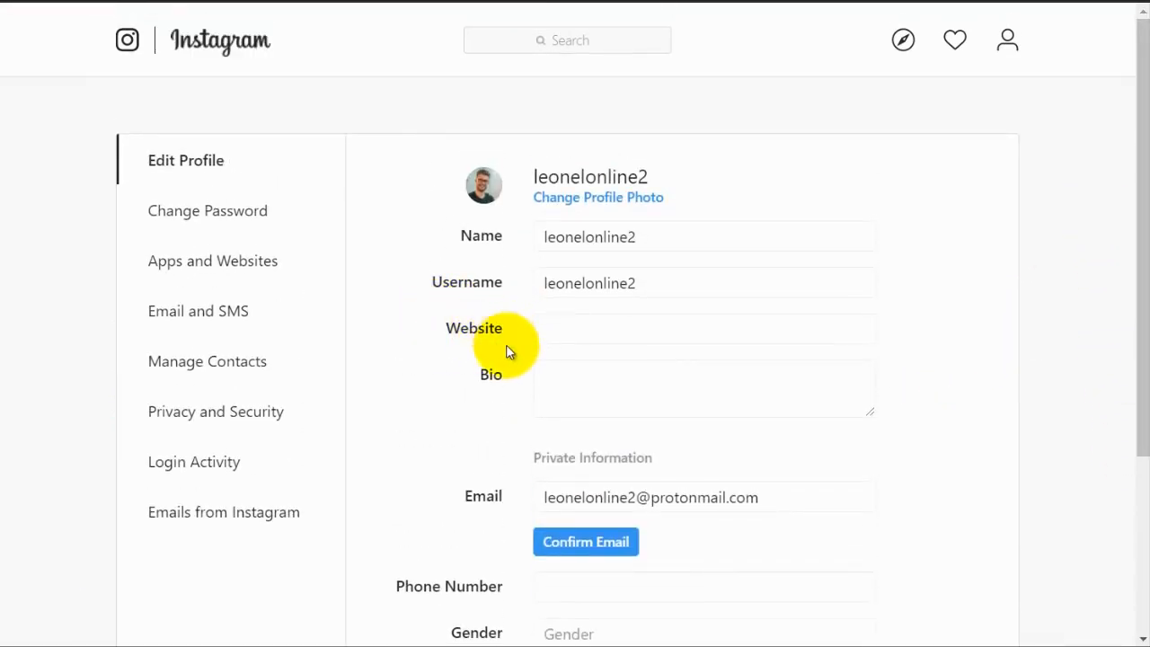
mouse_move(457, 392)
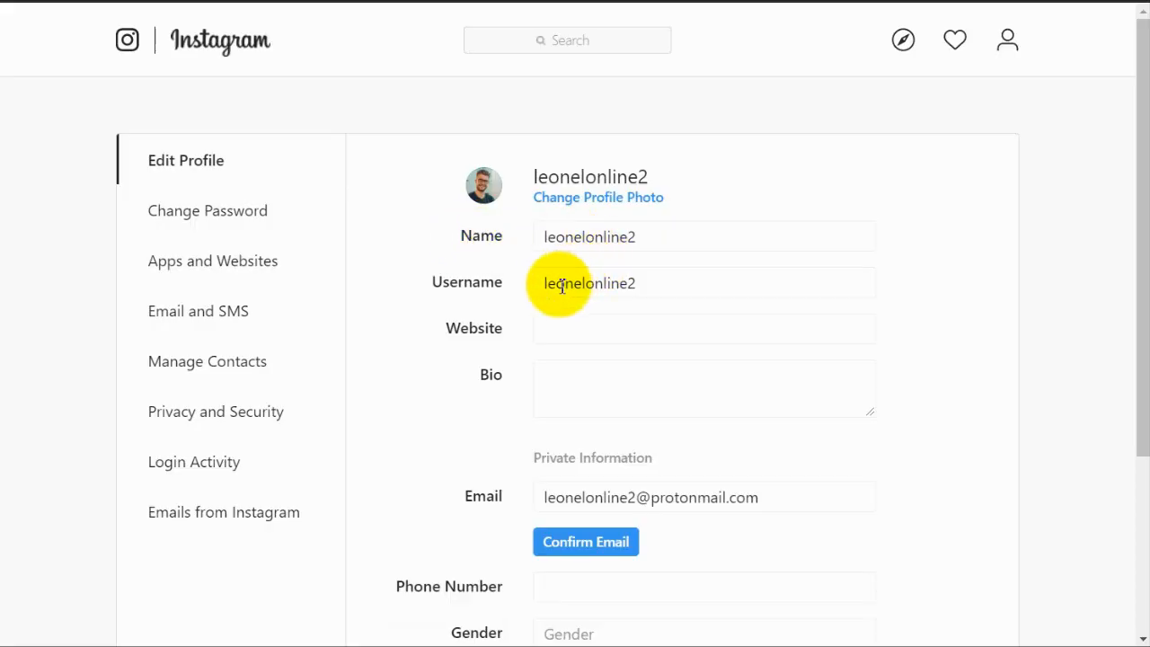
left_click(705, 282)
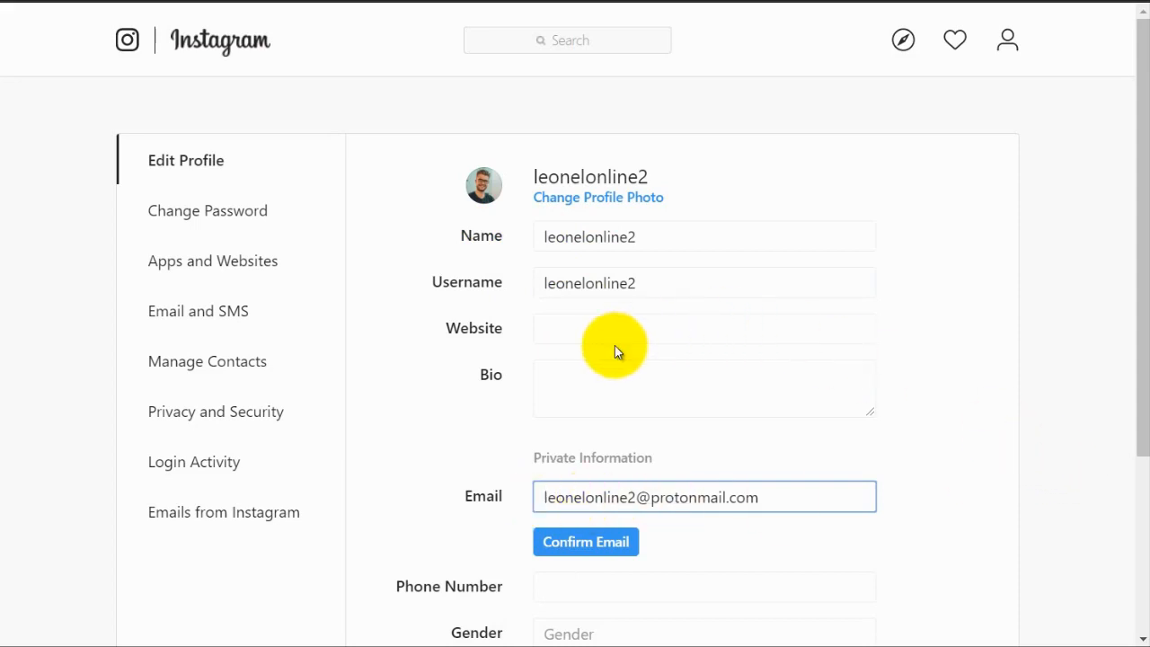
left_click(705, 327)
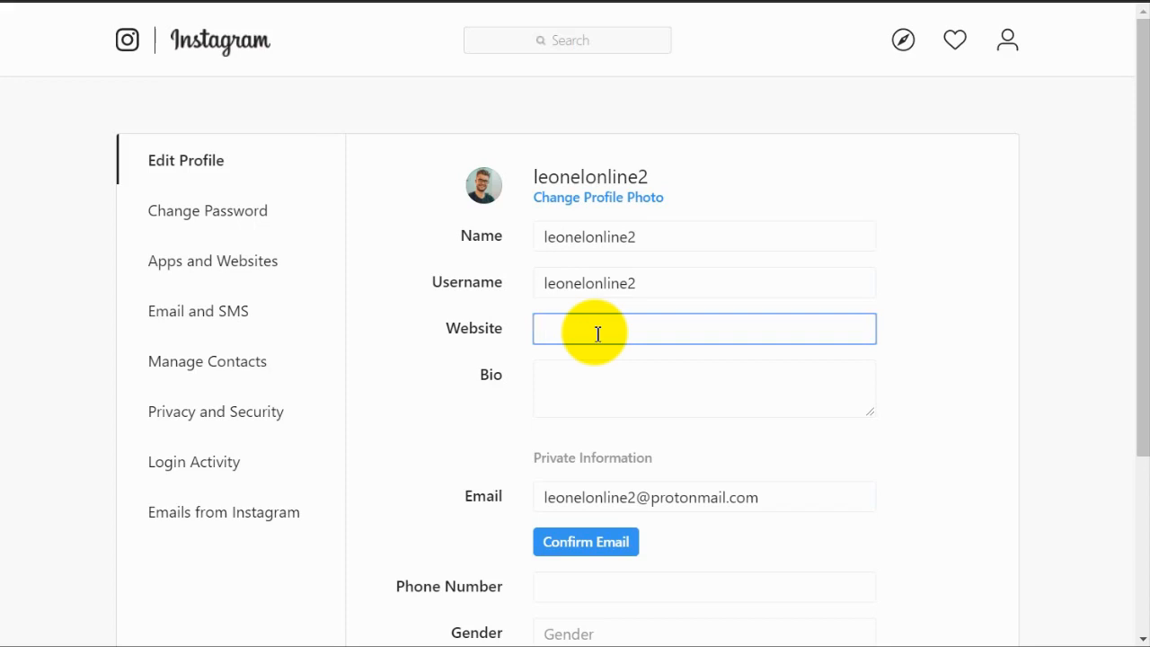
mouse_move(575, 320)
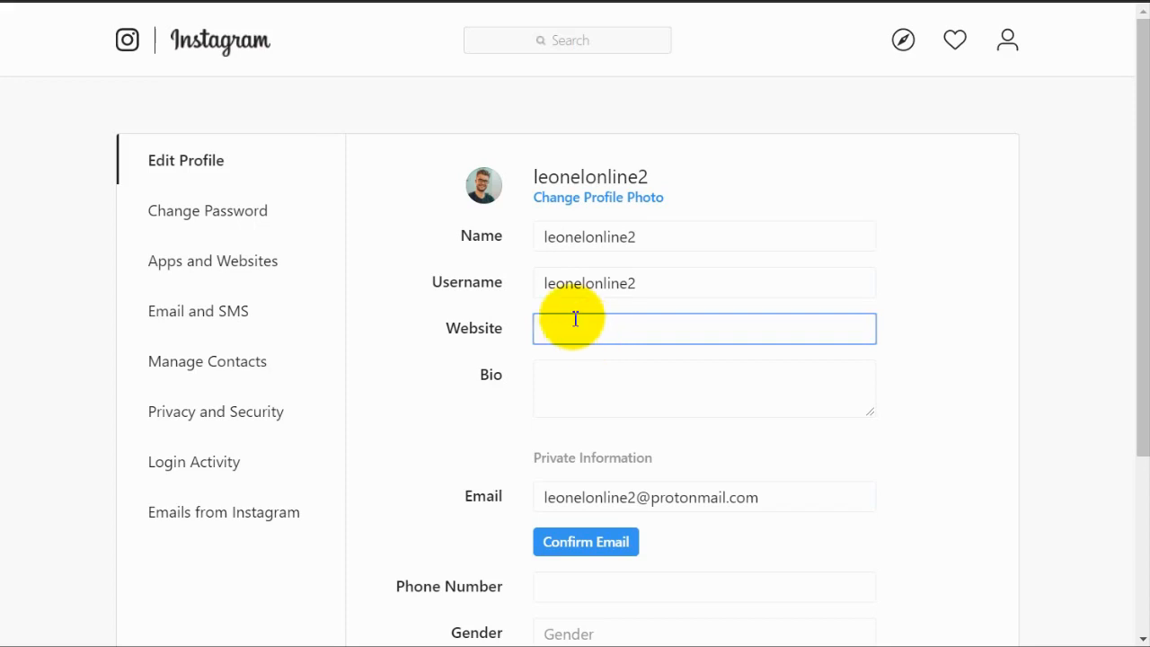
Enter leonelonlinebusiness.com as the profile's website.
type("leonelonlinebusiness.com")
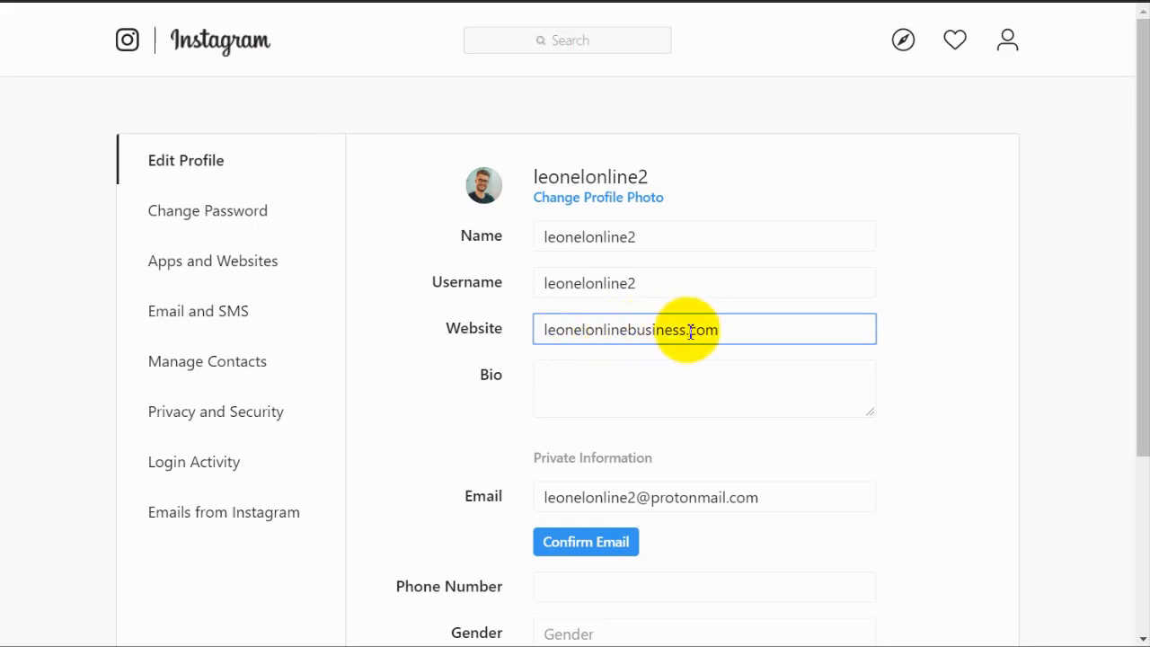
mouse_move(627, 406)
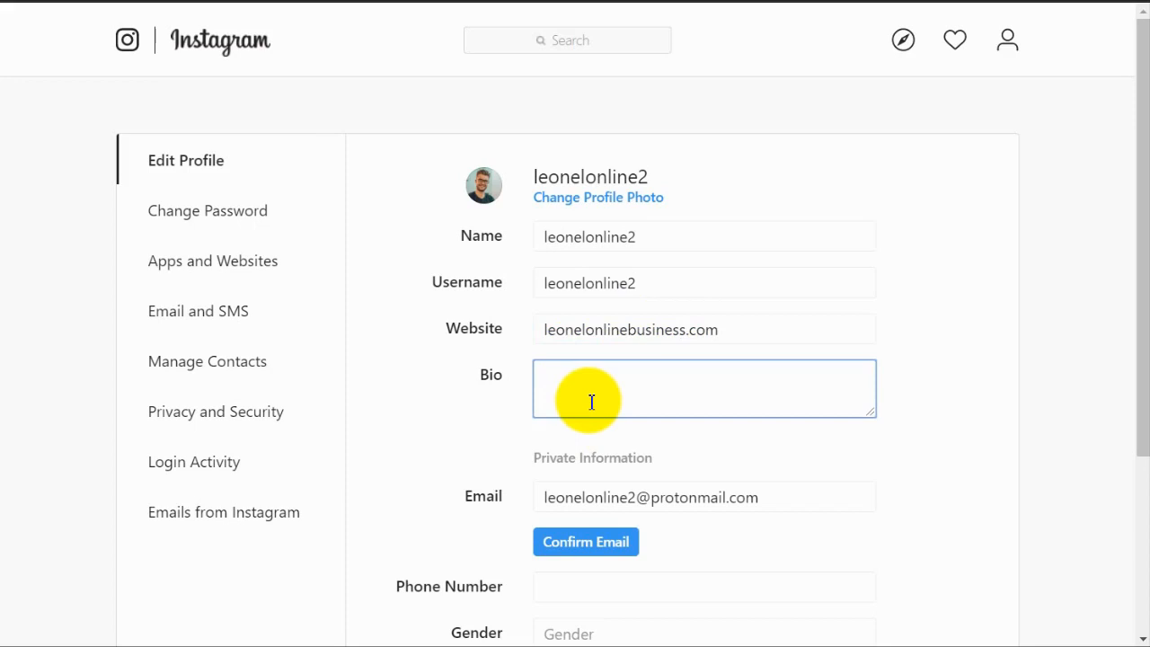
mouse_move(620, 361)
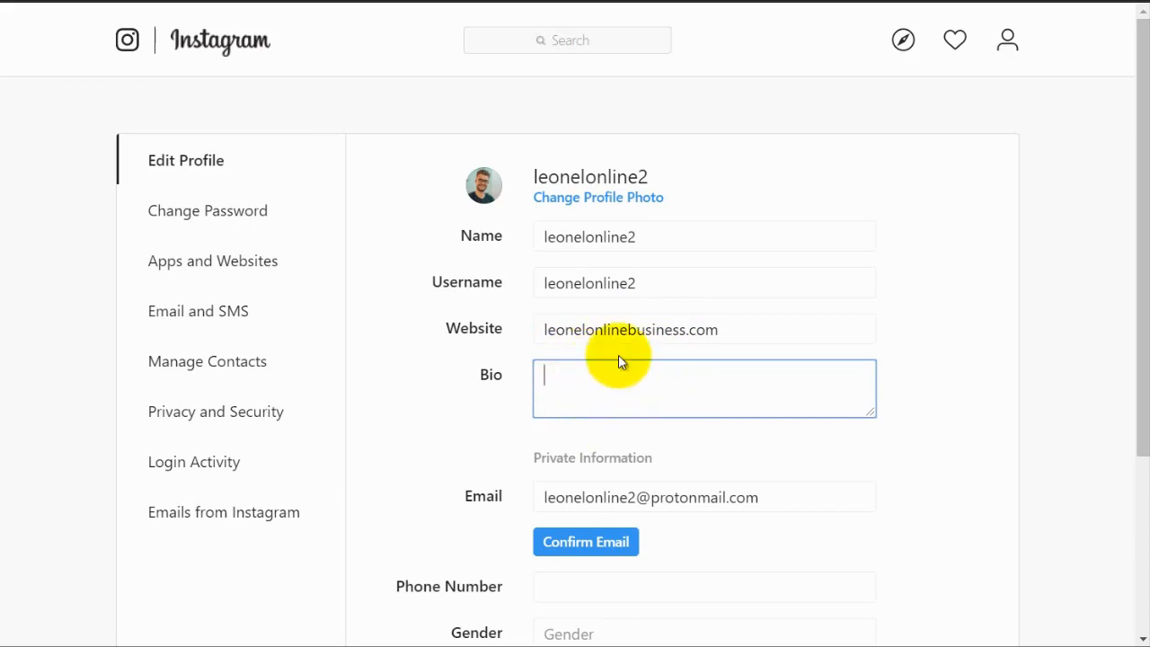
mouse_move(620, 337)
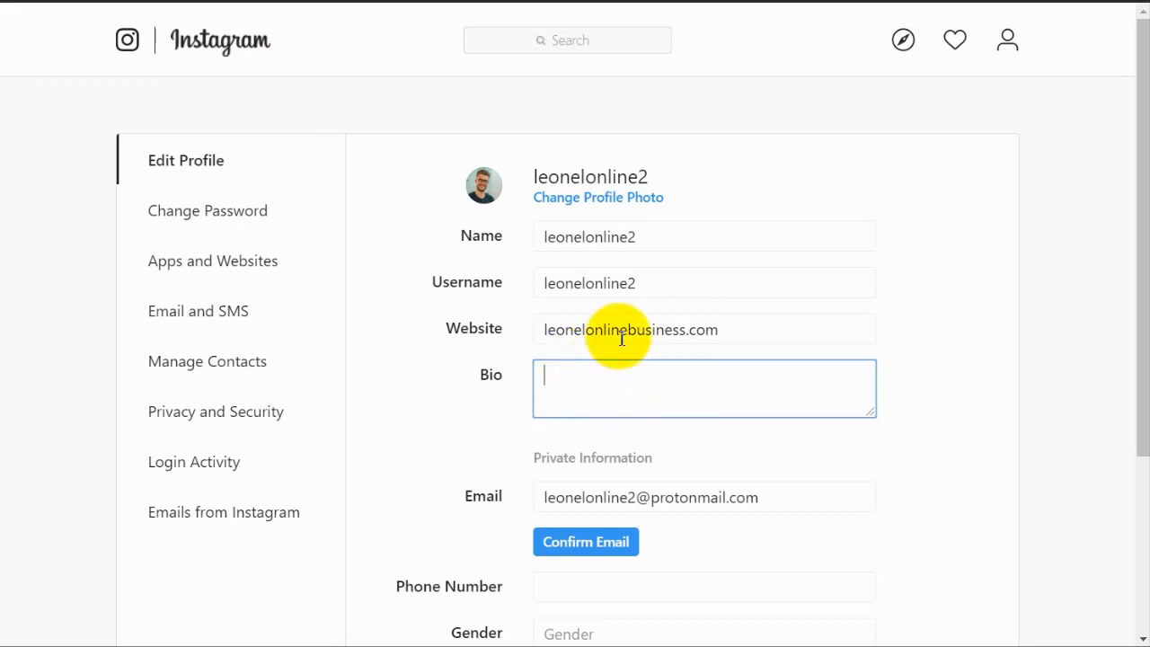
mouse_move(697, 349)
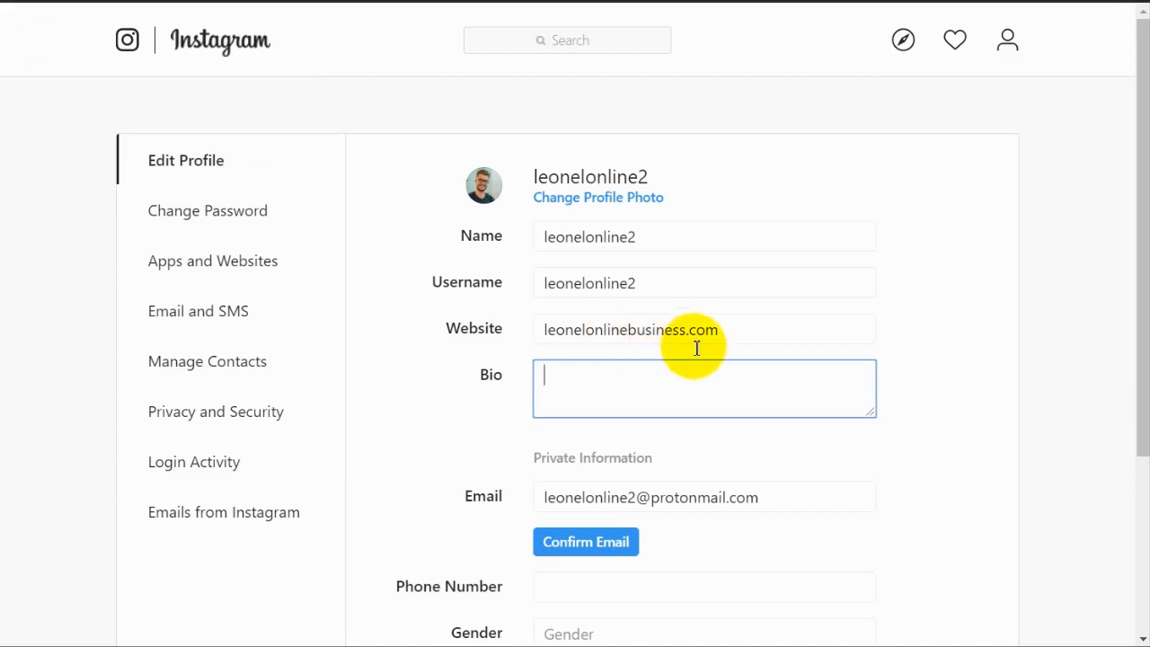
mouse_move(702, 356)
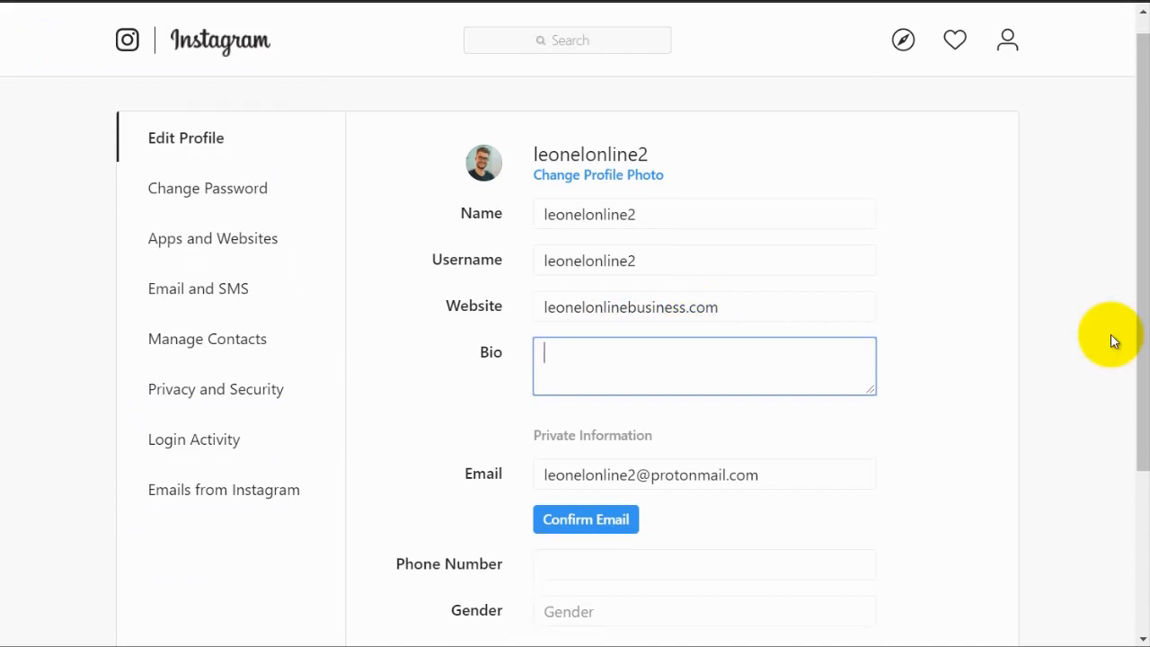
scroll("down", 3)
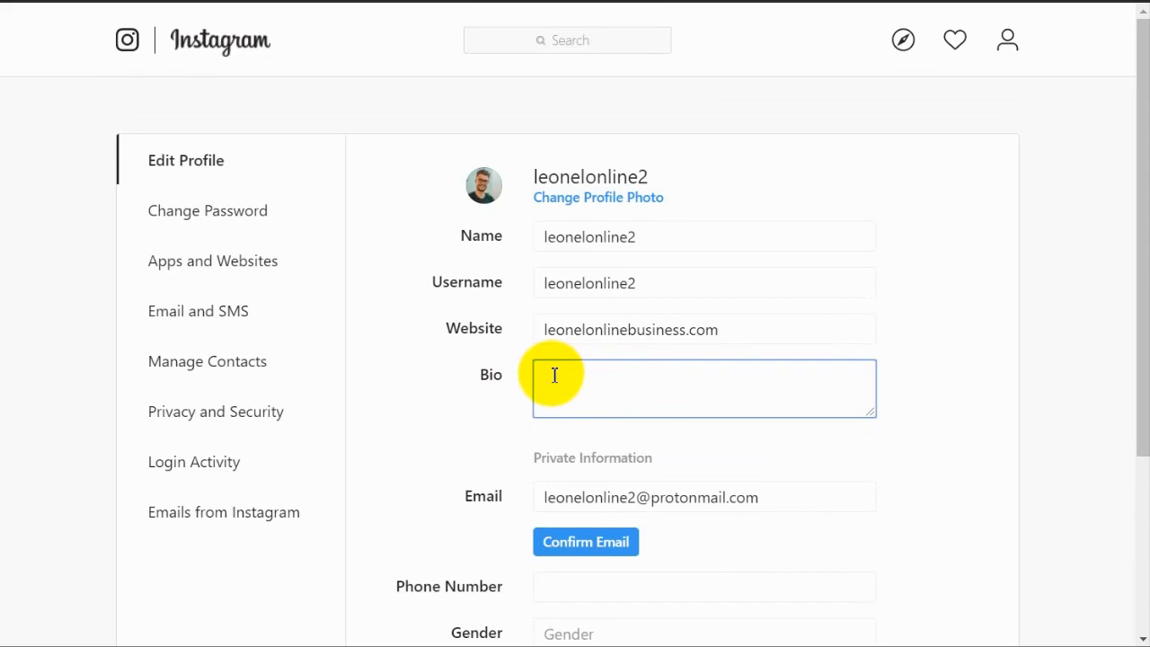
mouse_move(604, 385)
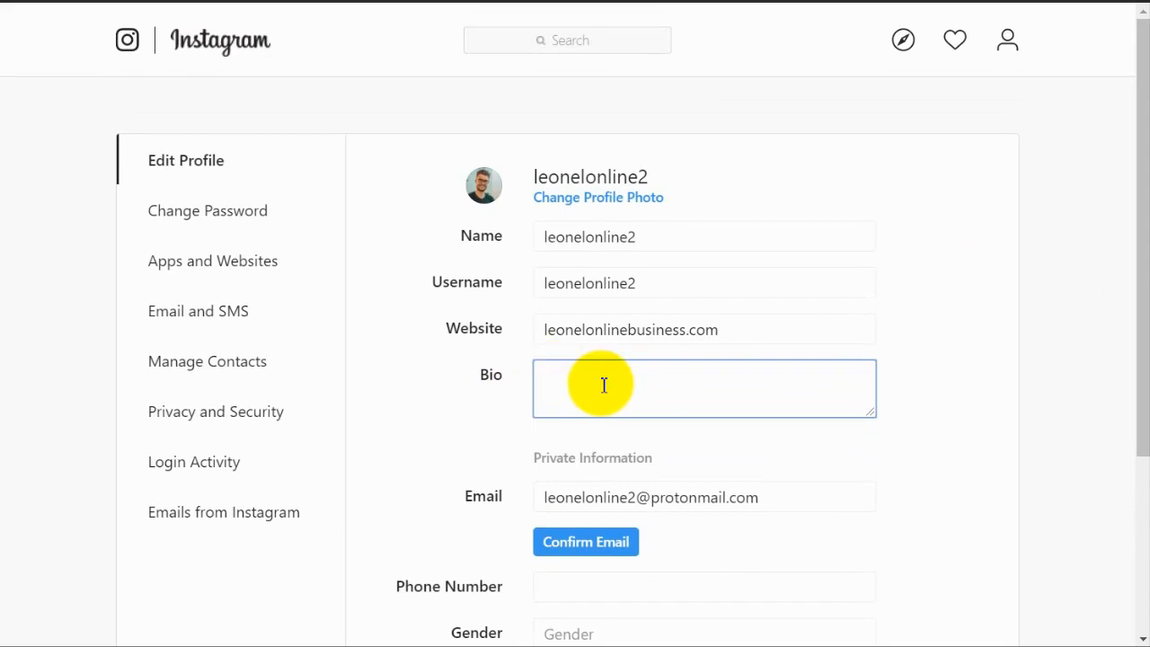
Enter the bio "Deep into Web Design!" and select the whole bio text.
type("Deep into W")
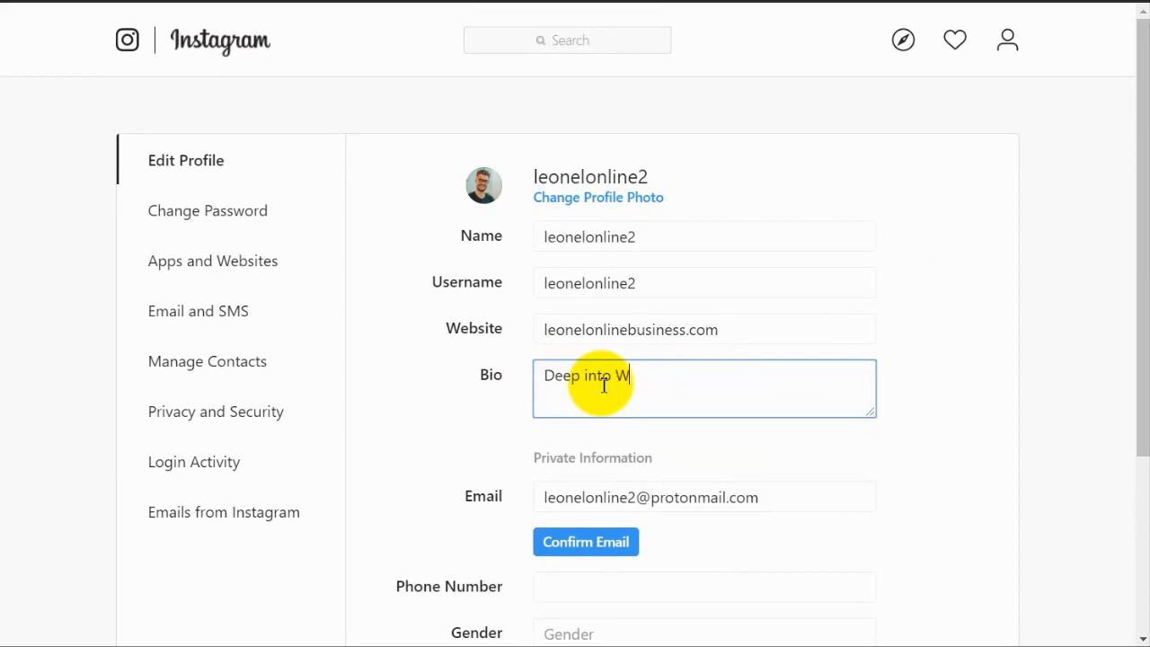
type("eb De")
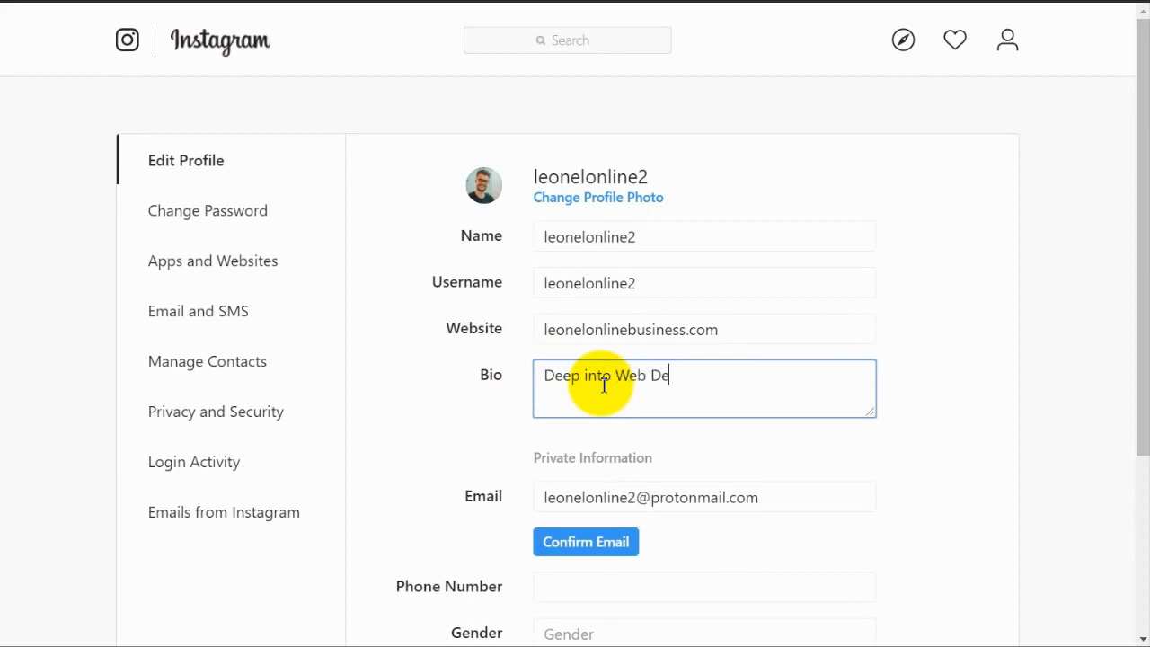
type("sign")
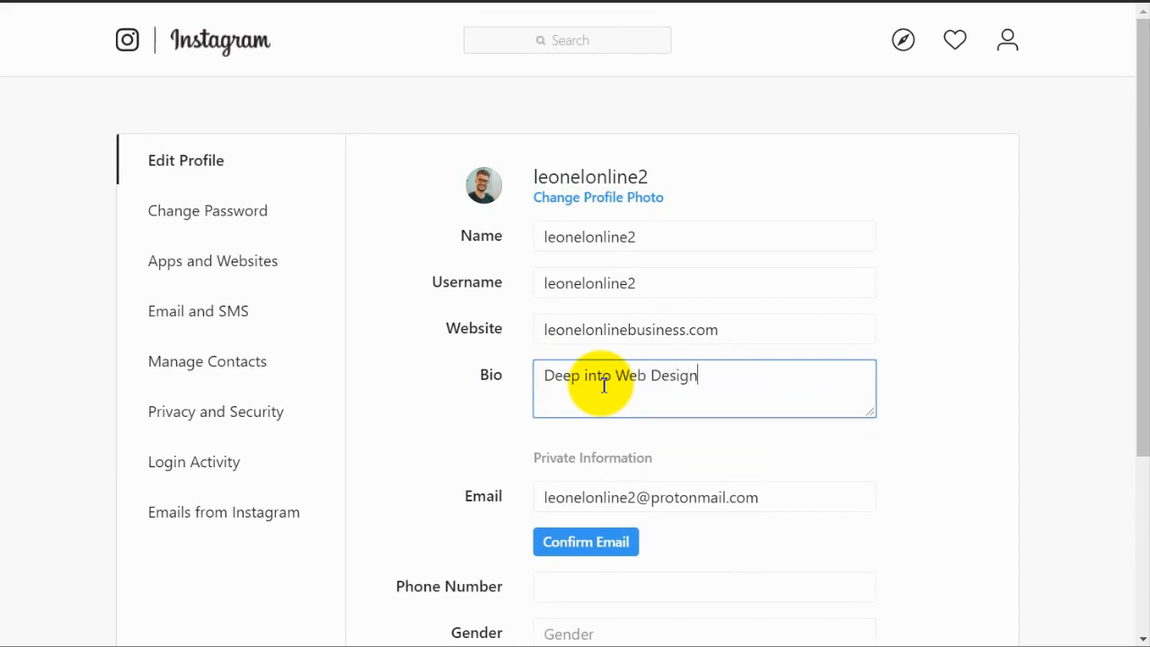
type("!")
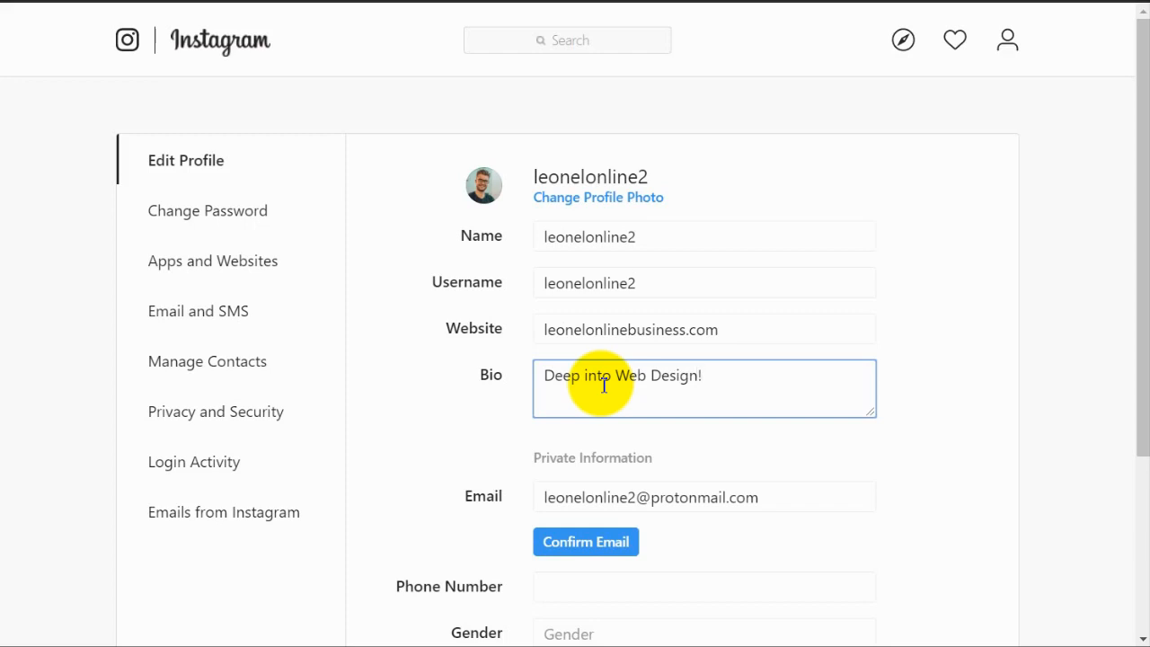
mouse_move(764, 442)
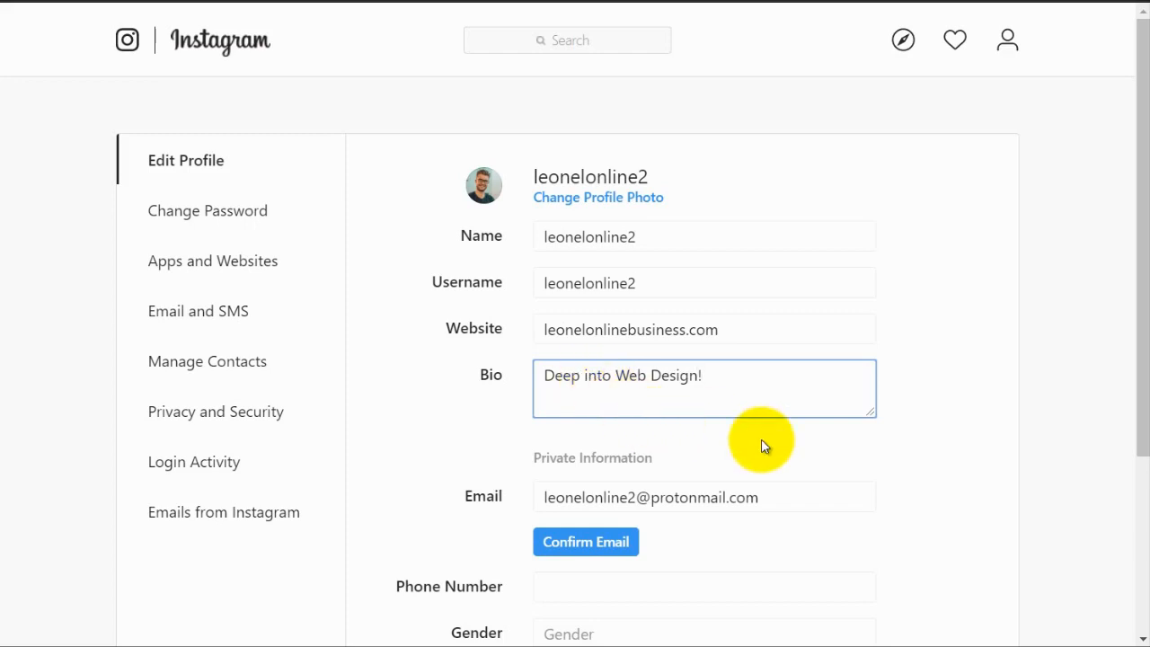
mouse_move(769, 376)
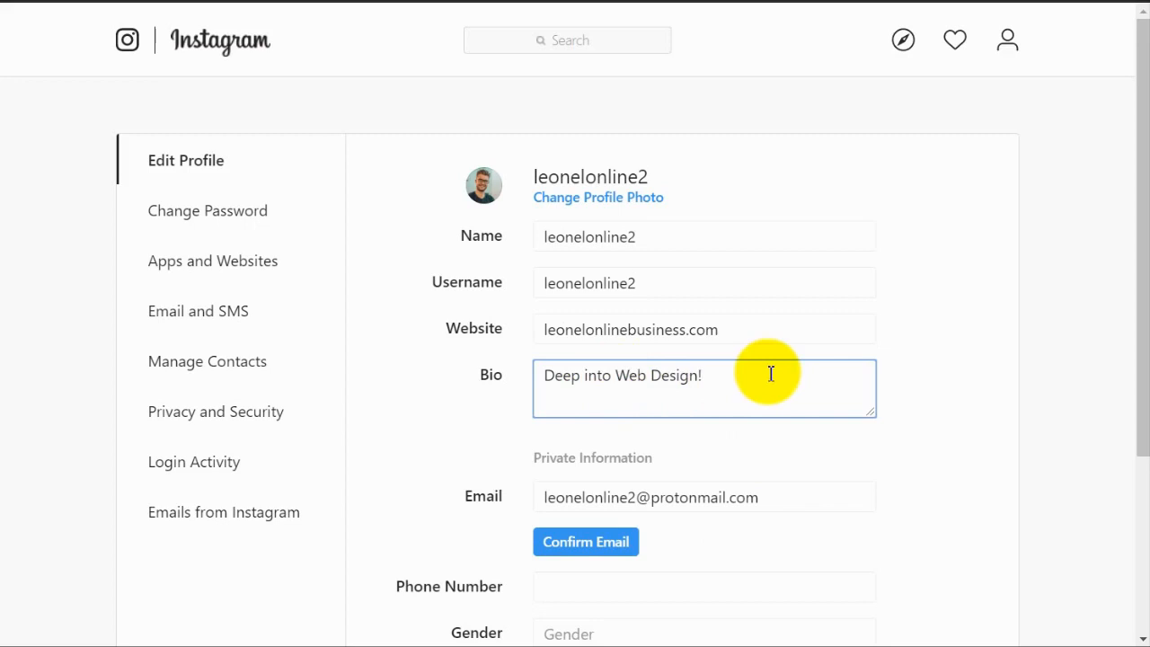
triple_click(622, 376)
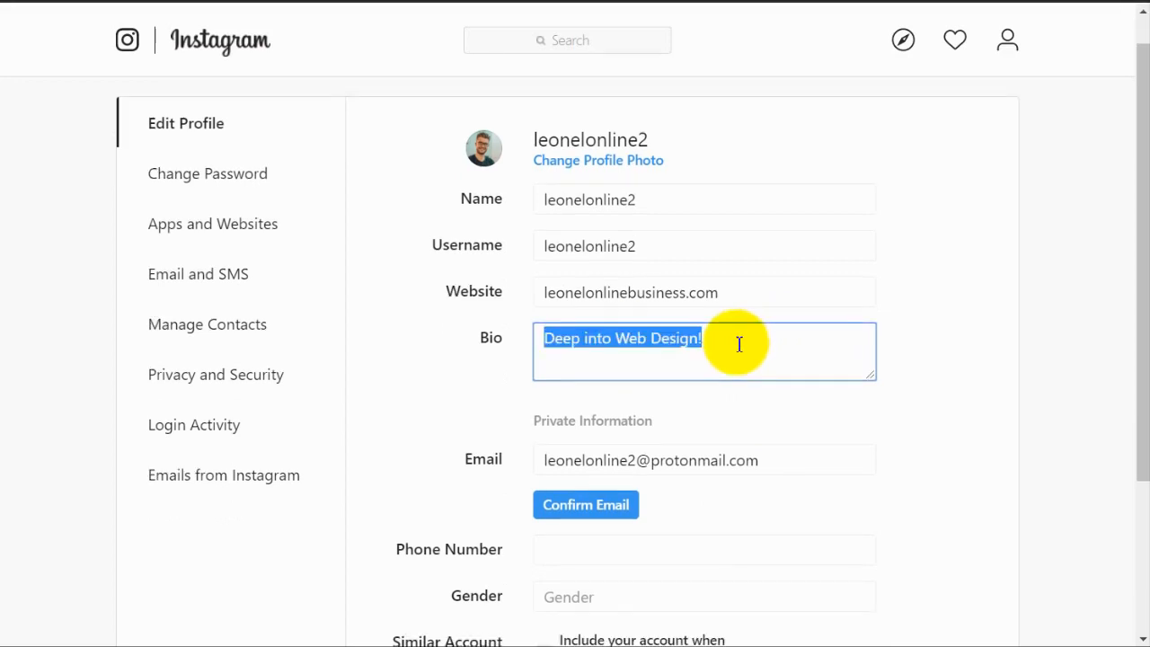
scroll("down", 3)
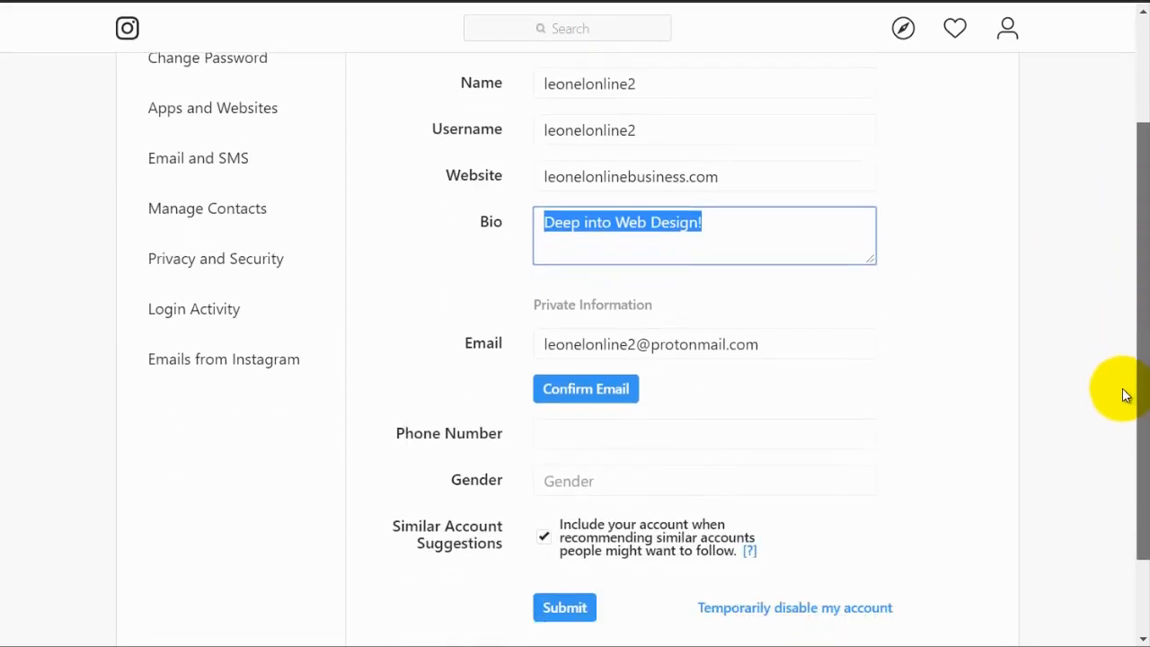
scroll("down", 3)
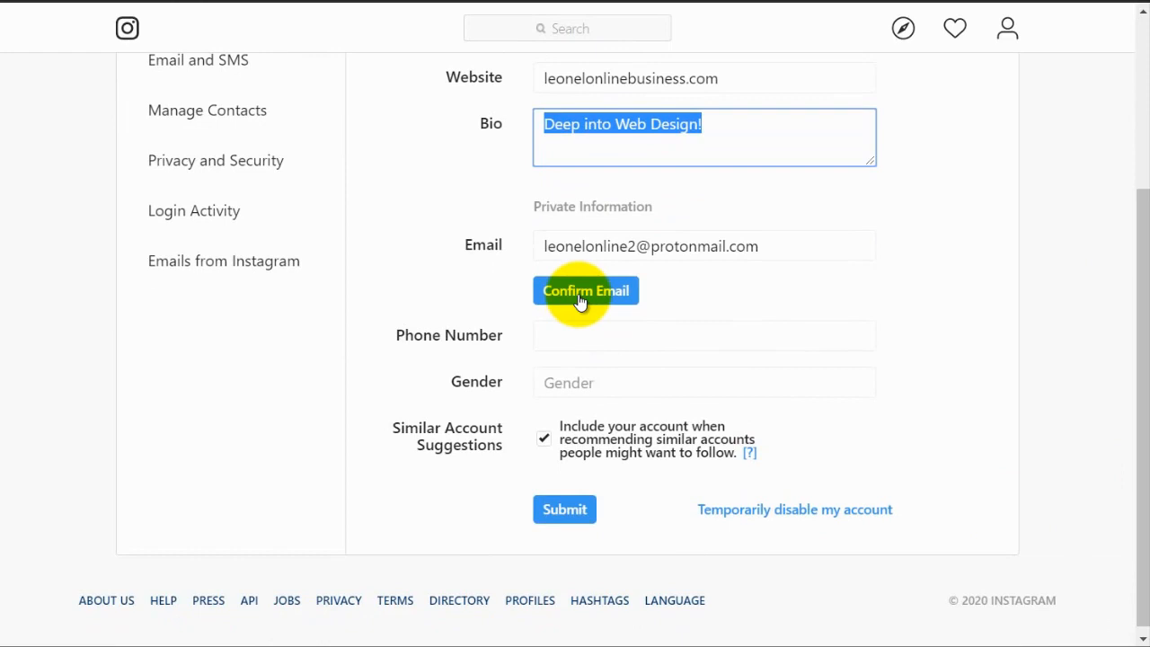
mouse_move(798, 266)
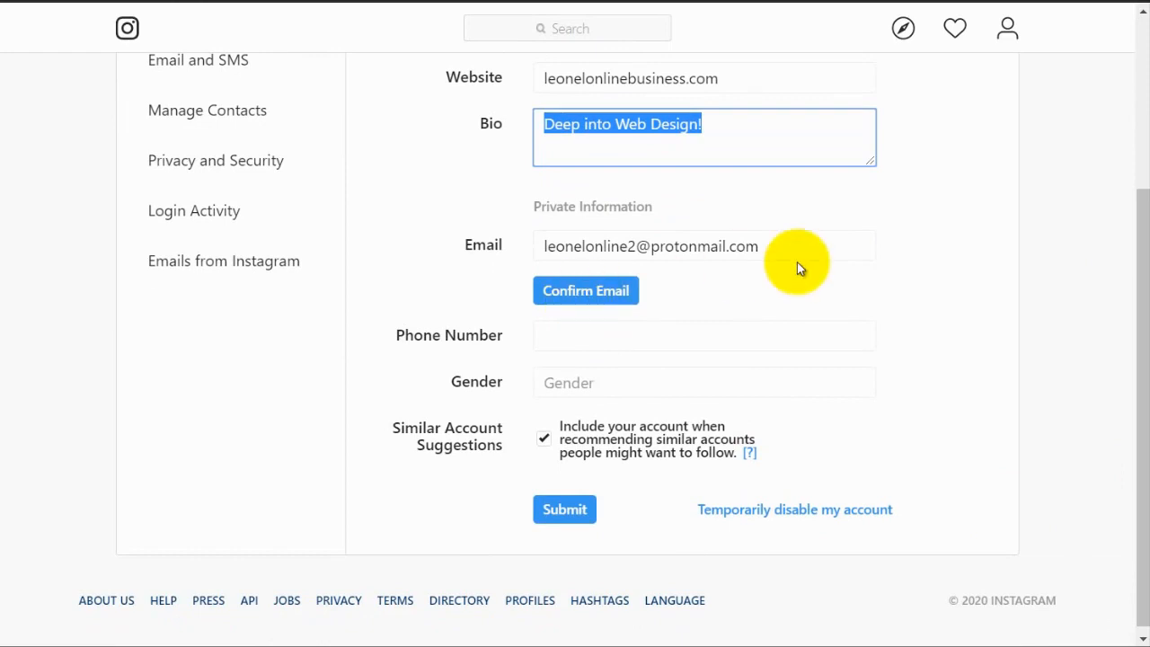
mouse_move(597, 343)
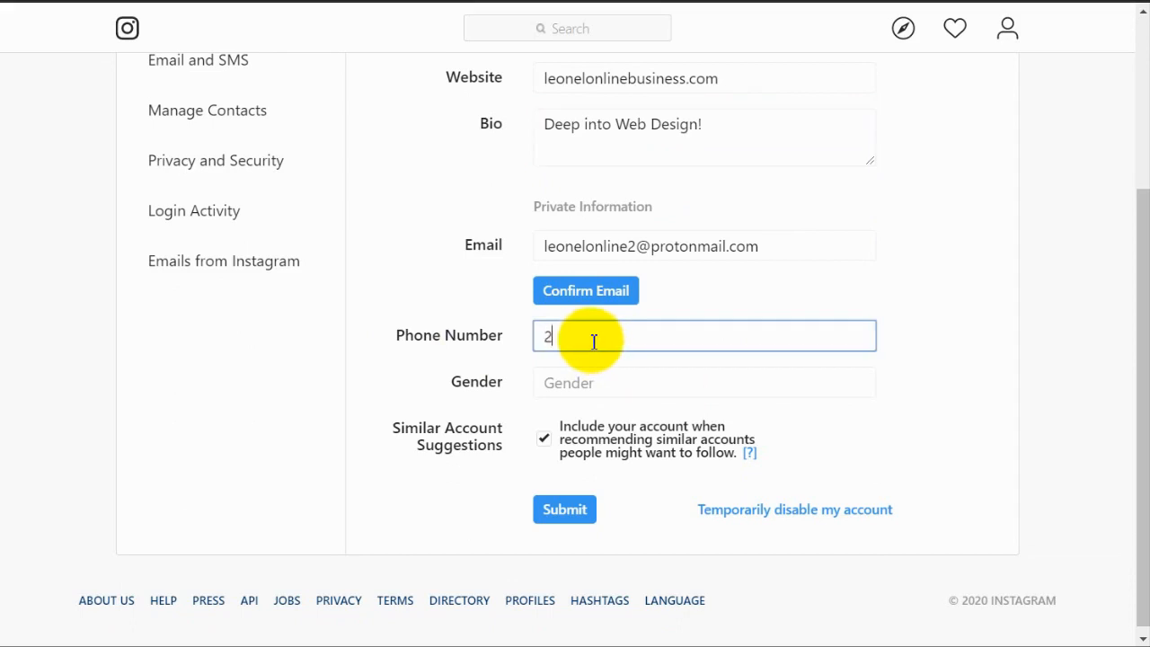
Fill in 01523 and set the profile gender to Male.
type("01523")
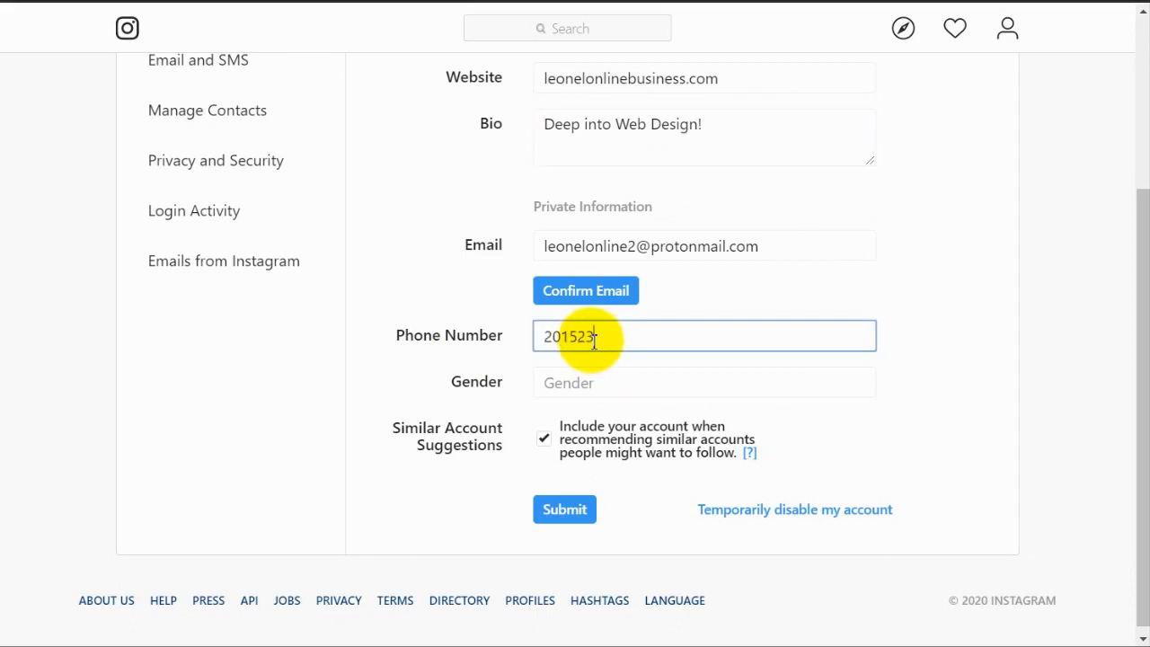
left_click(704, 383)
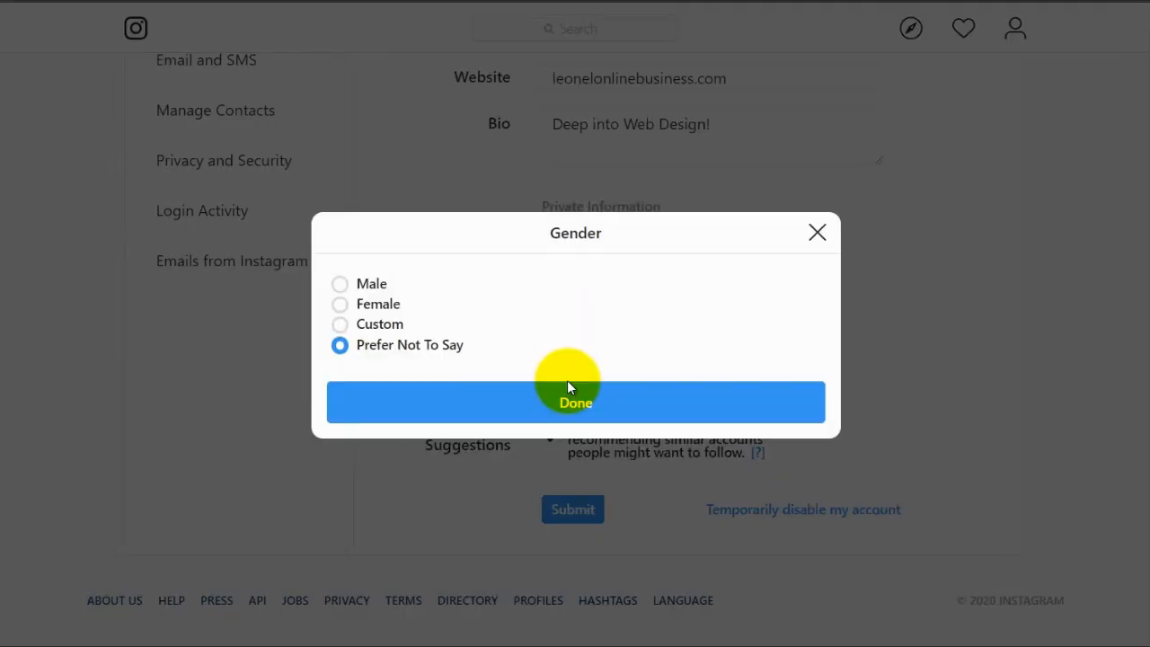
left_click(340, 284)
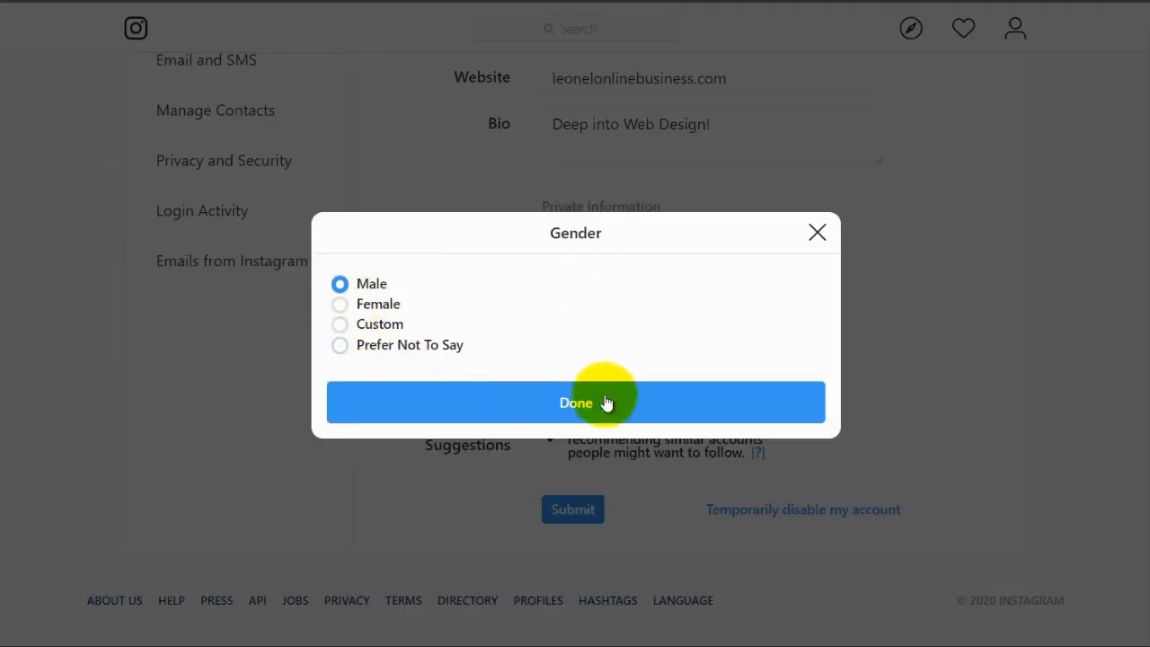
left_click(575, 403)
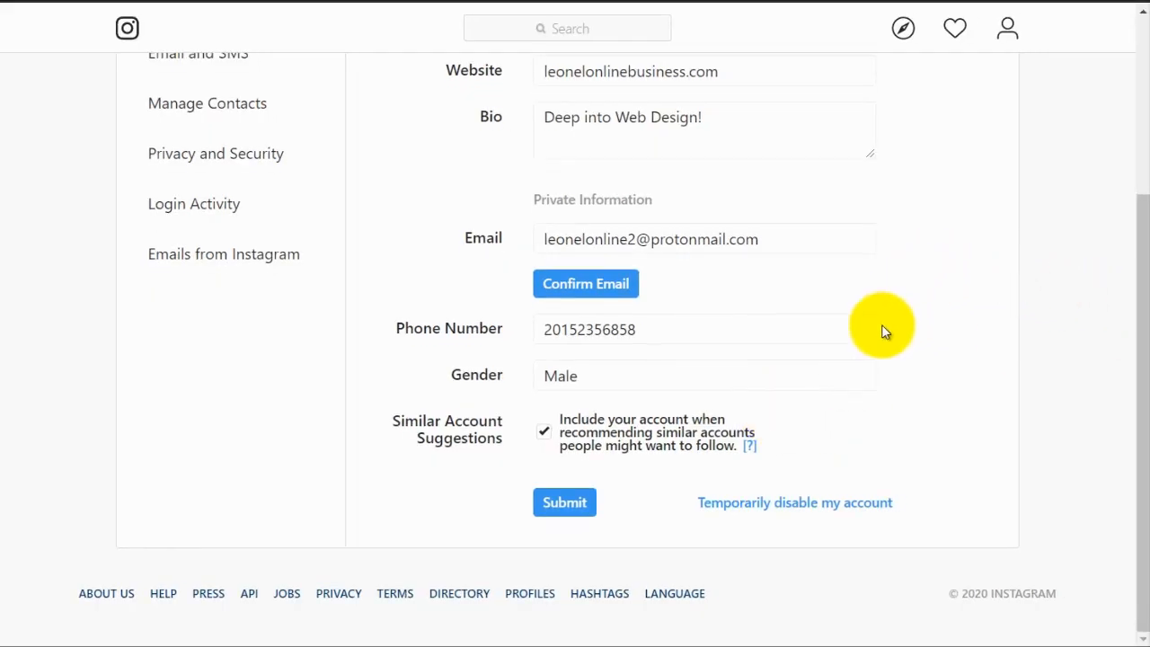
mouse_move(716, 428)
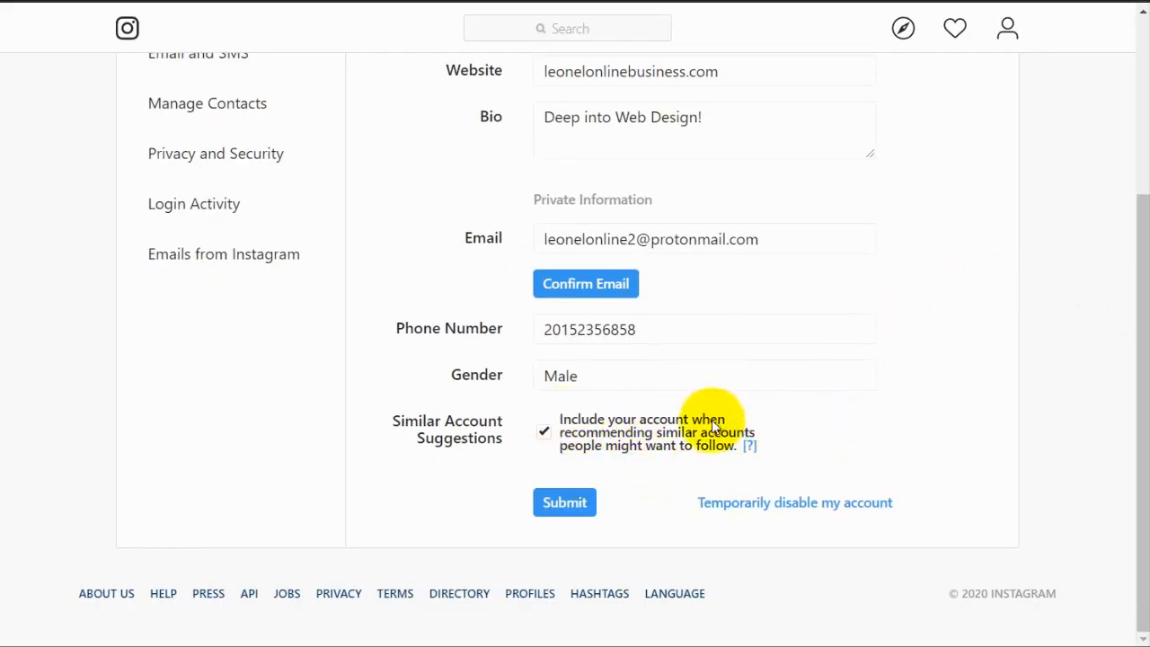
mouse_move(584, 460)
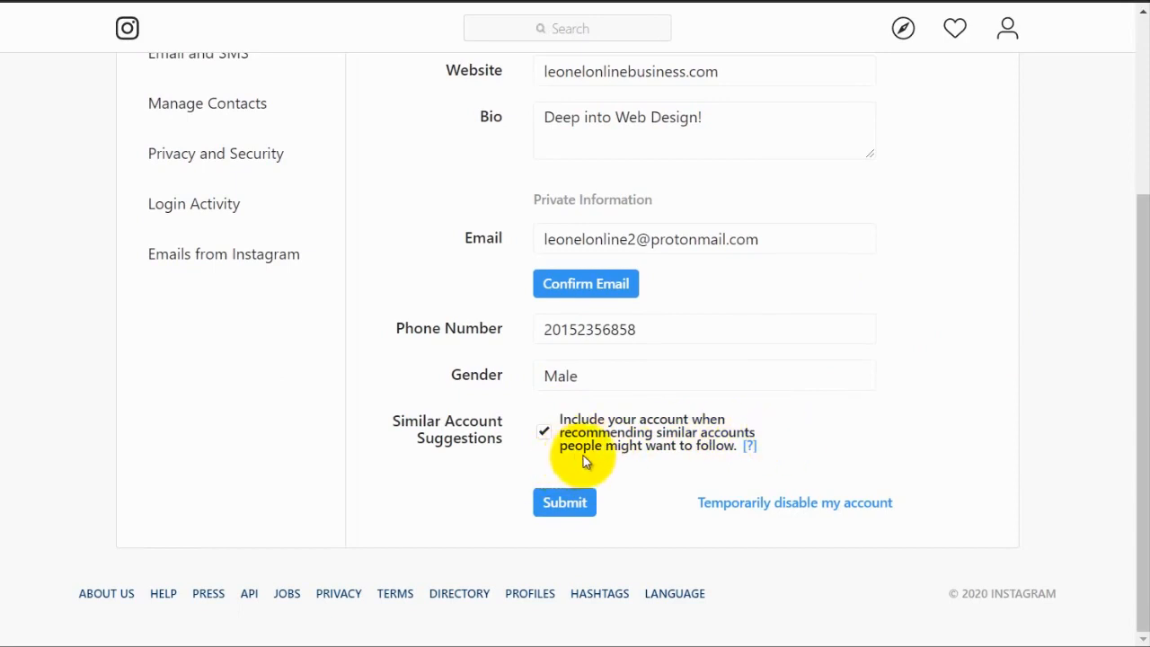
mouse_move(748, 475)
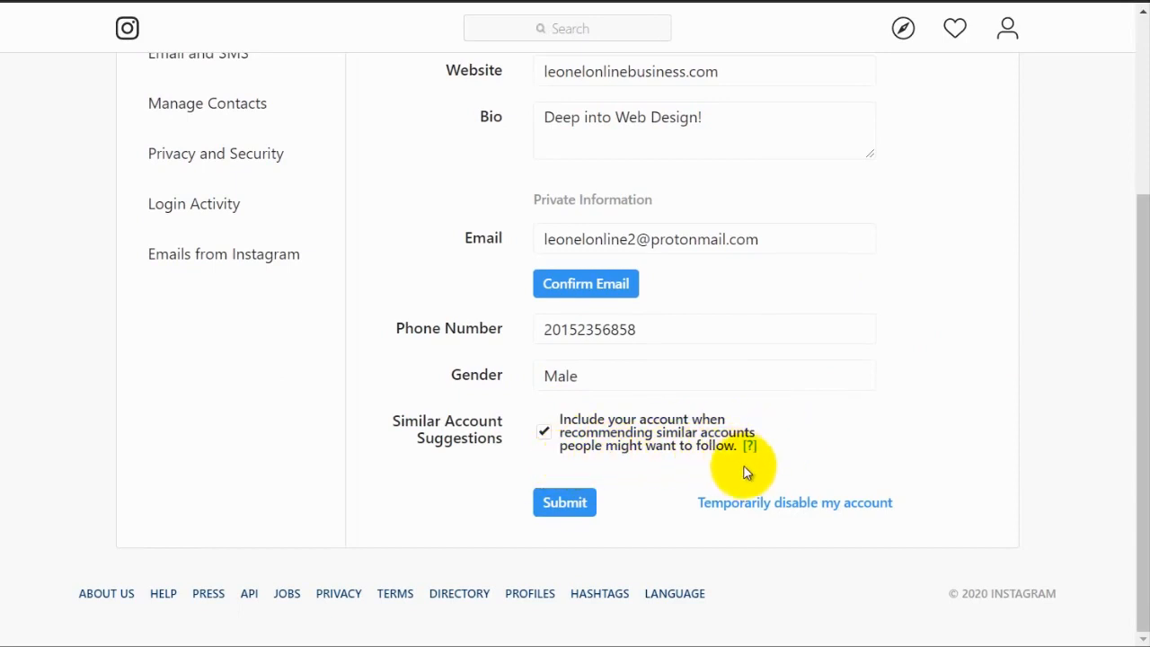
Include the account in similar account suggestions and submit the profile changes.
left_click(543, 431)
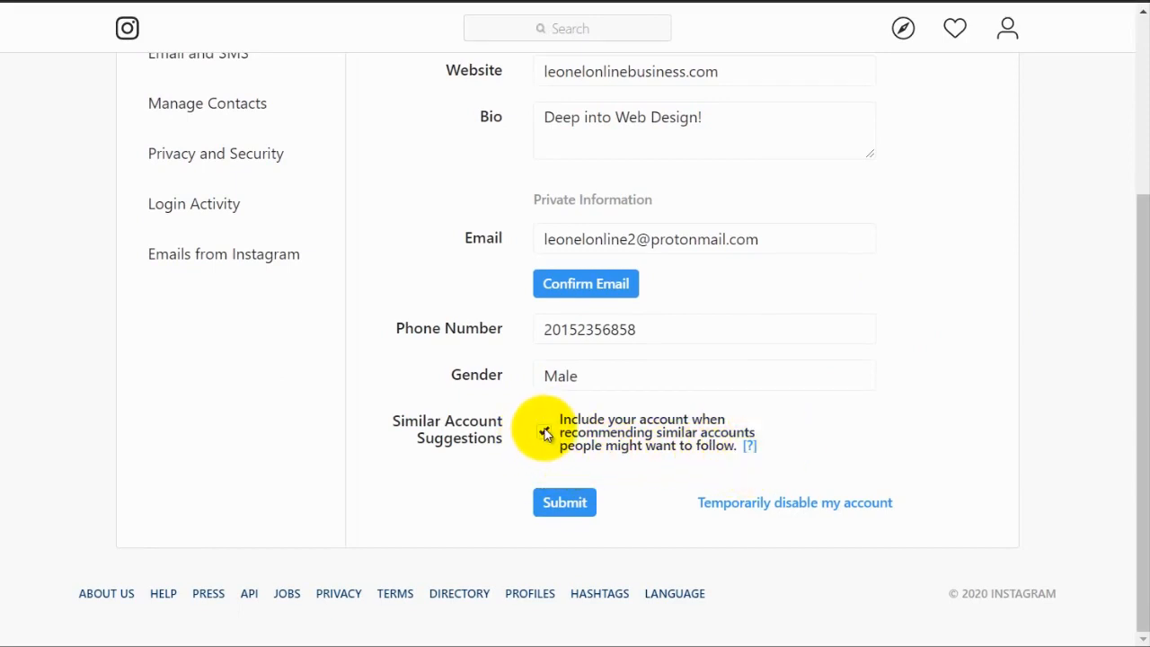
left_click(543, 431)
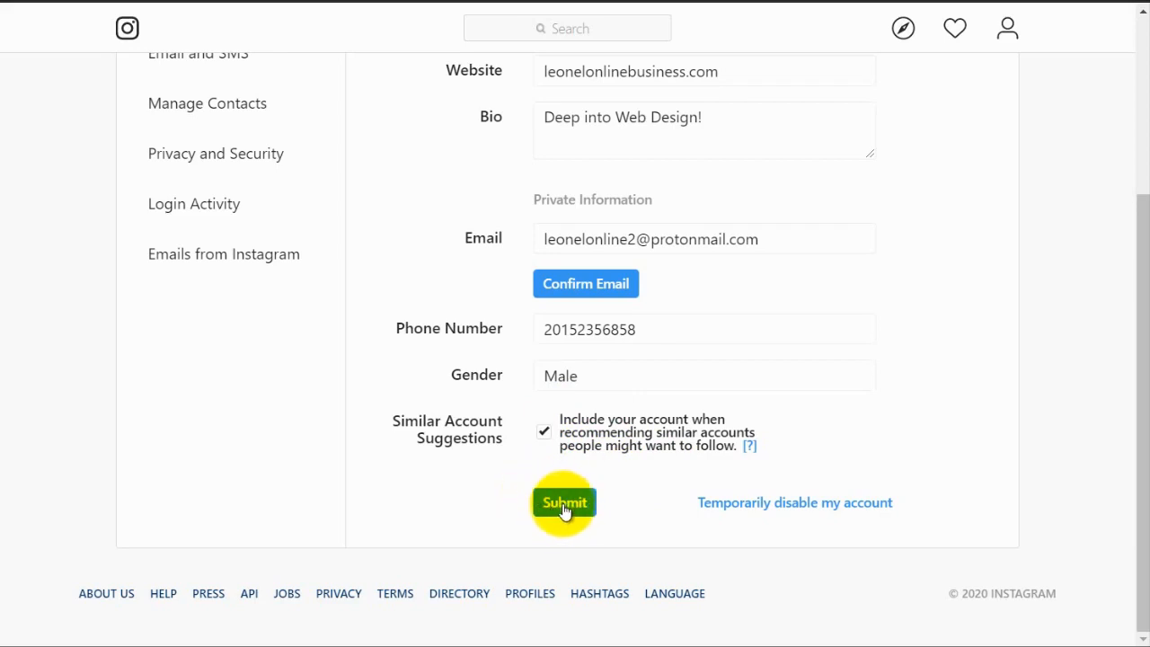
left_click(564, 503)
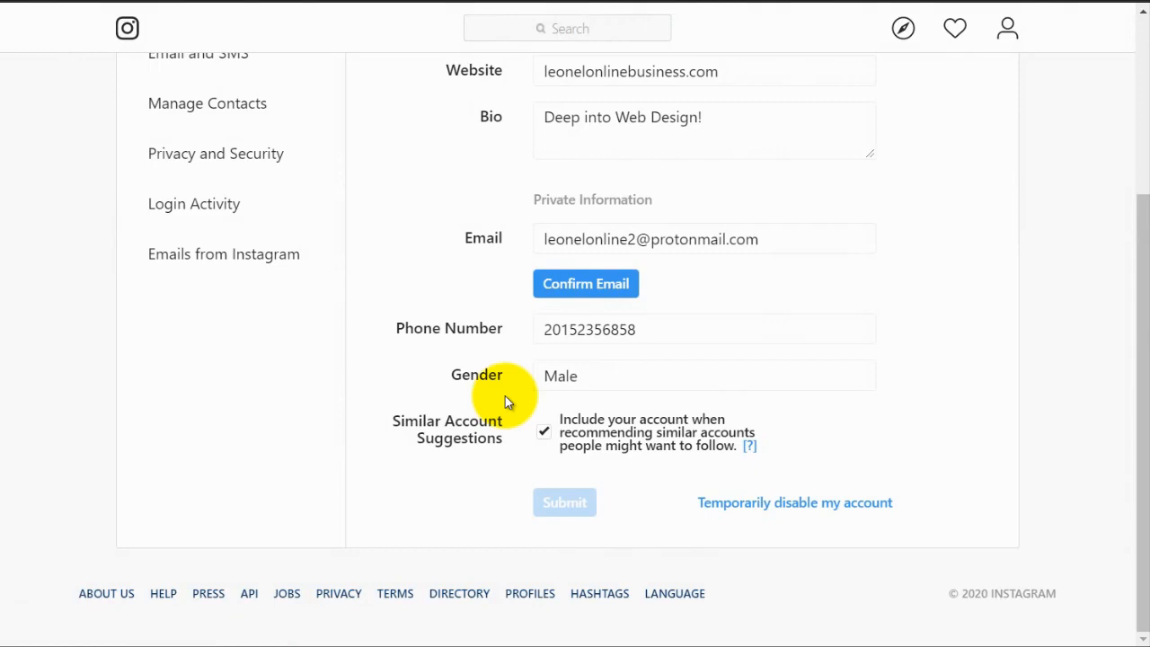
mouse_move(816, 381)
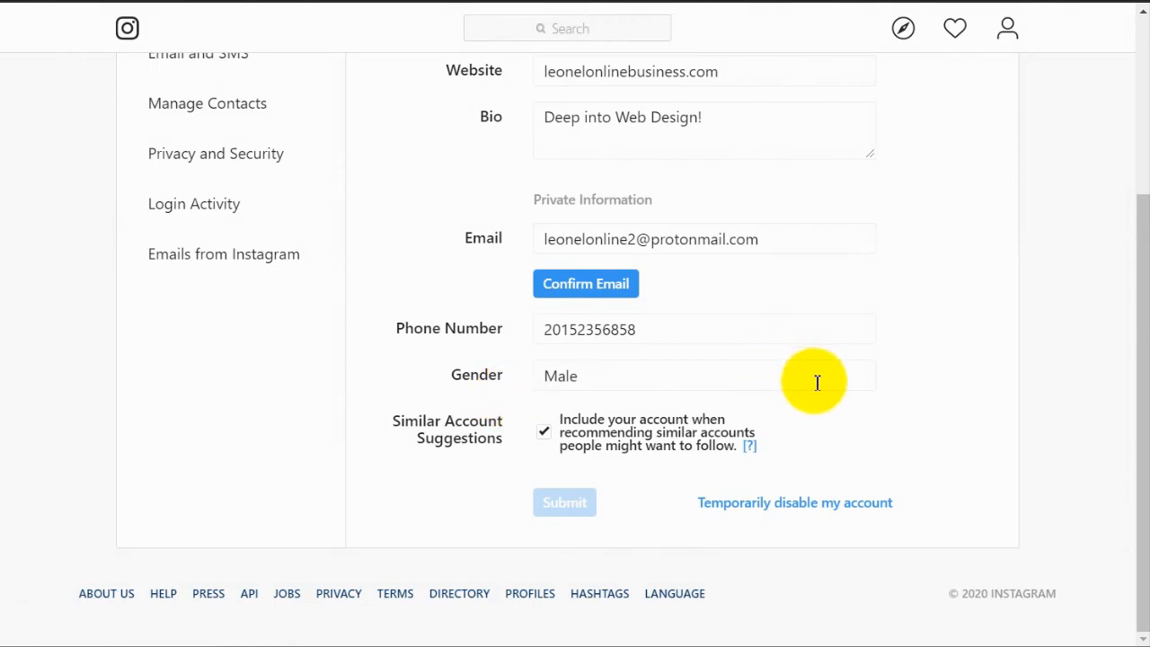
mouse_move(224, 493)
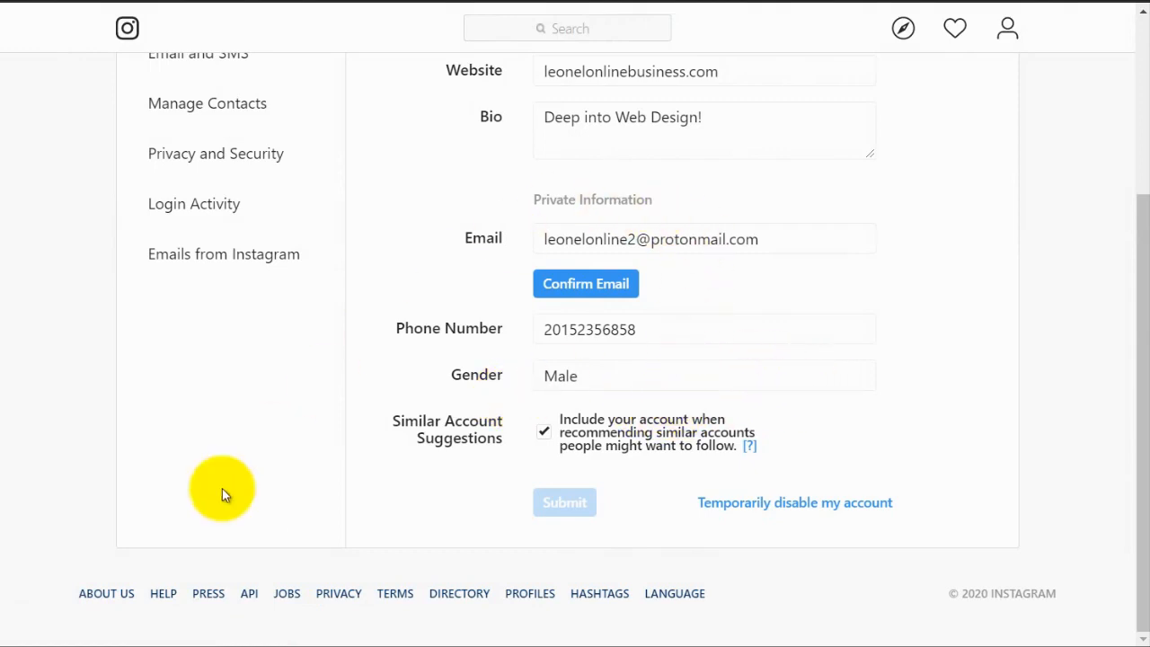
scroll("up", 3)
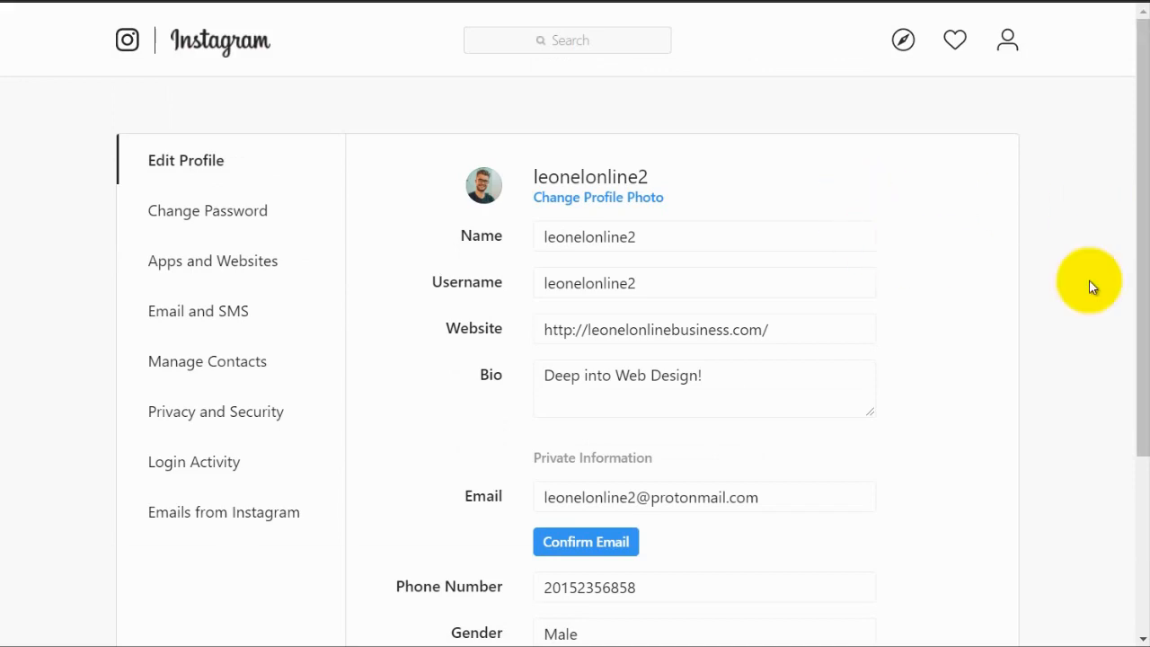
mouse_move(1129, 207)
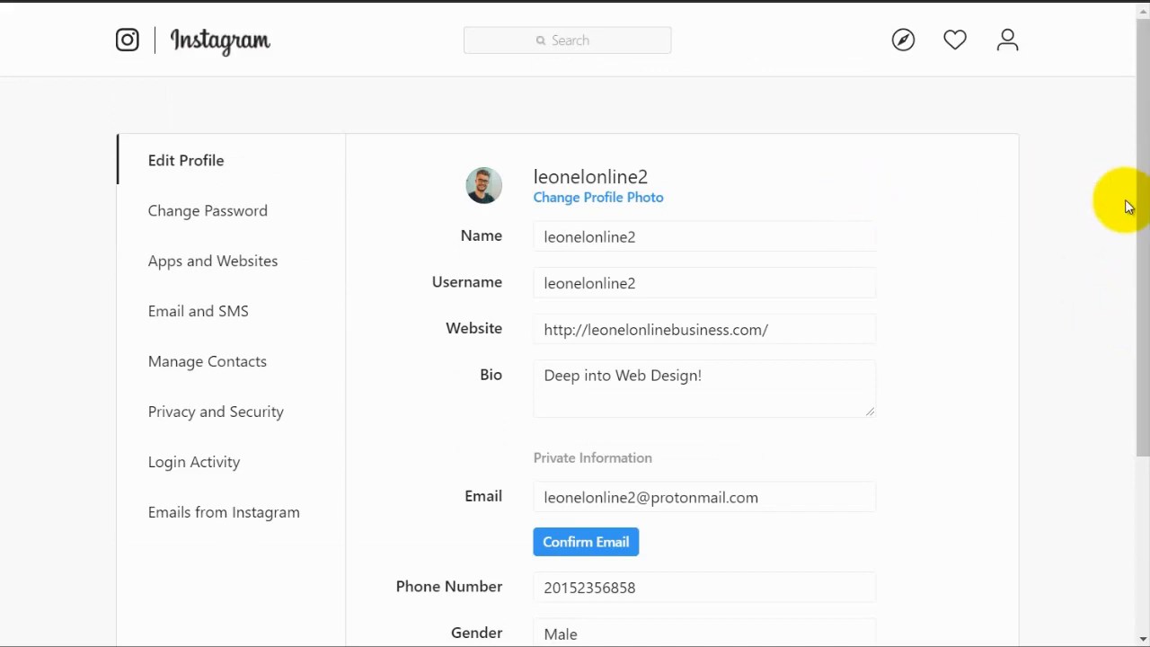
scroll("down", 3)
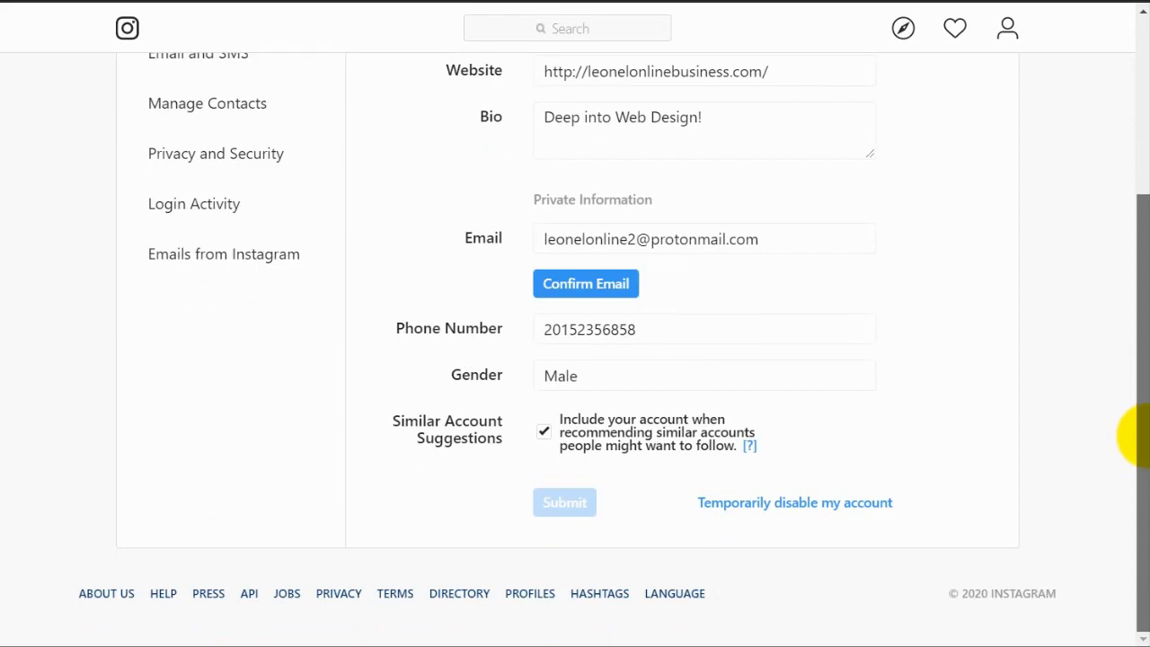
scroll("up", 3)
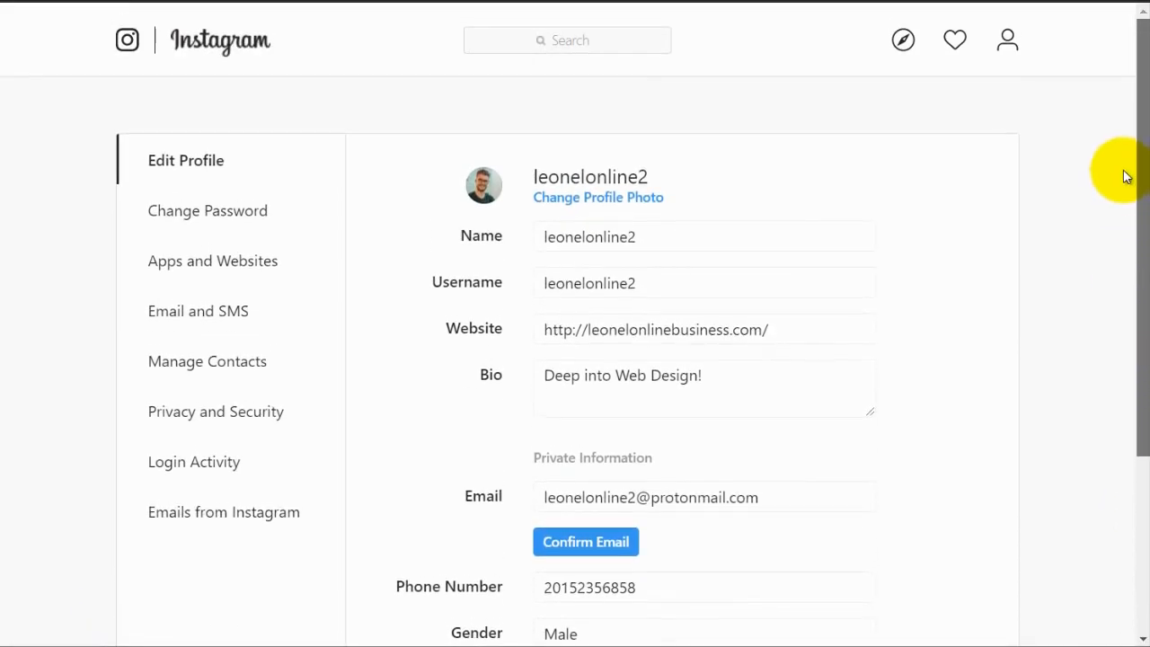
scroll("down", 3)
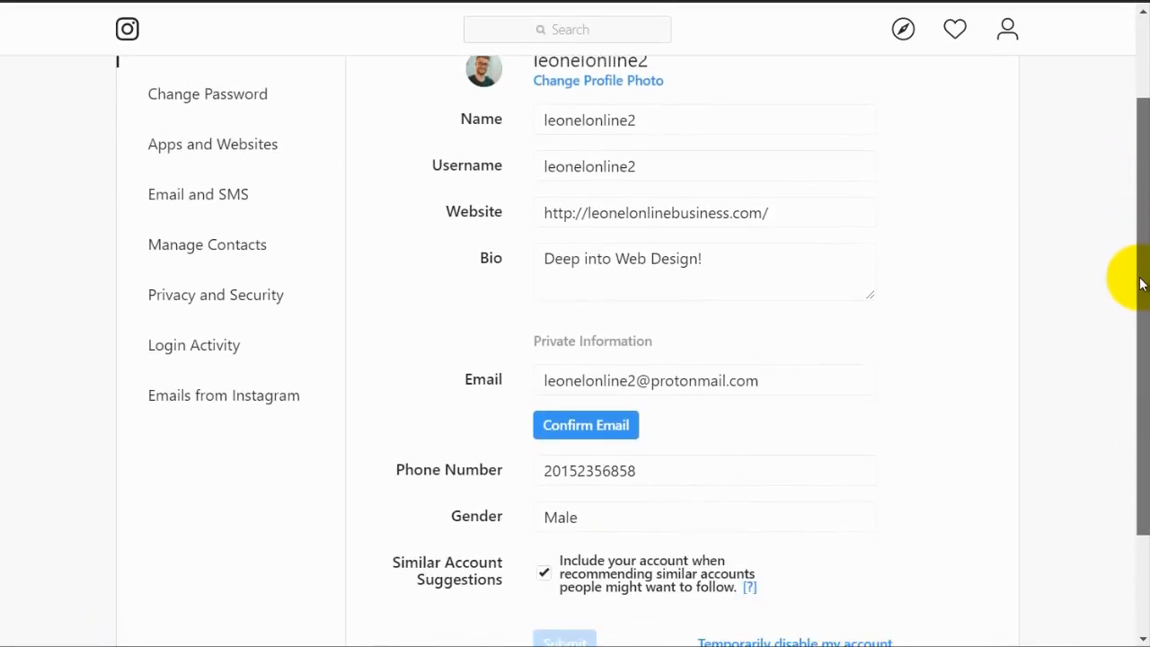
scroll("up", 3)
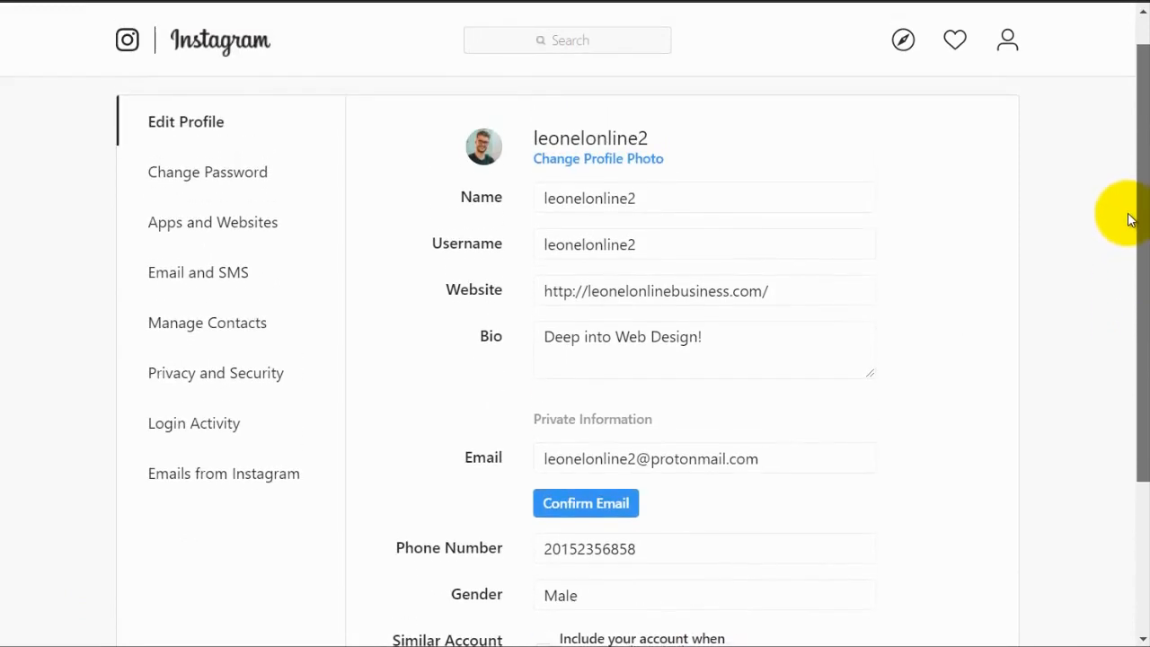
scroll("up", 3)
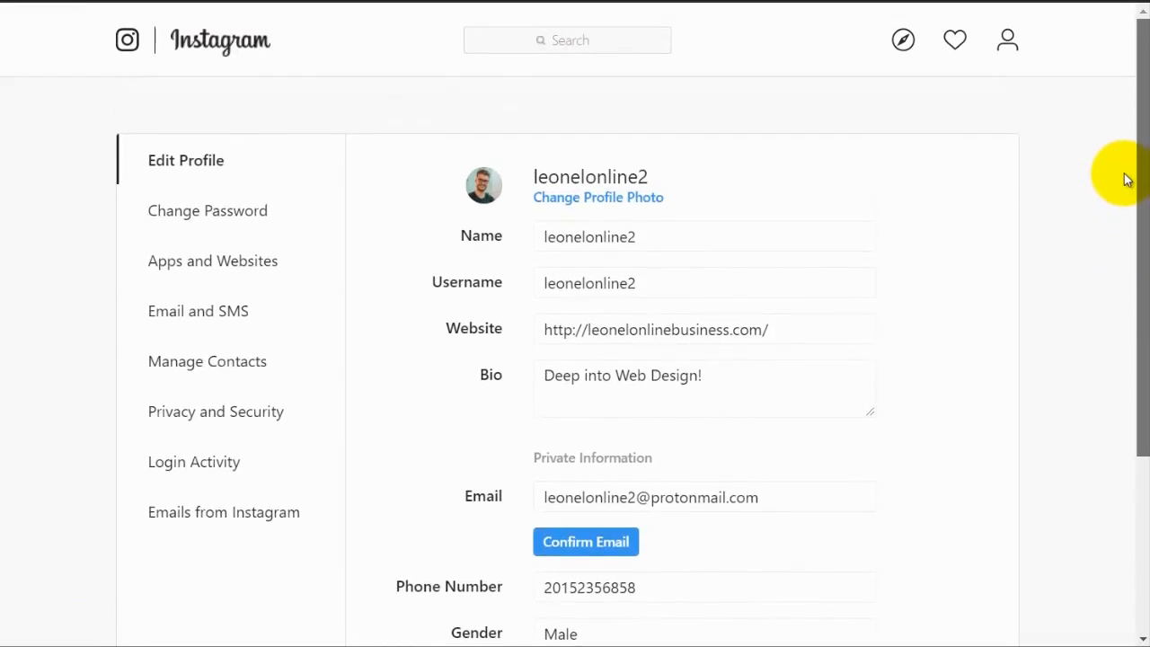
scroll("down", 3)
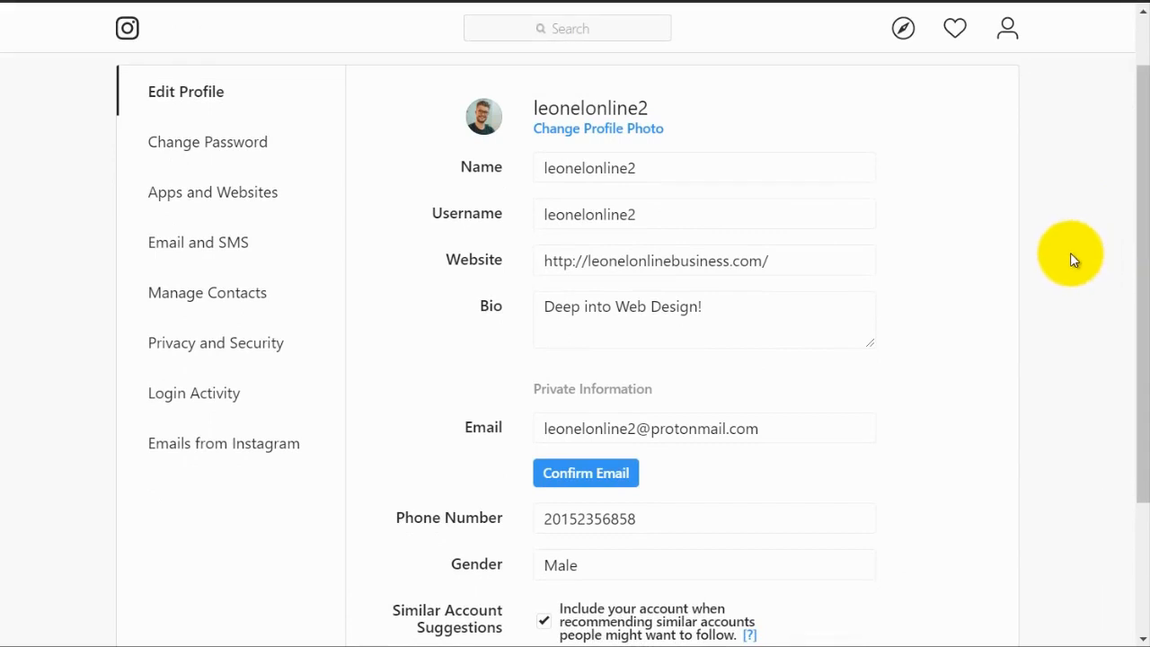
mouse_move(1082, 255)
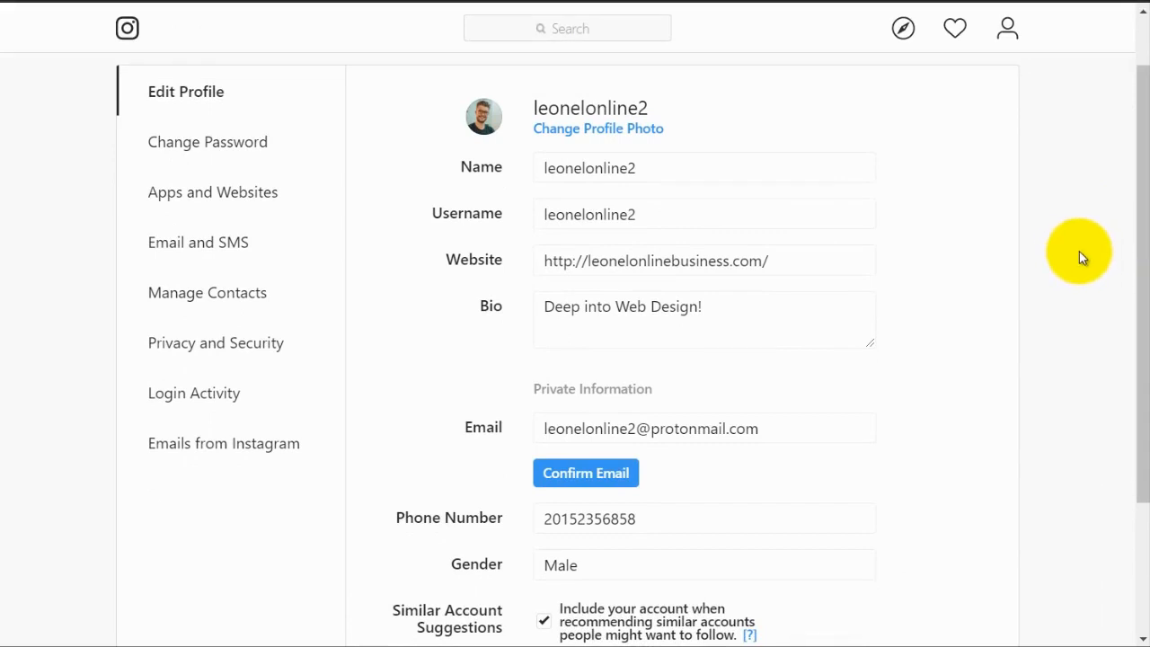
mouse_move(1082, 76)
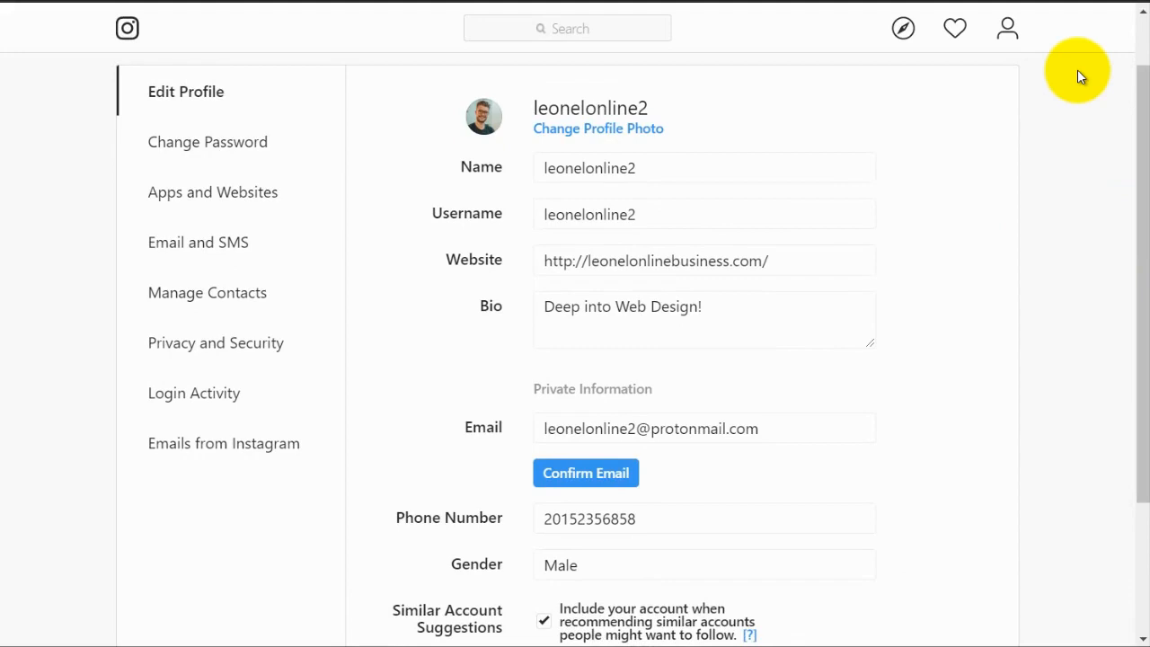
scroll("down", 3)
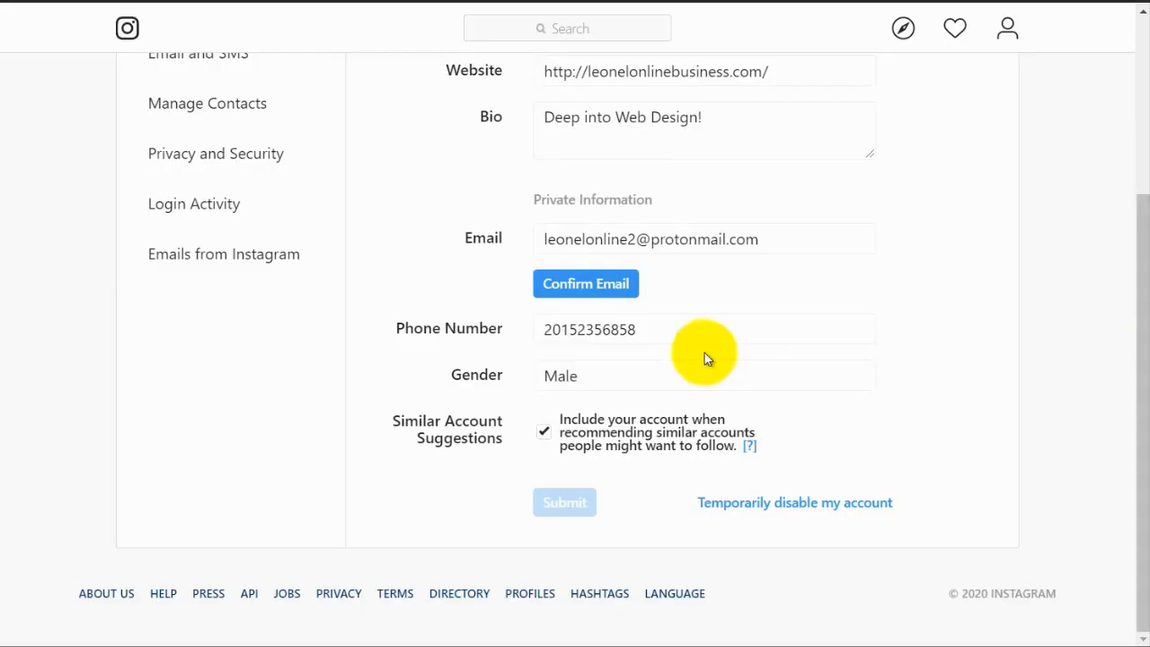
scroll("up", 3)
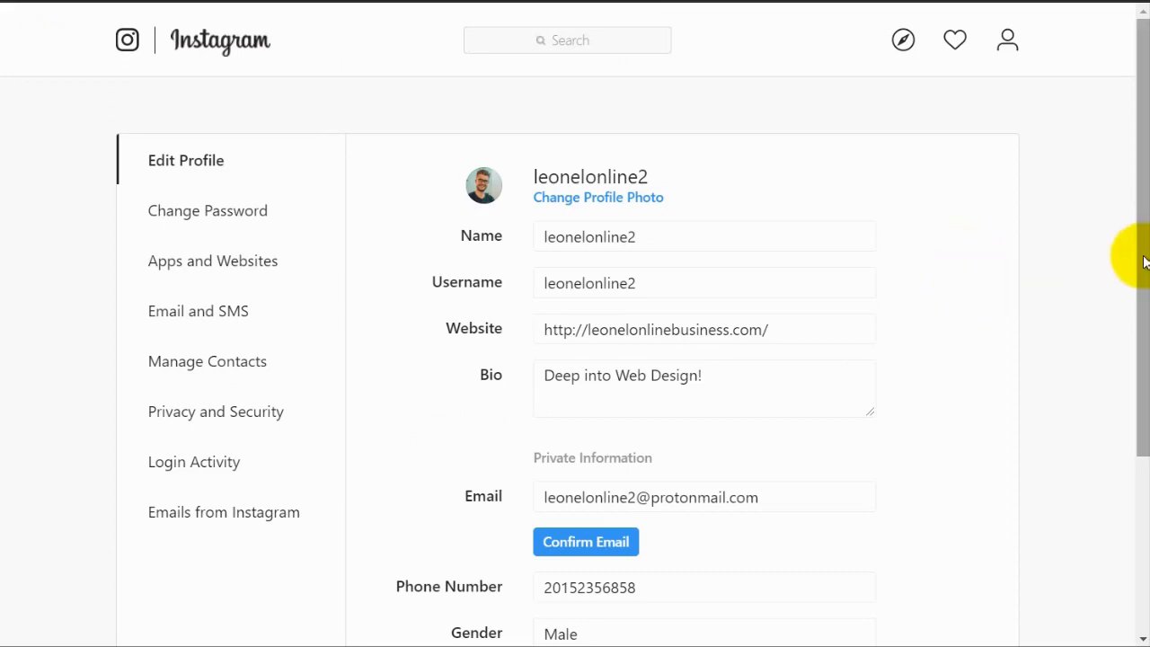
mouse_move(1123, 234)
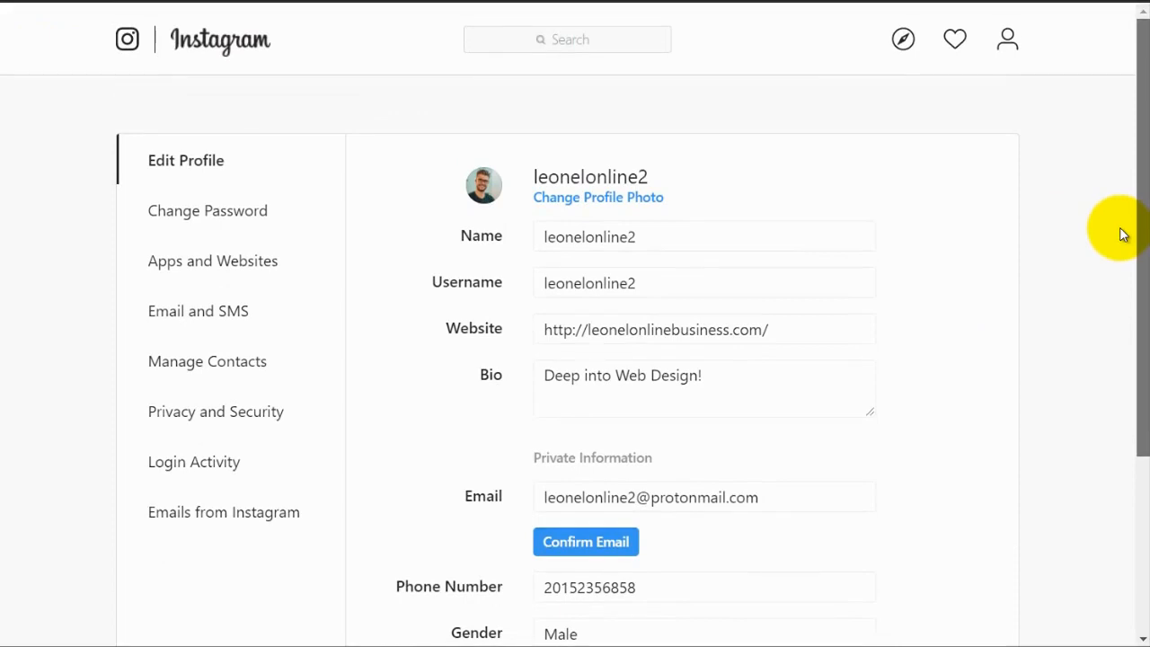
mouse_move(1059, 299)
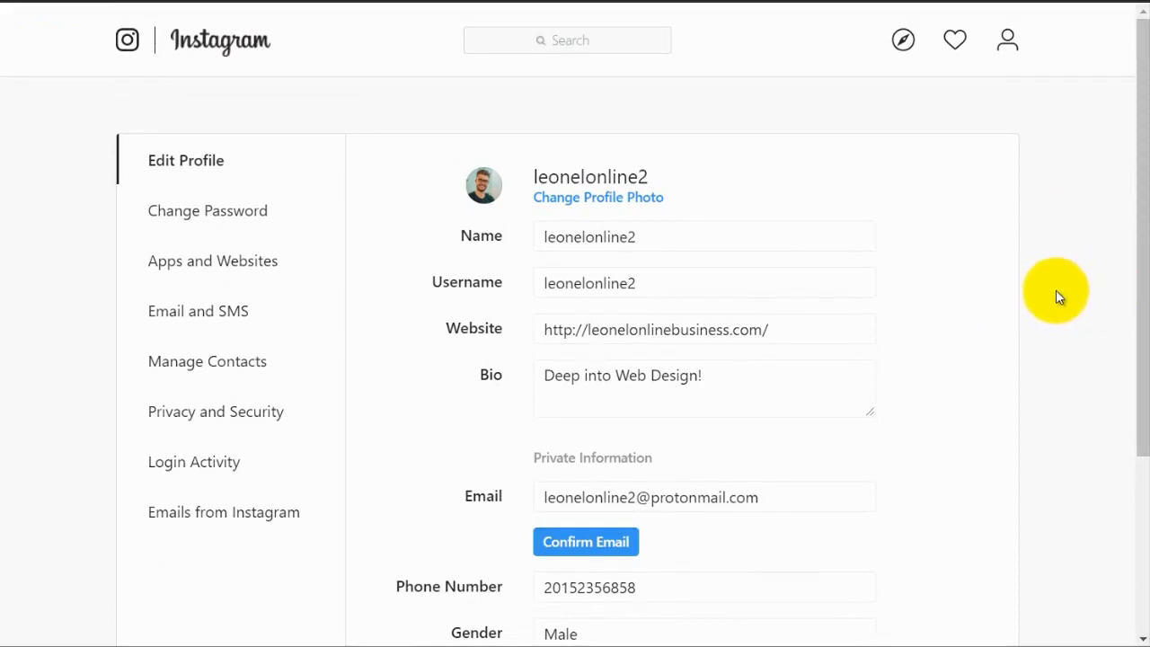
mouse_move(194, 460)
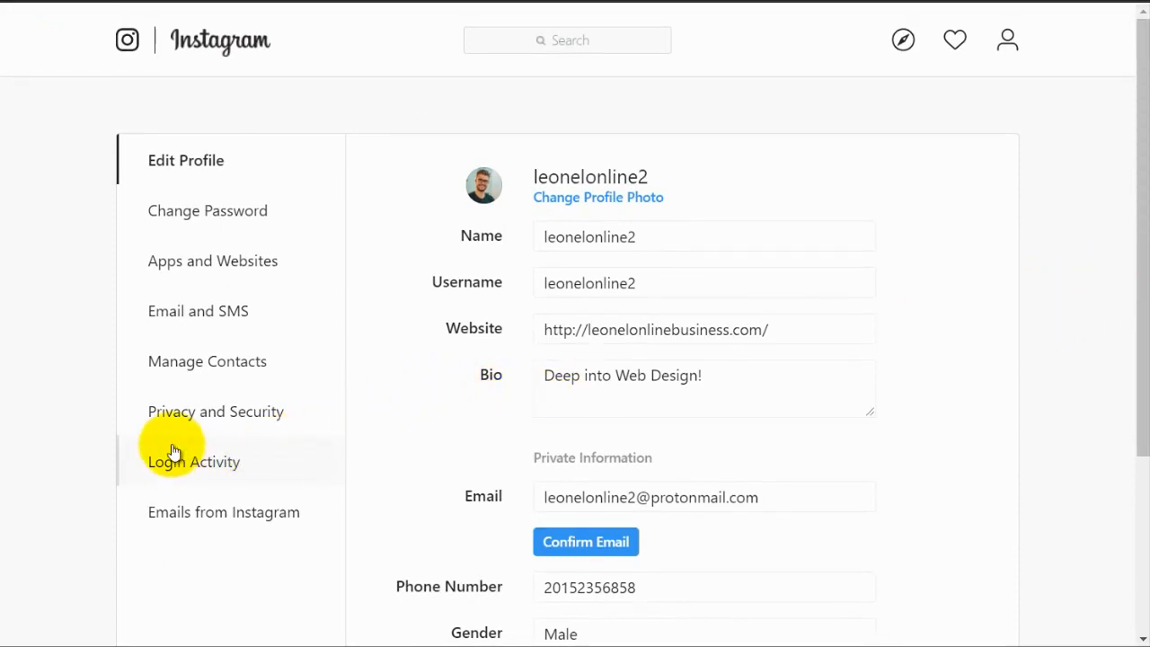
mouse_move(216, 421)
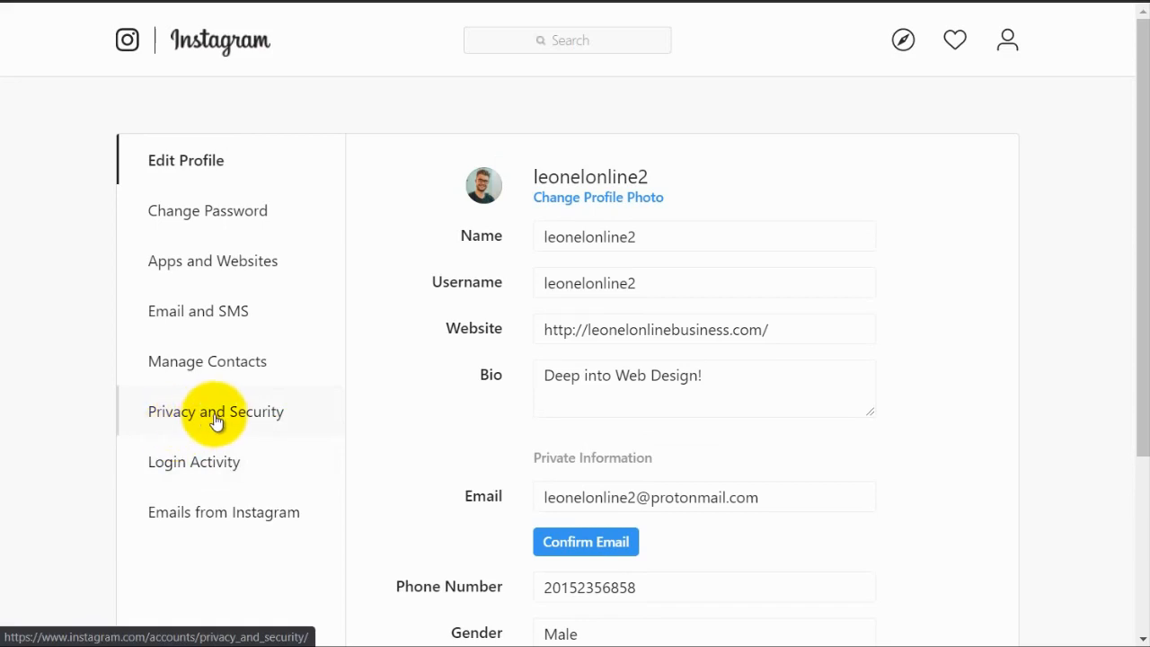
Review the Privacy and Security settings, highlighting the Private Account explanation while staying public.
left_click(216, 410)
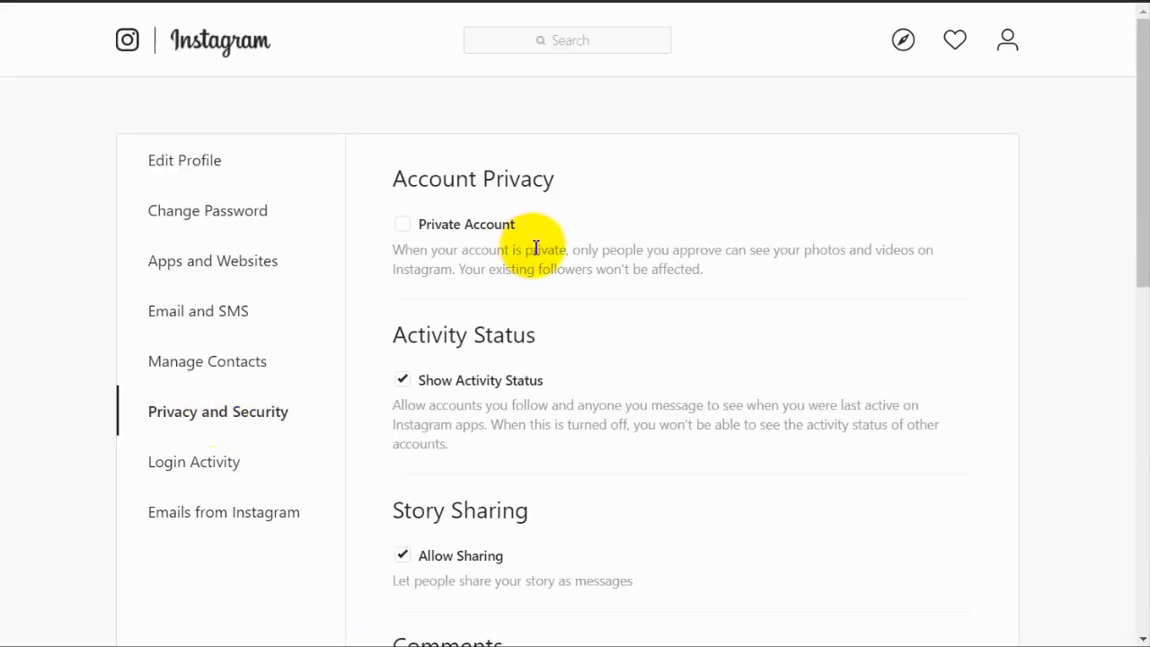
mouse_move(465, 234)
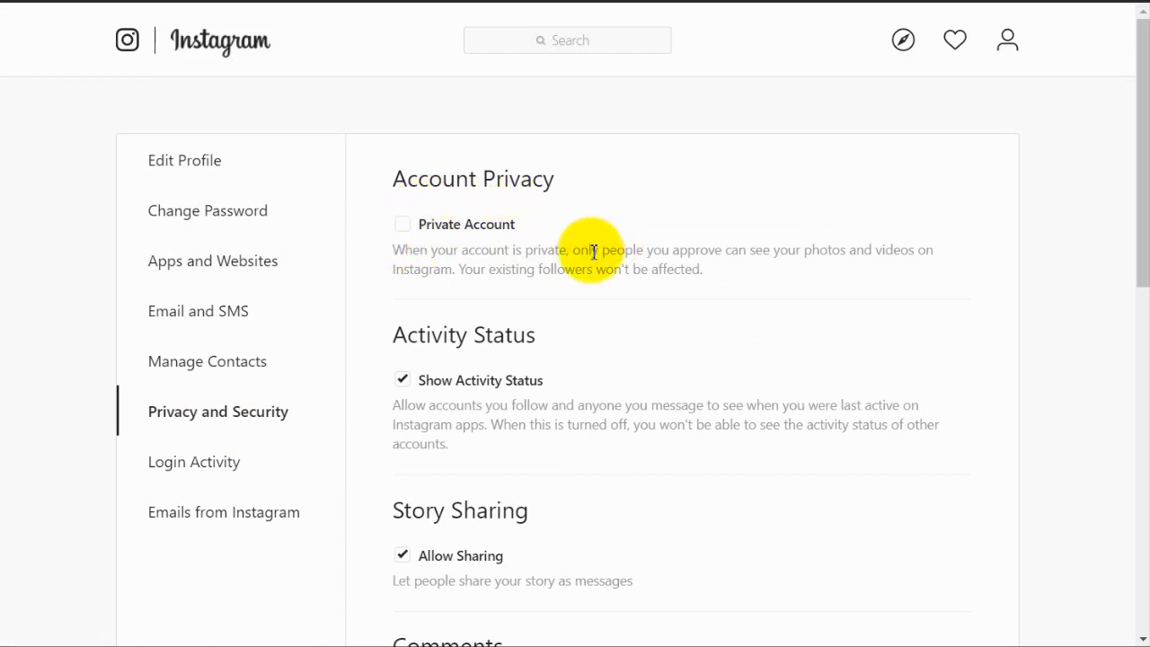
mouse_move(386, 227)
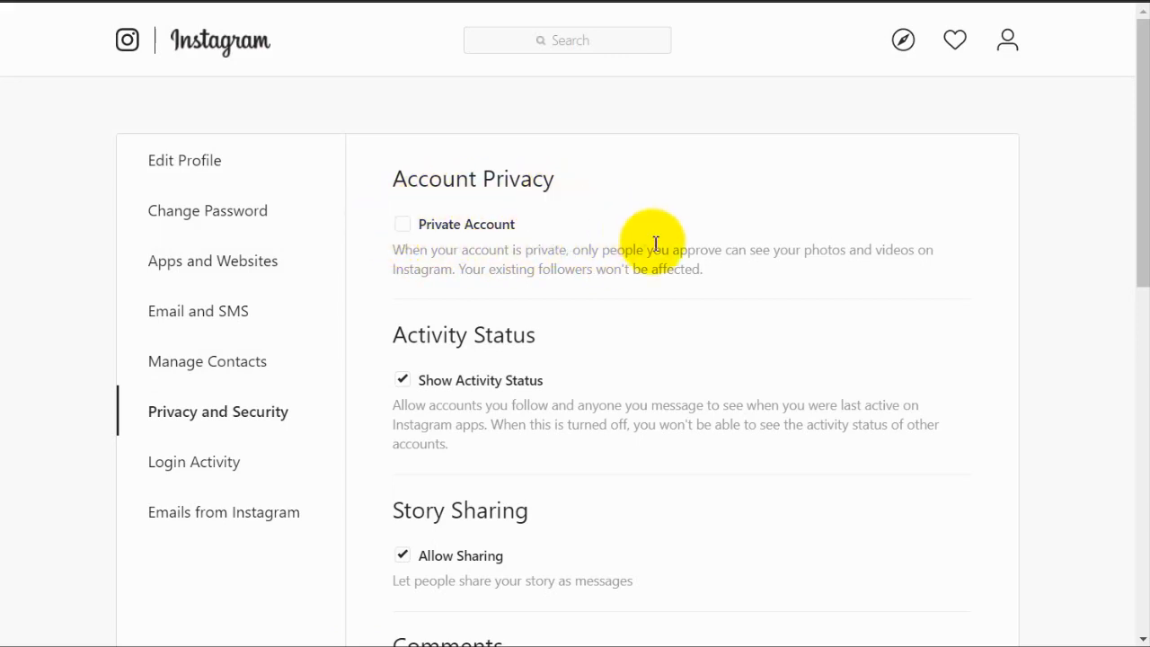
mouse_move(428, 251)
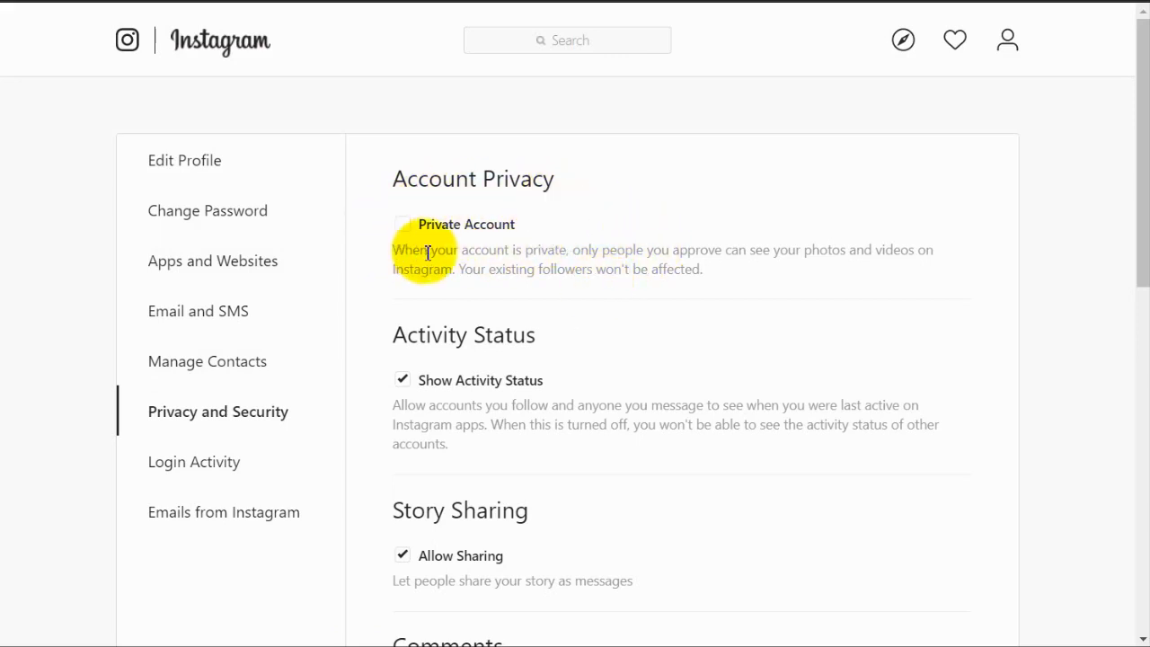
mouse_move(582, 256)
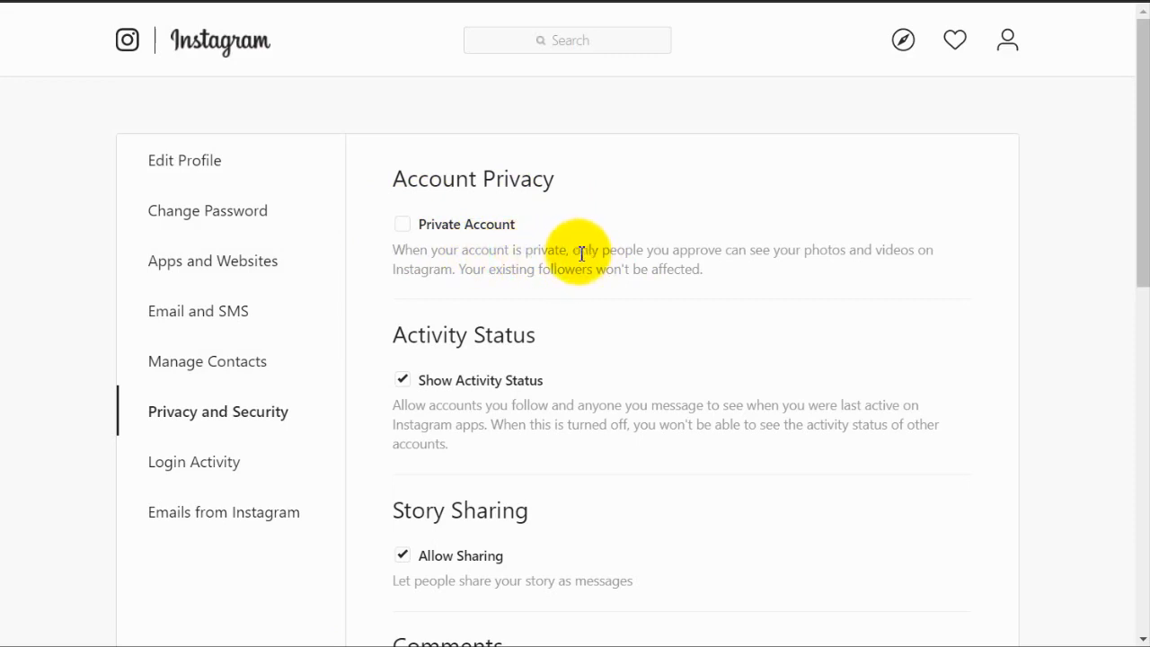
left_click_drag(572, 250, 770, 250)
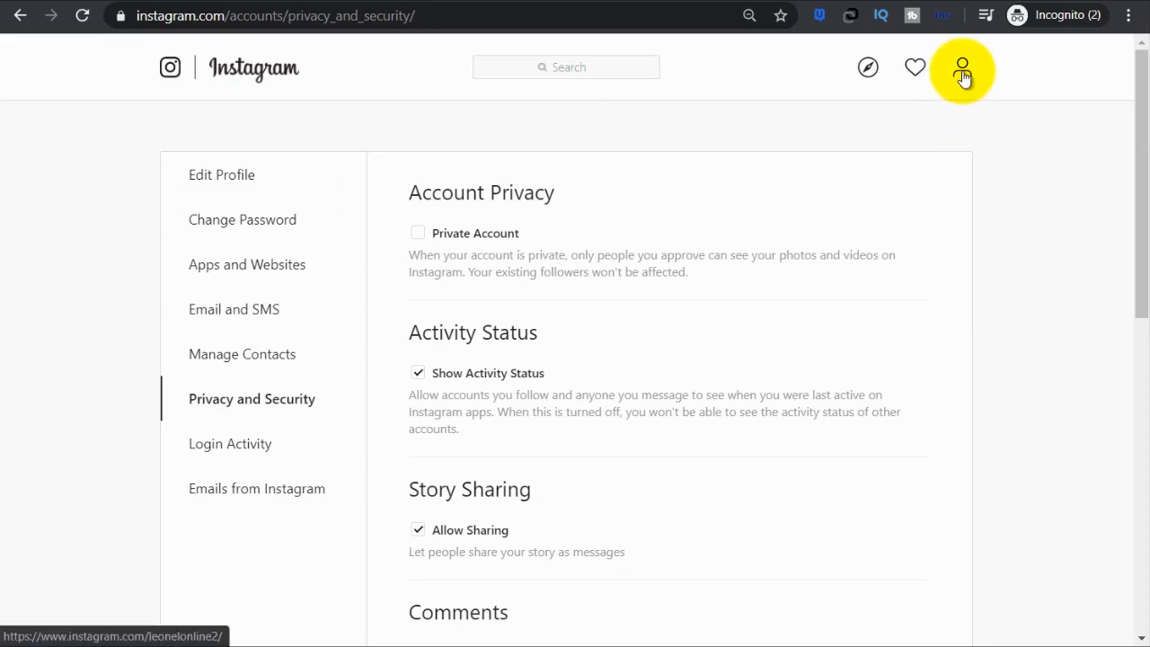
Go to the account's own profile page and bring up Chrome's right-click context menu.
left_click(964, 68)
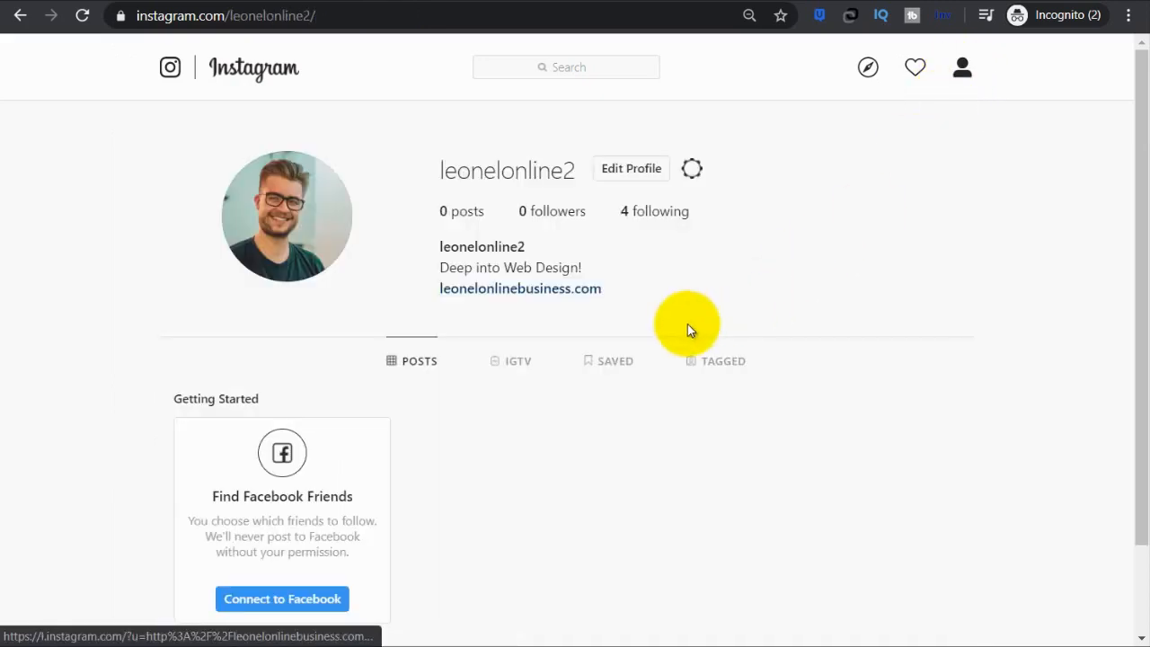
mouse_move(500, 413)
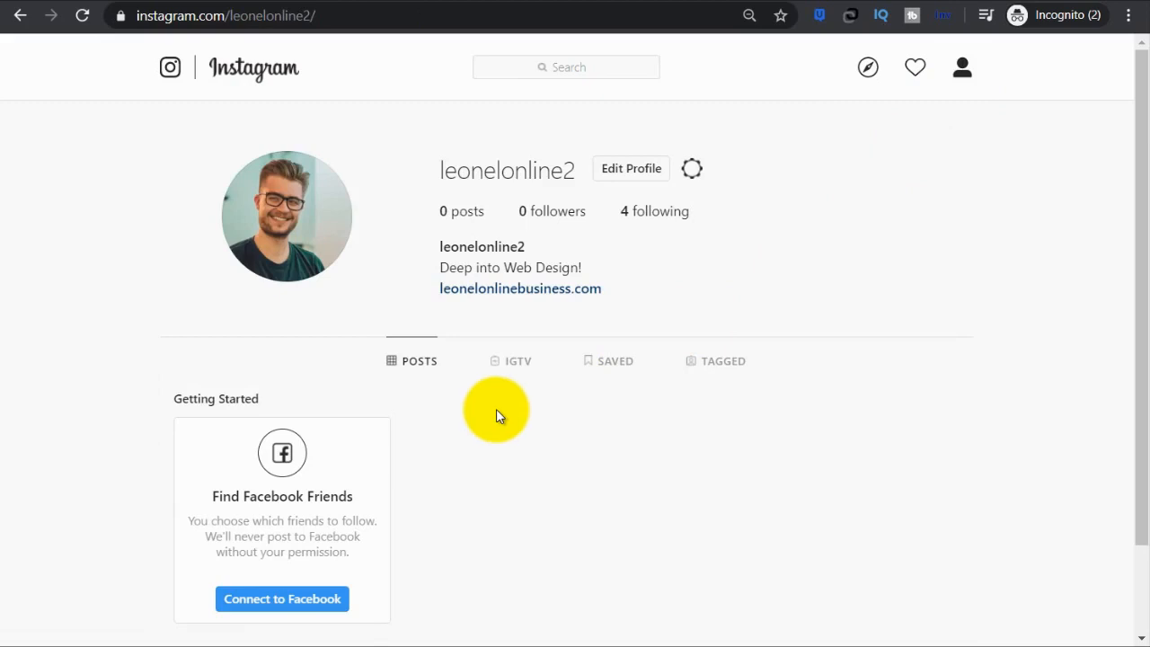
right_click(497, 410)
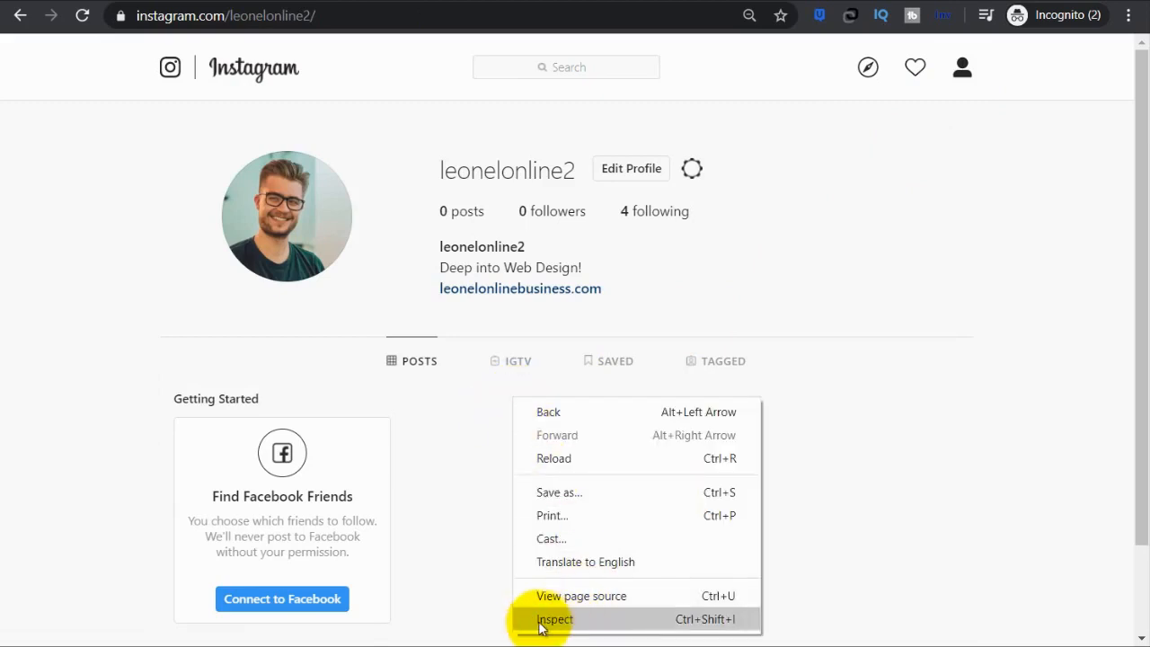
Inspect the profile page in DevTools and switch on mobile device emulation.
left_click(554, 618)
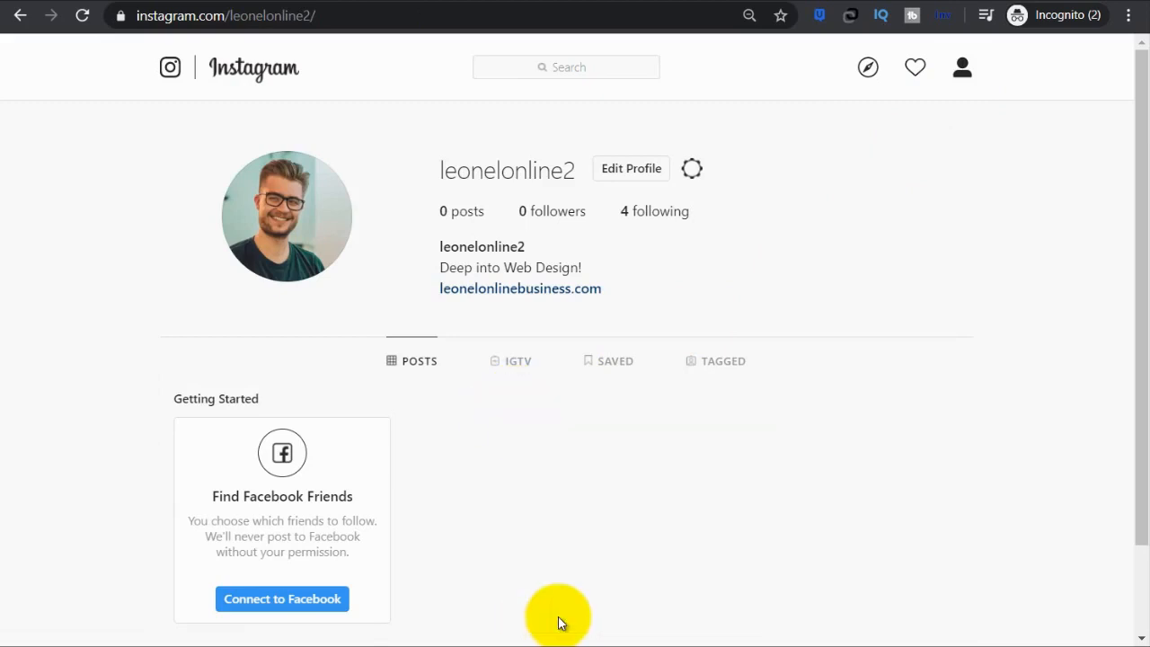
key("F12")
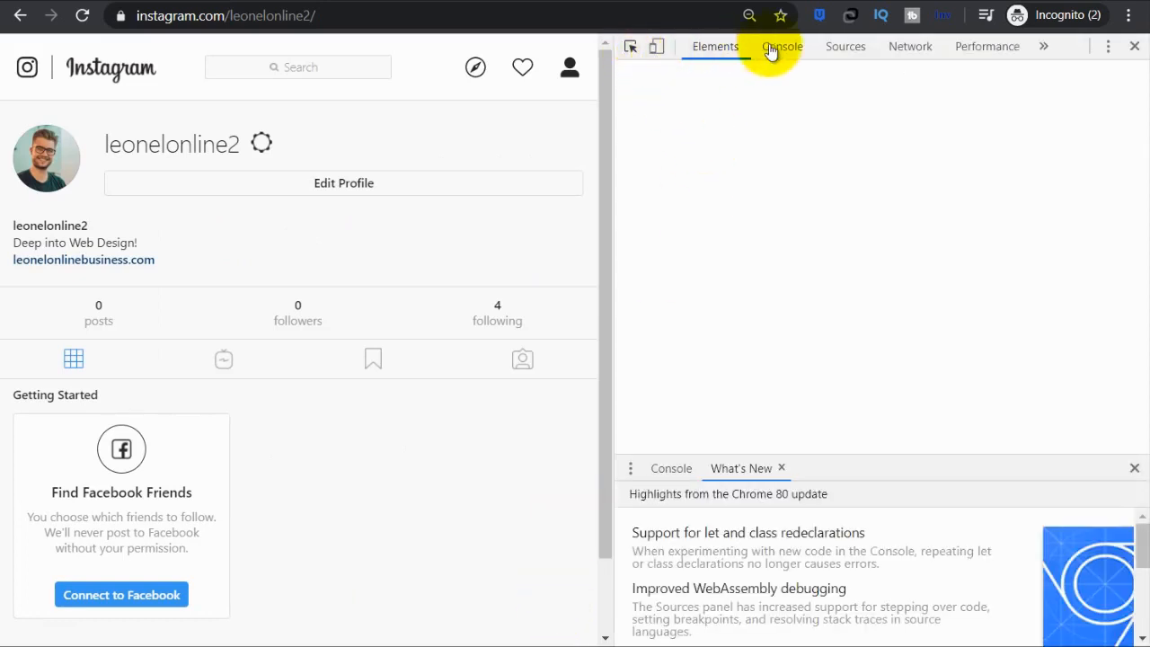
left_click(631, 47)
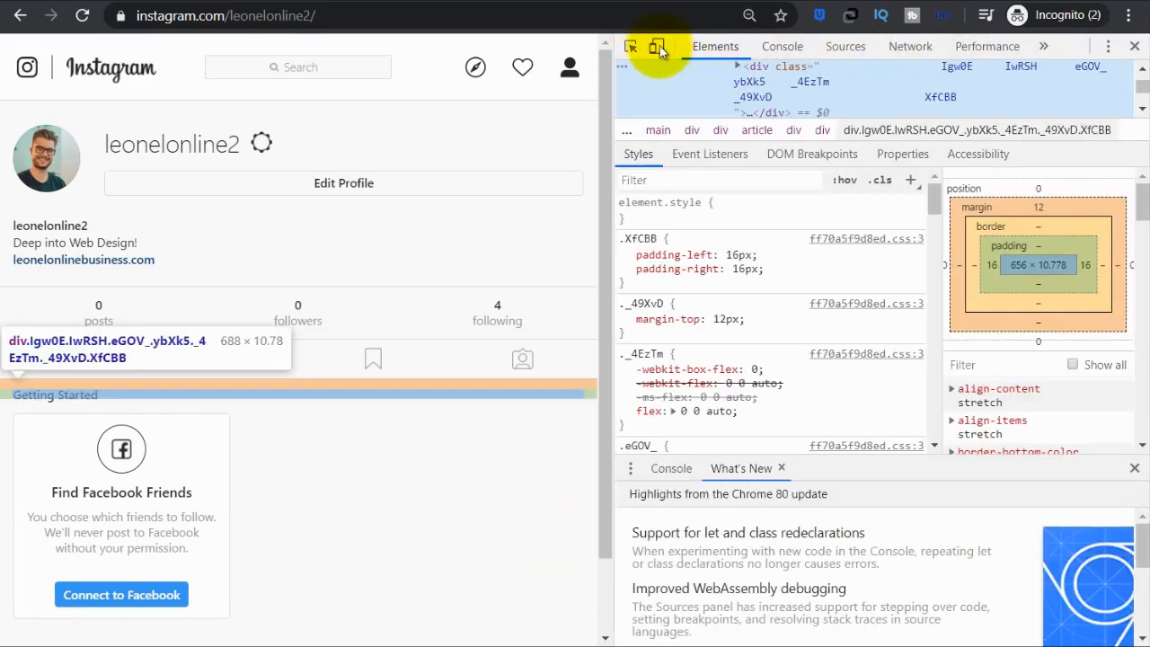
mouse_move(658, 47)
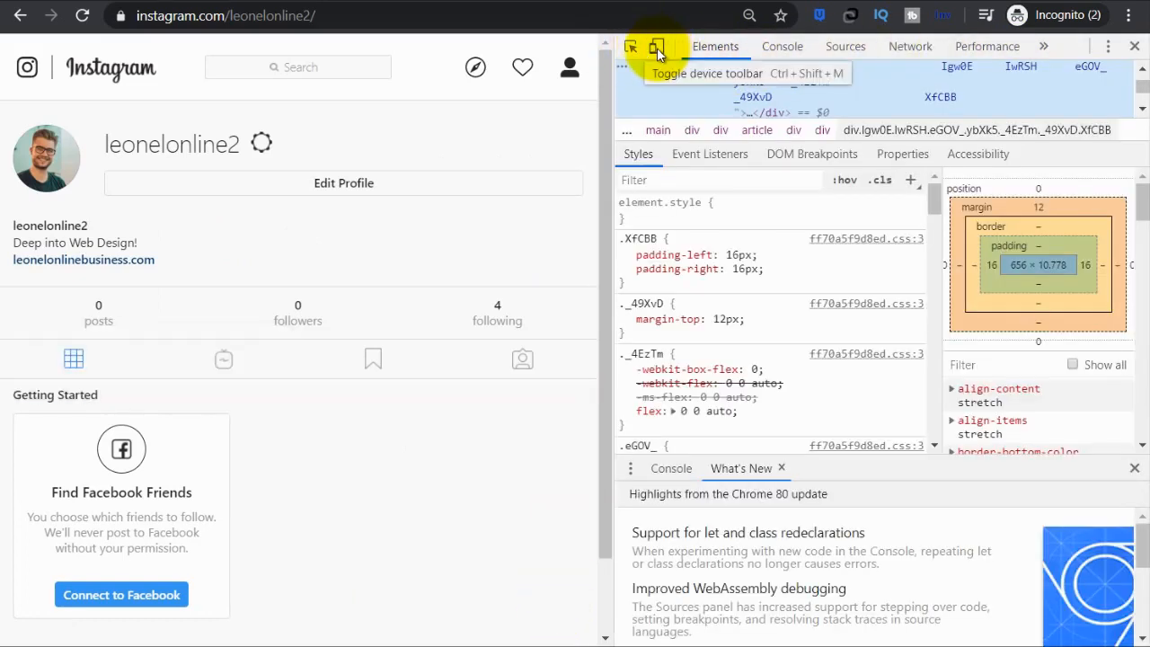
left_click(658, 47)
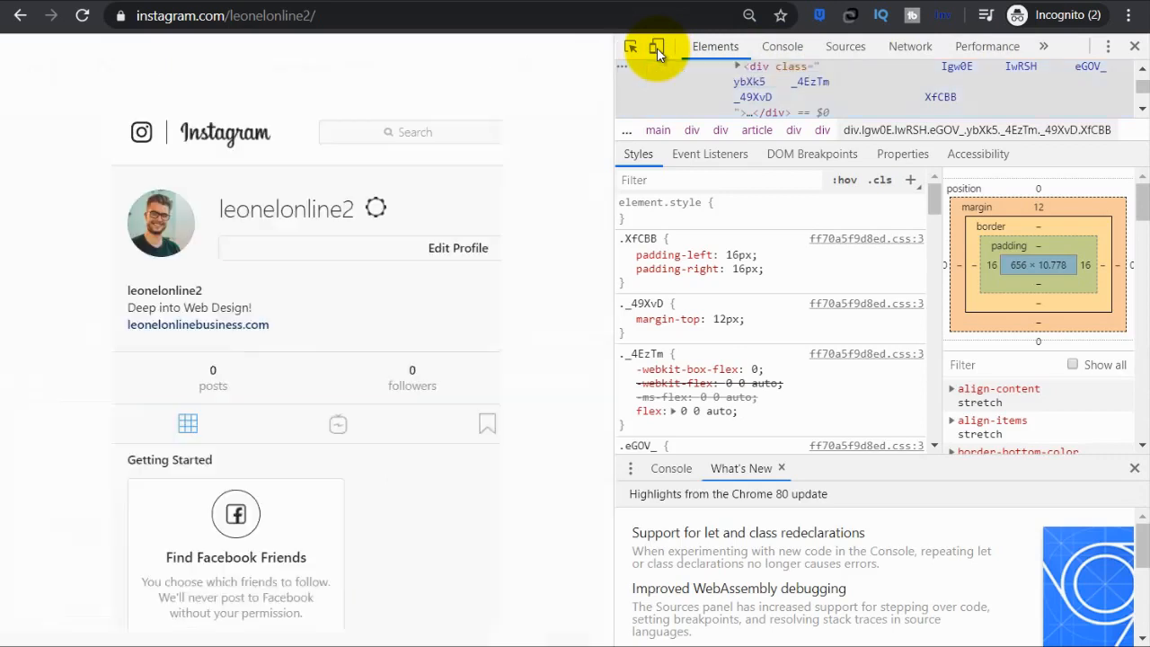
left_click(658, 47)
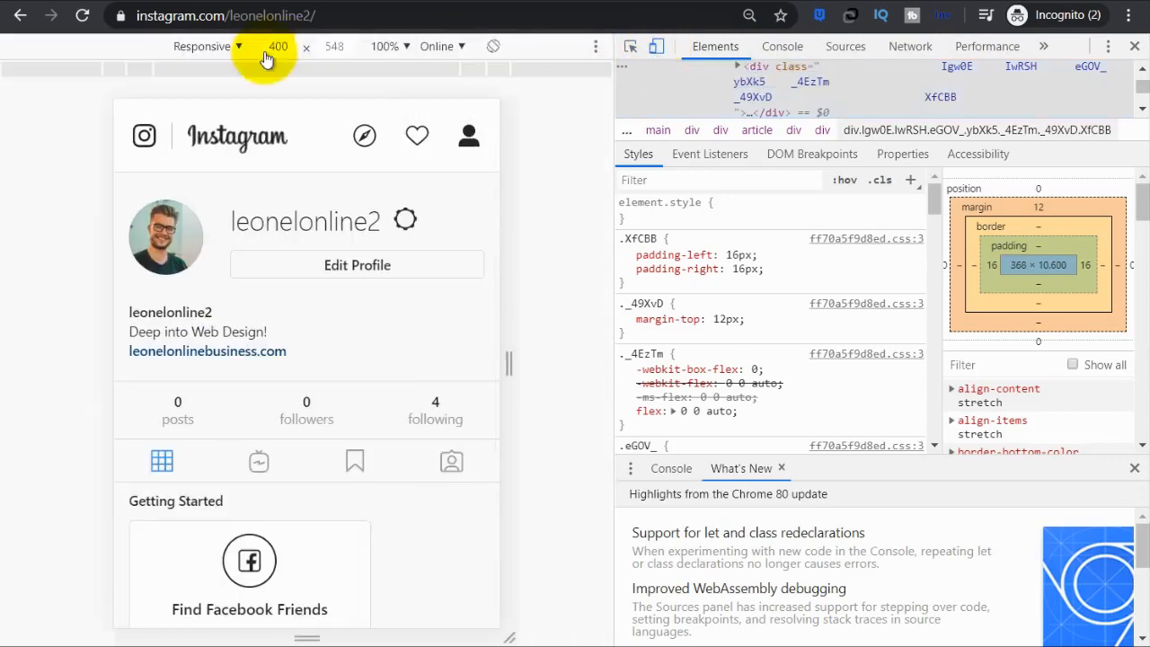
mouse_move(83, 14)
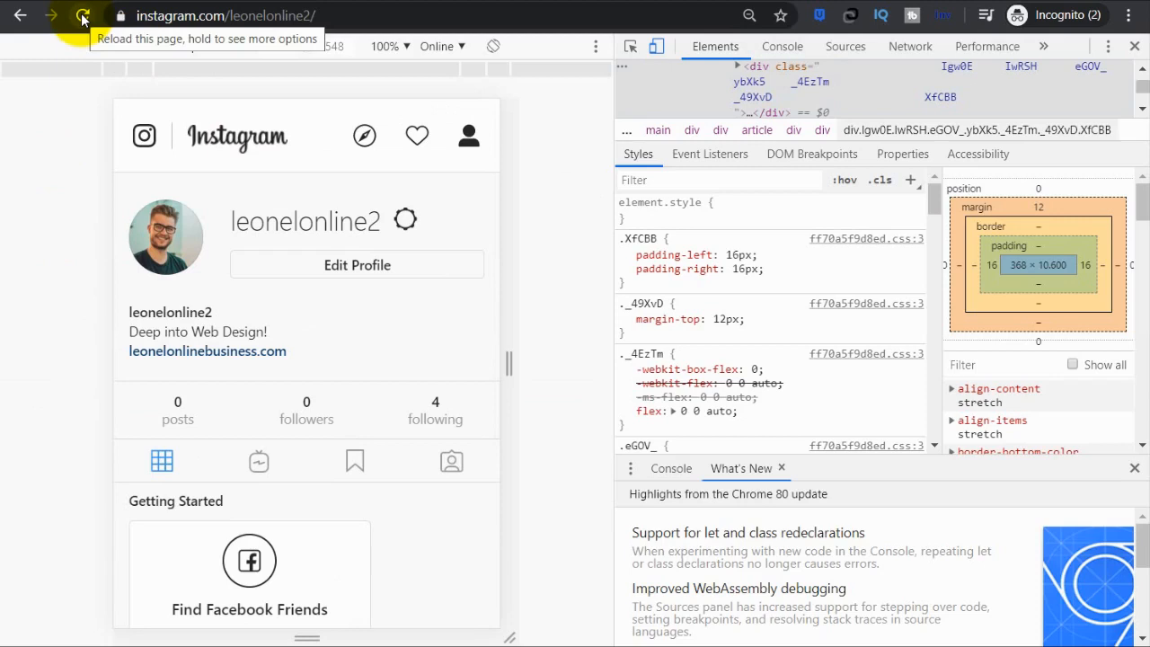
Reload the page so the profile renders in its 400×543 mobile layout with bottom navigation.
left_click(82, 14)
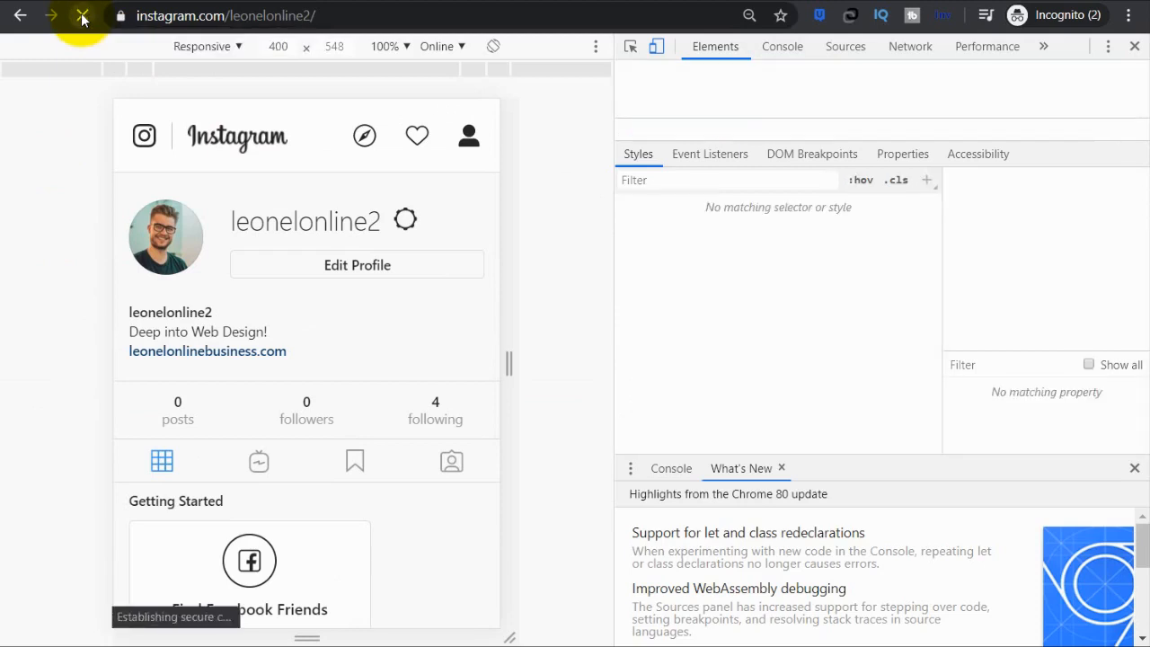
left_click(81, 14)
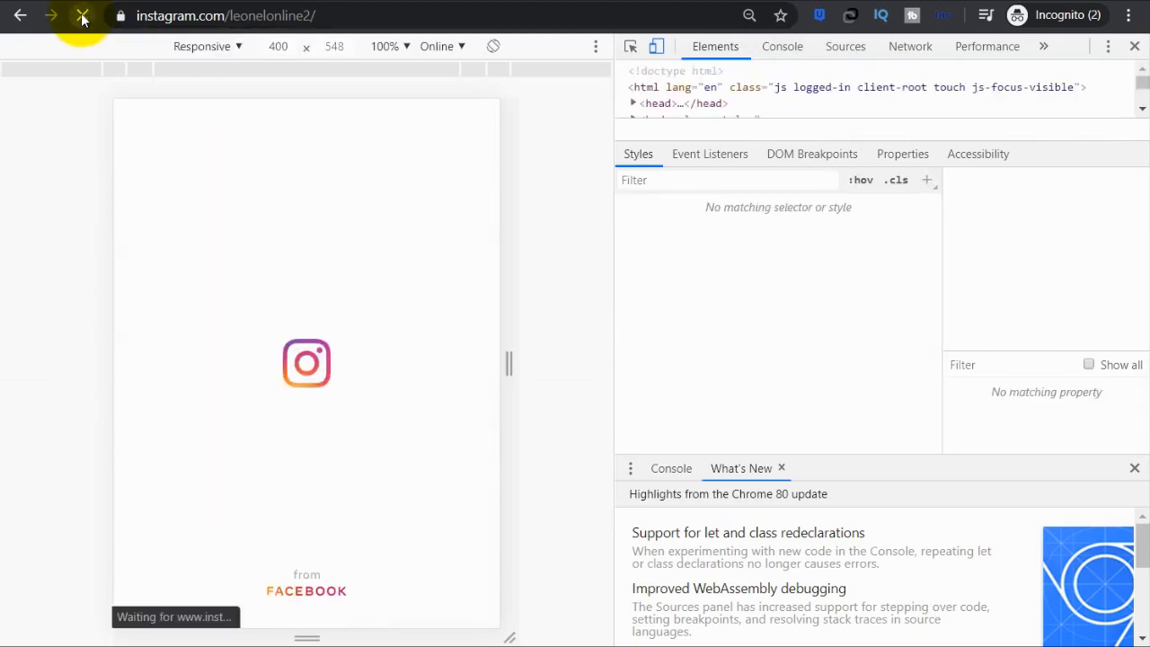
left_click(81, 14)
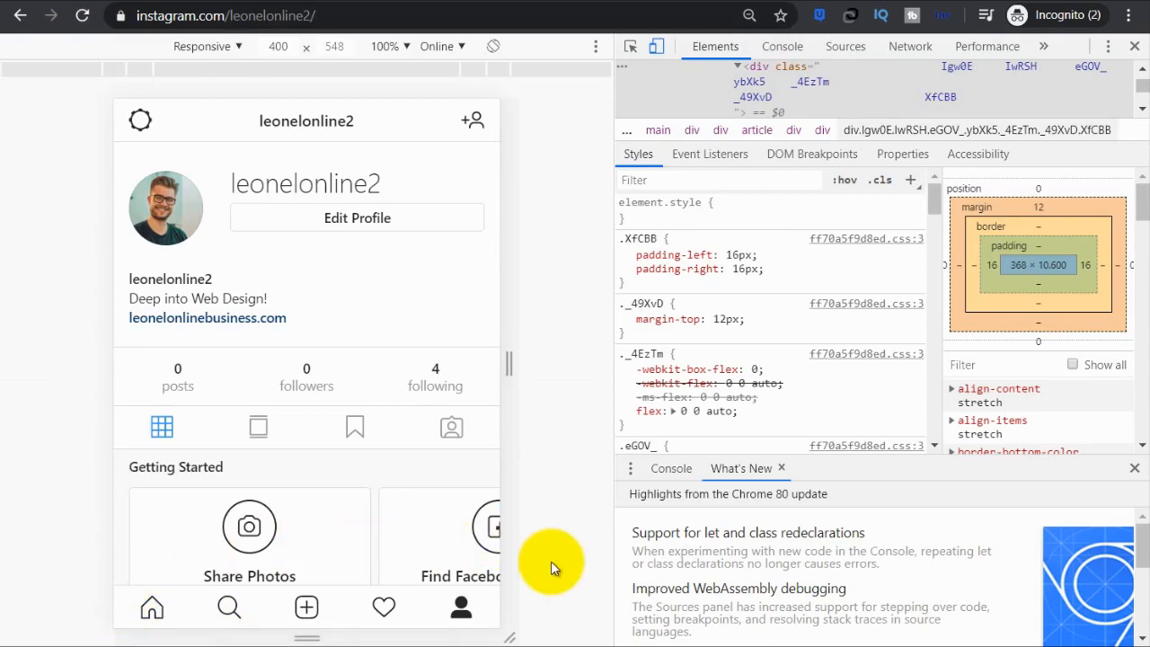
mouse_move(227, 608)
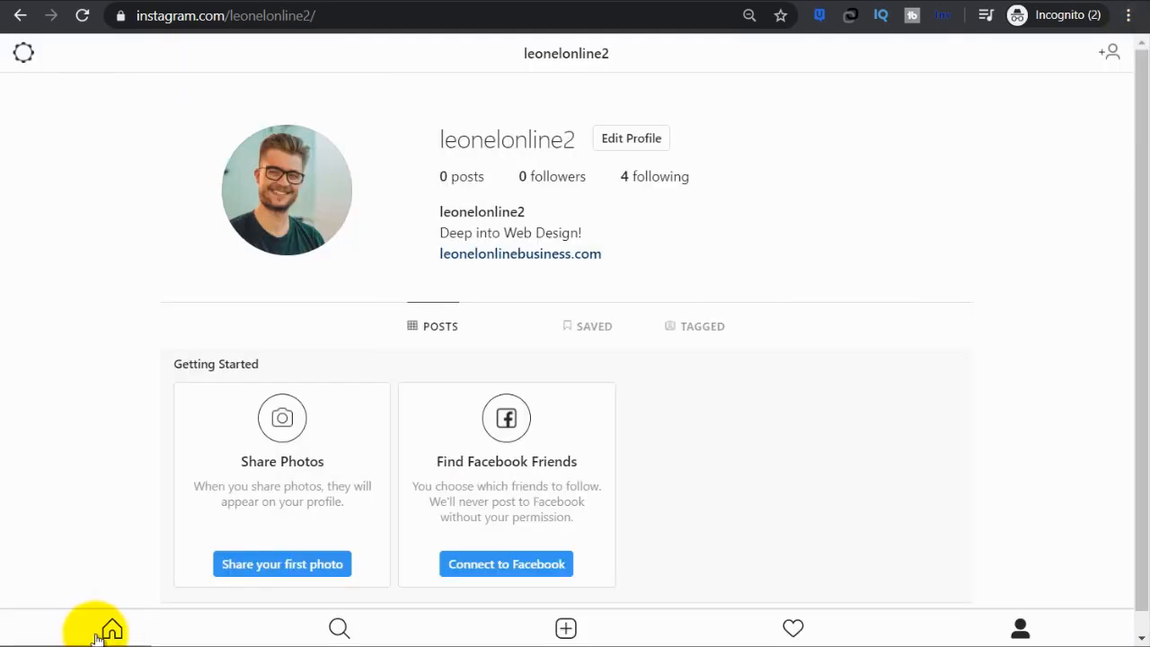
mouse_move(687, 629)
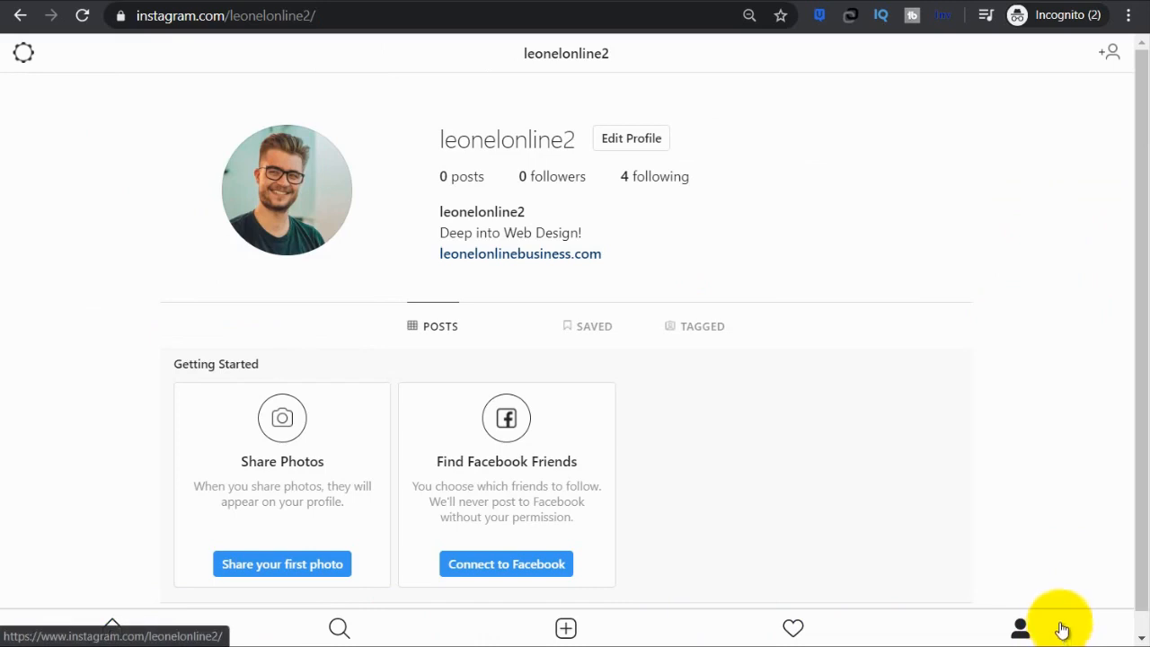
mouse_move(644, 628)
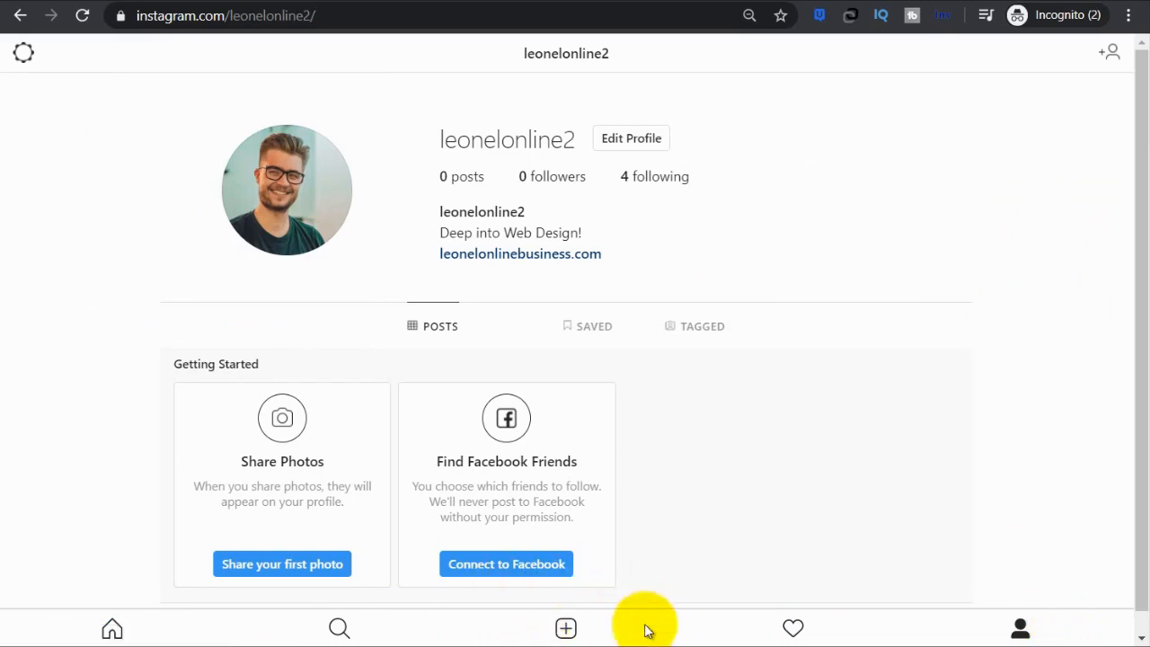
mouse_move(566, 629)
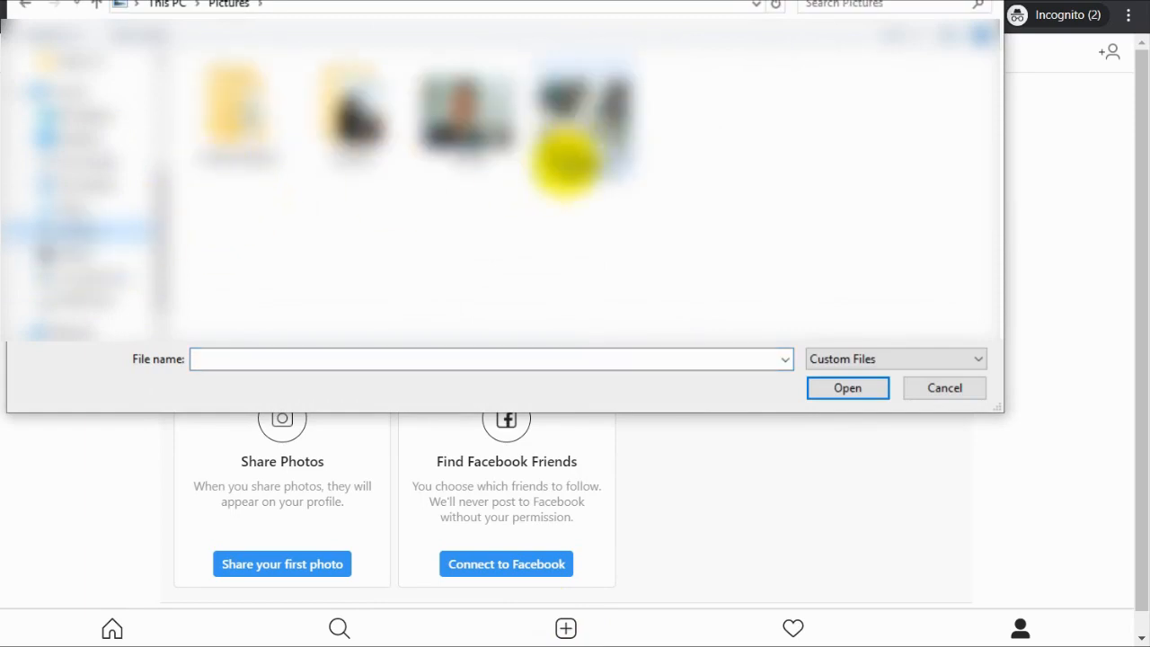
Load the HTML&CSS book and laptop photo into a new photo post.
left_click(845, 389)
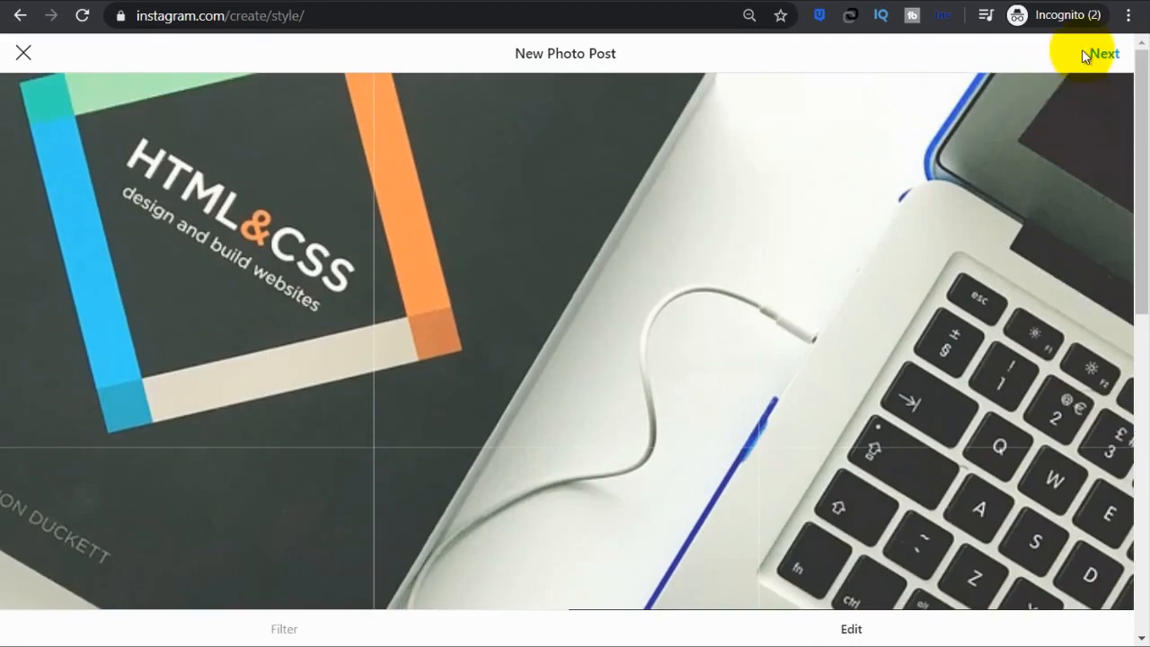
Caption the post "I love creating innovative designs for U!" and share it.
left_click(1104, 54)
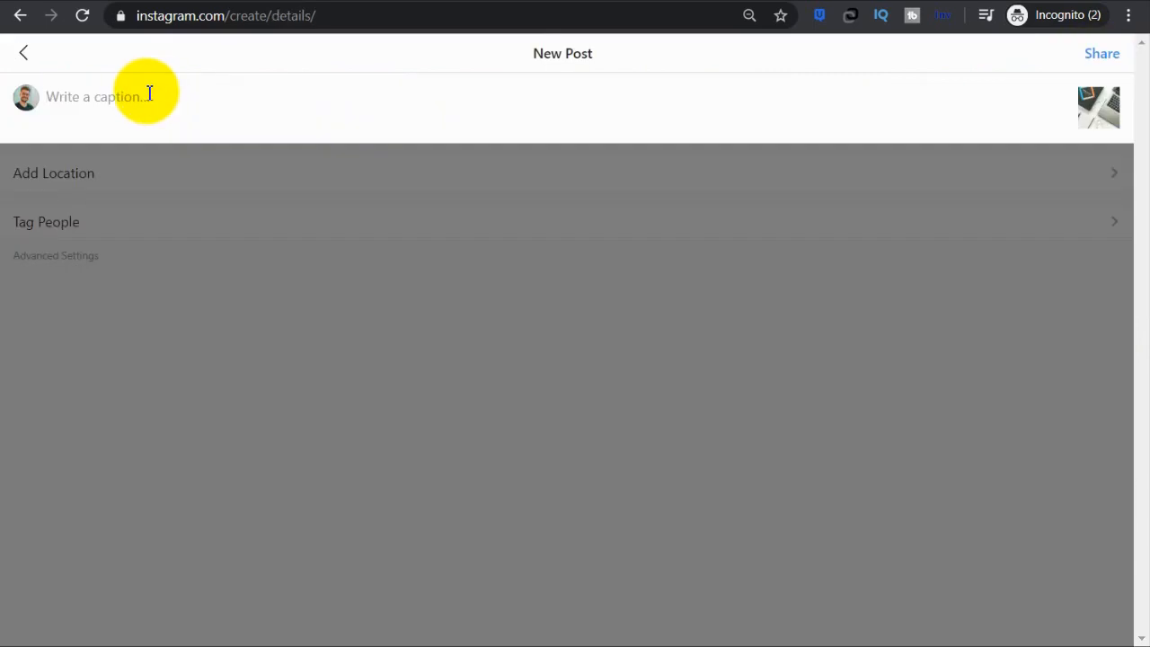
type("I love creating innovative designs for U!")
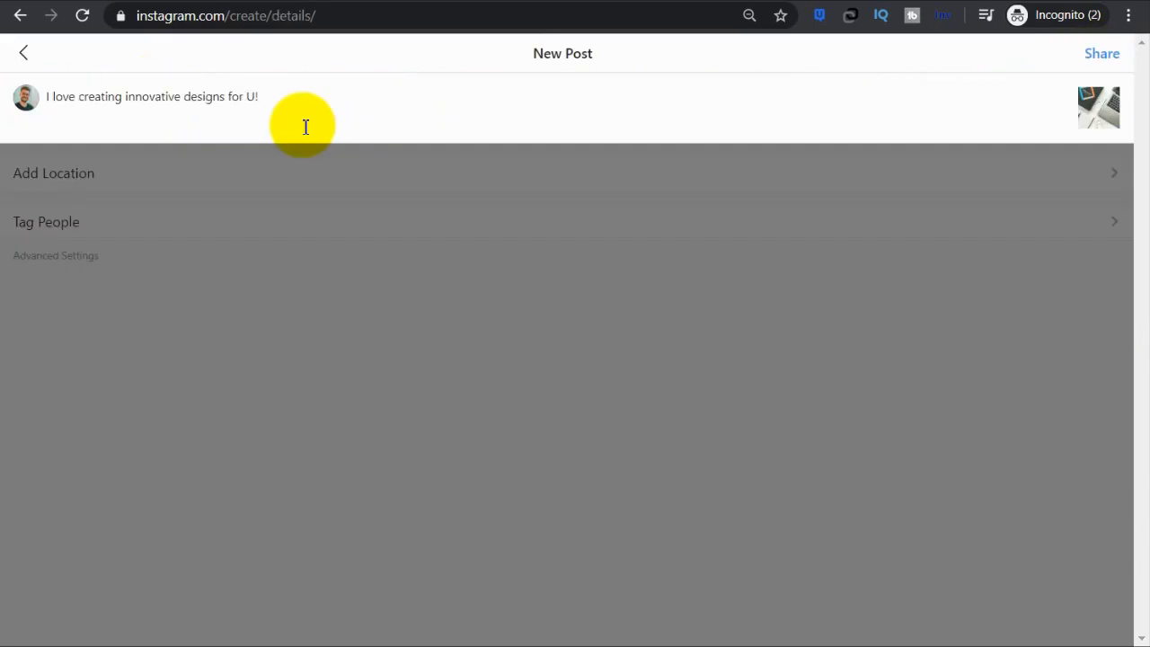
mouse_move(1104, 54)
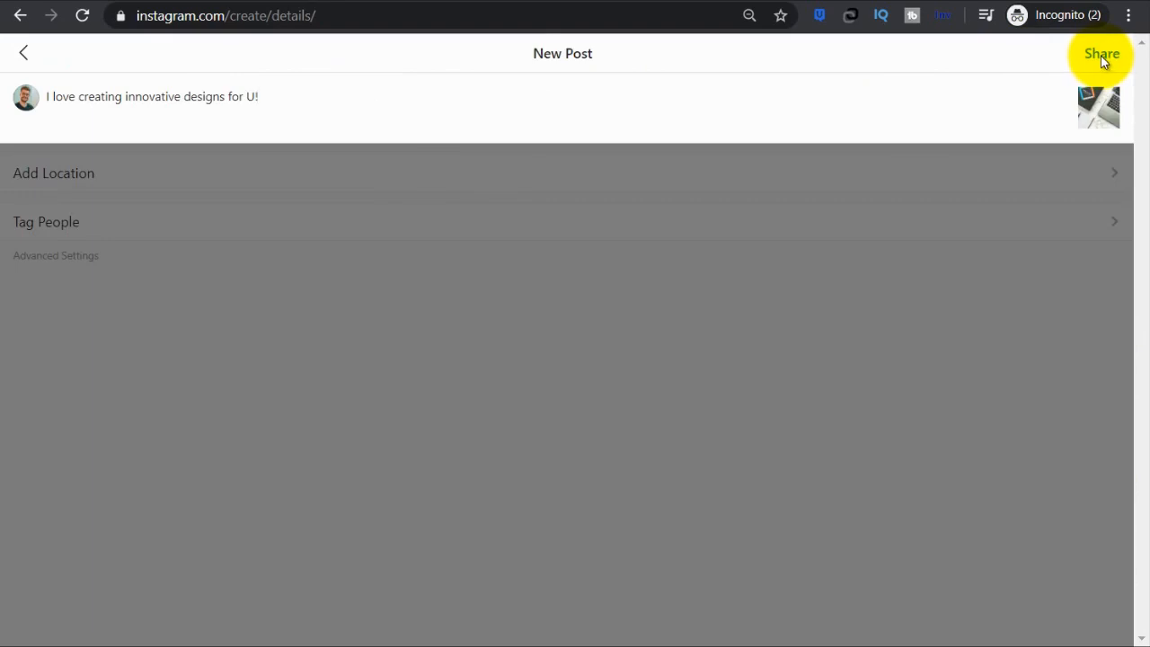
left_click(1102, 54)
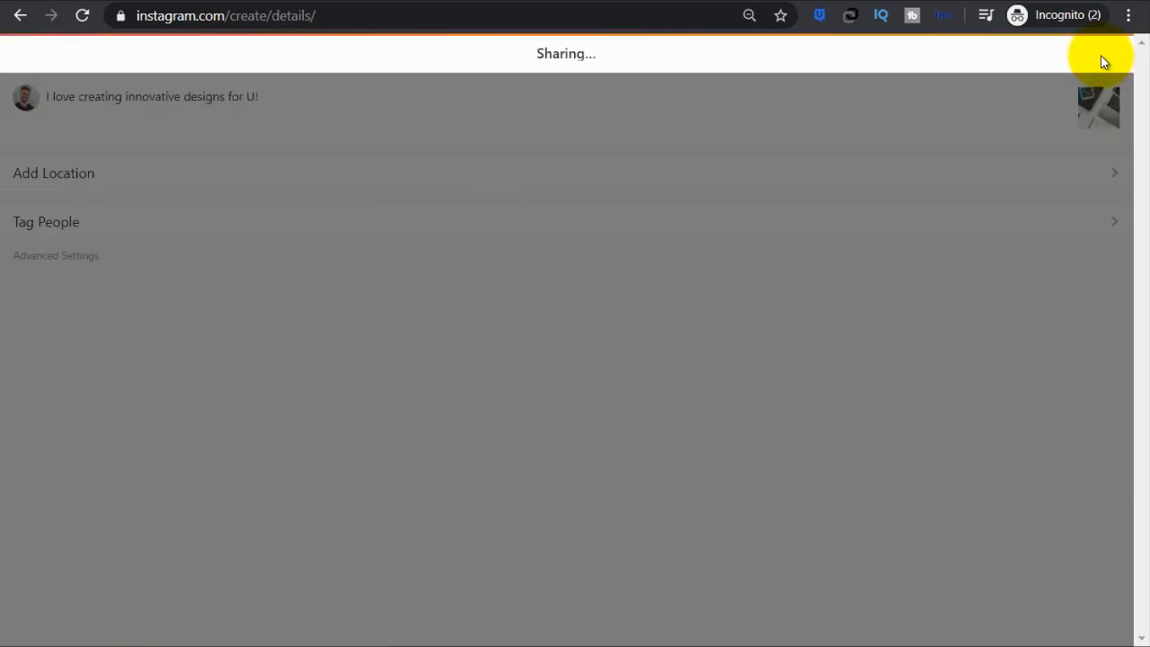
mouse_move(619, 140)
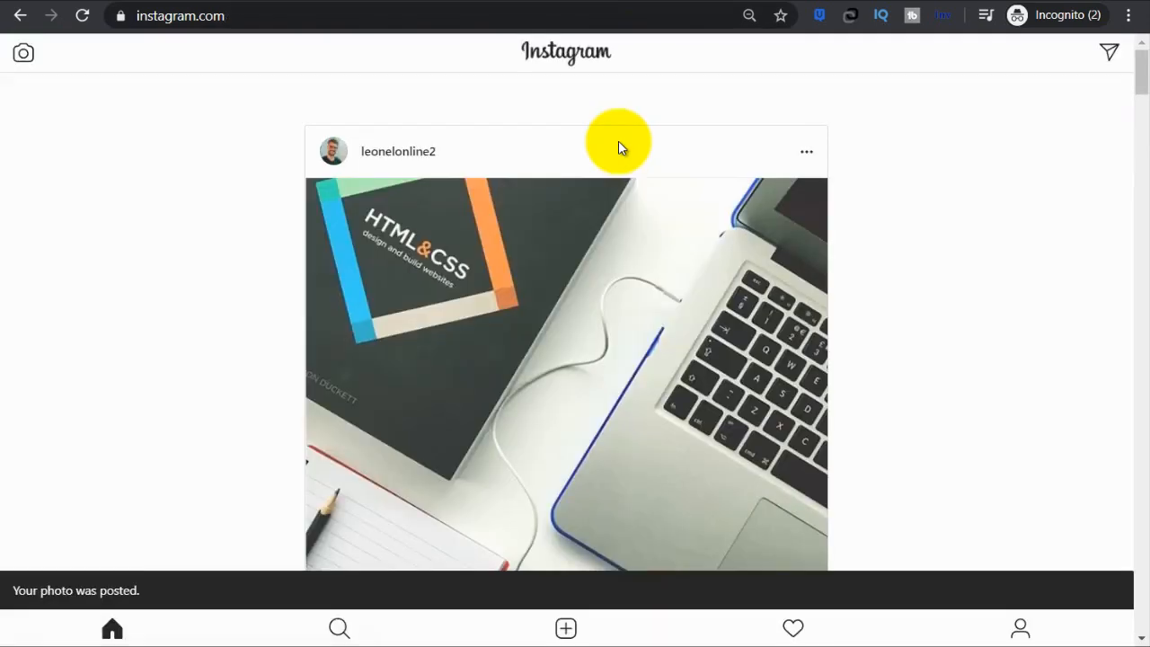
Scroll the home feed to view the new book and laptop post with its caption, then return to the top.
scroll("down", 3)
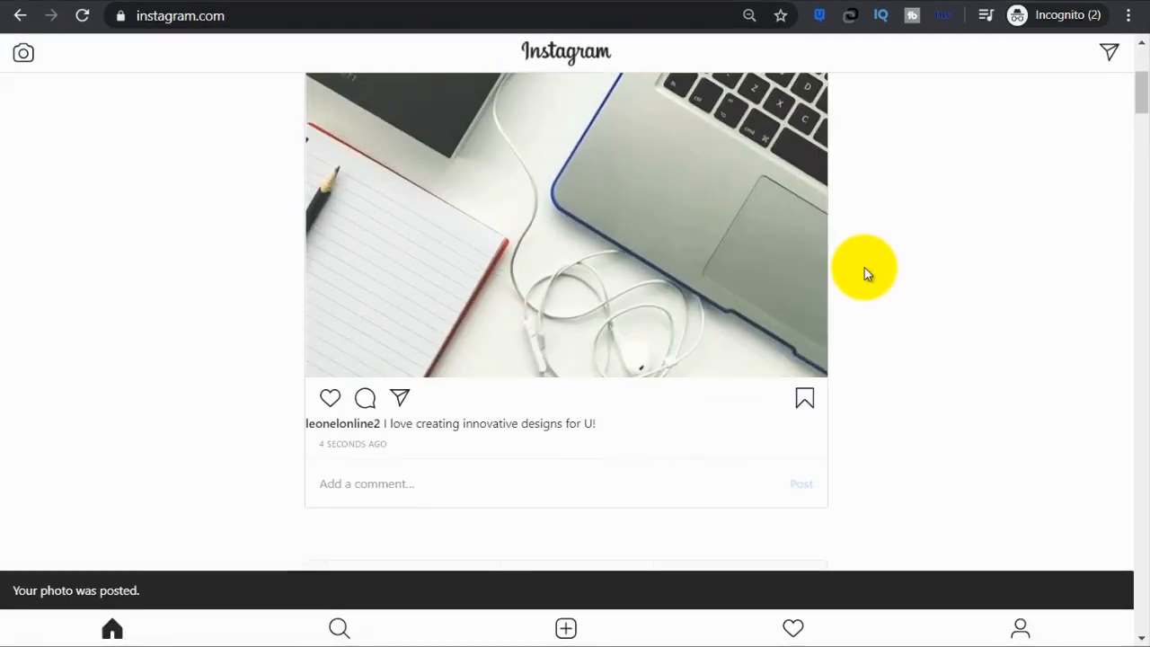
scroll("up", 3)
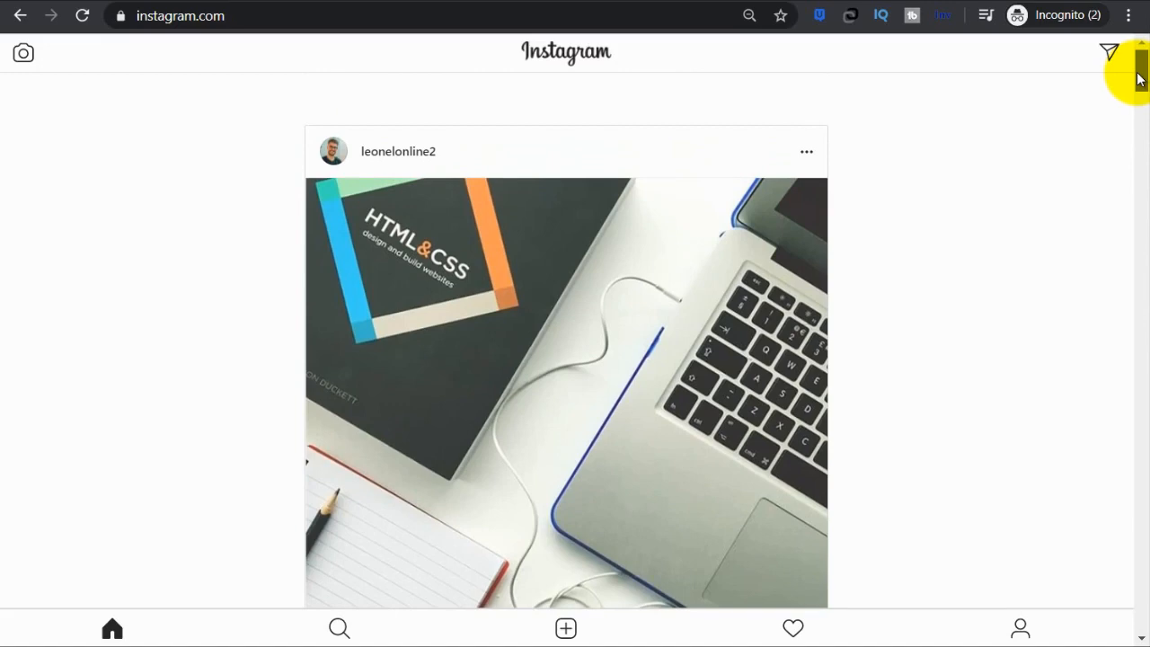
scroll("down", 3)
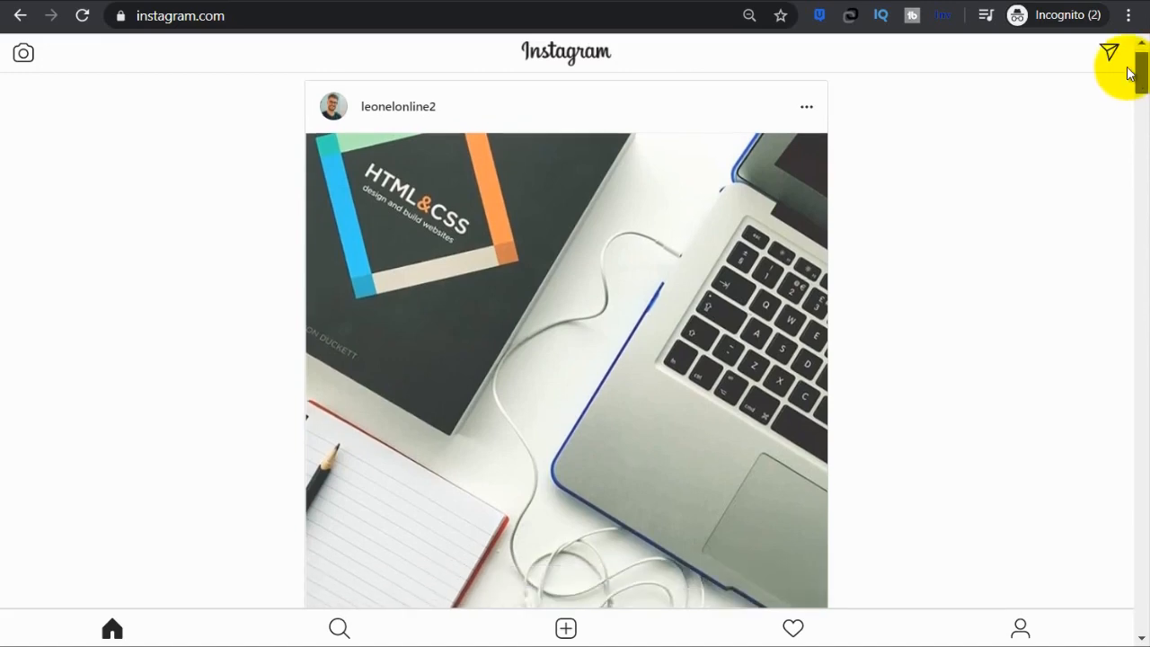
scroll("down", 3)
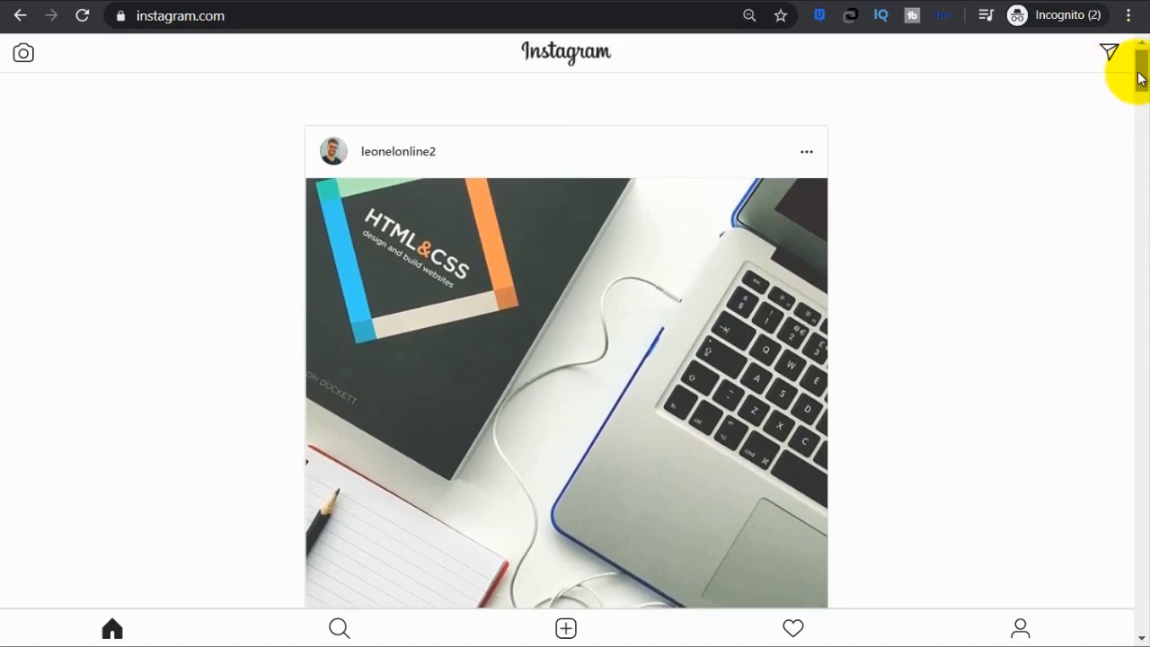
scroll("down", 3)
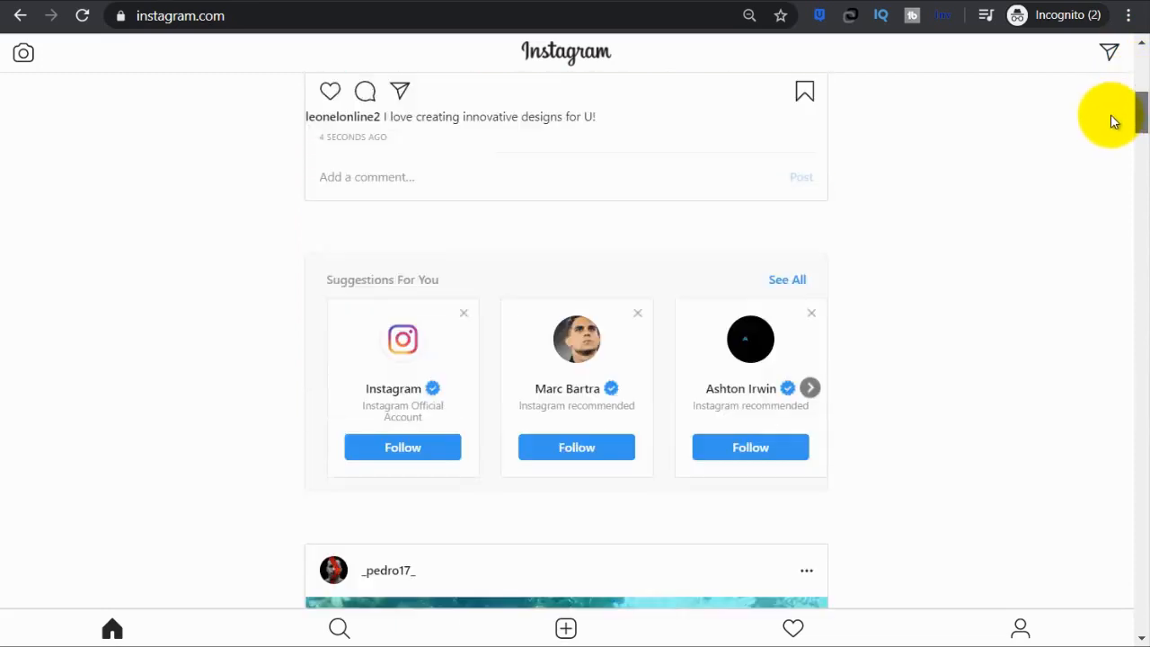
scroll("up", 3)
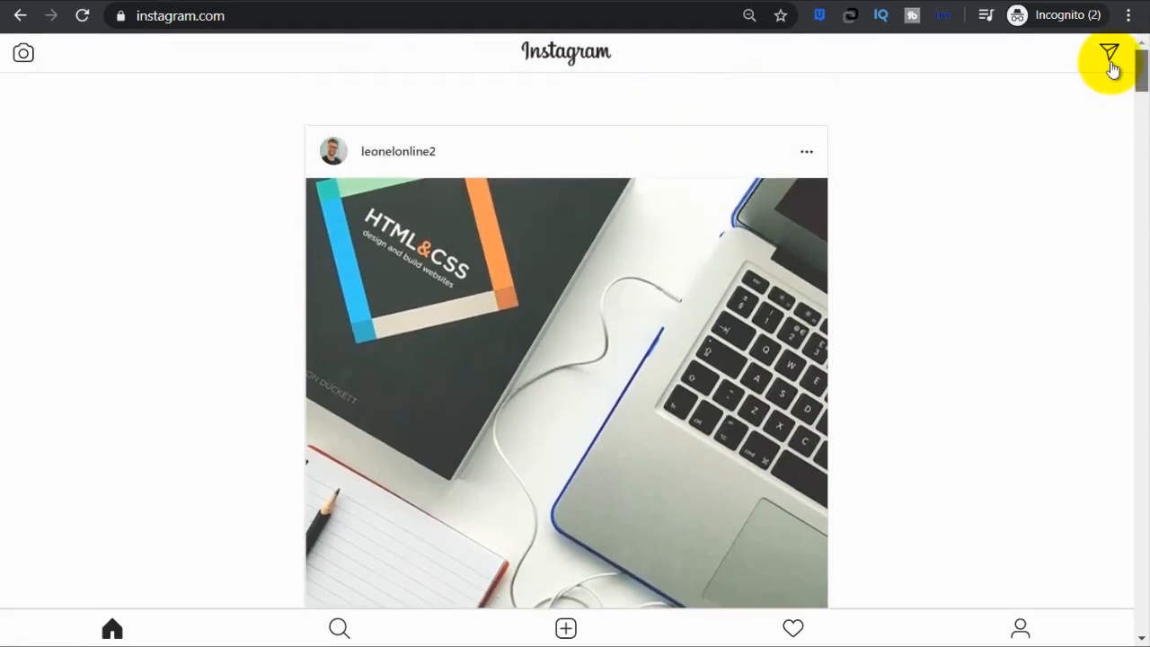
mouse_move(589, 466)
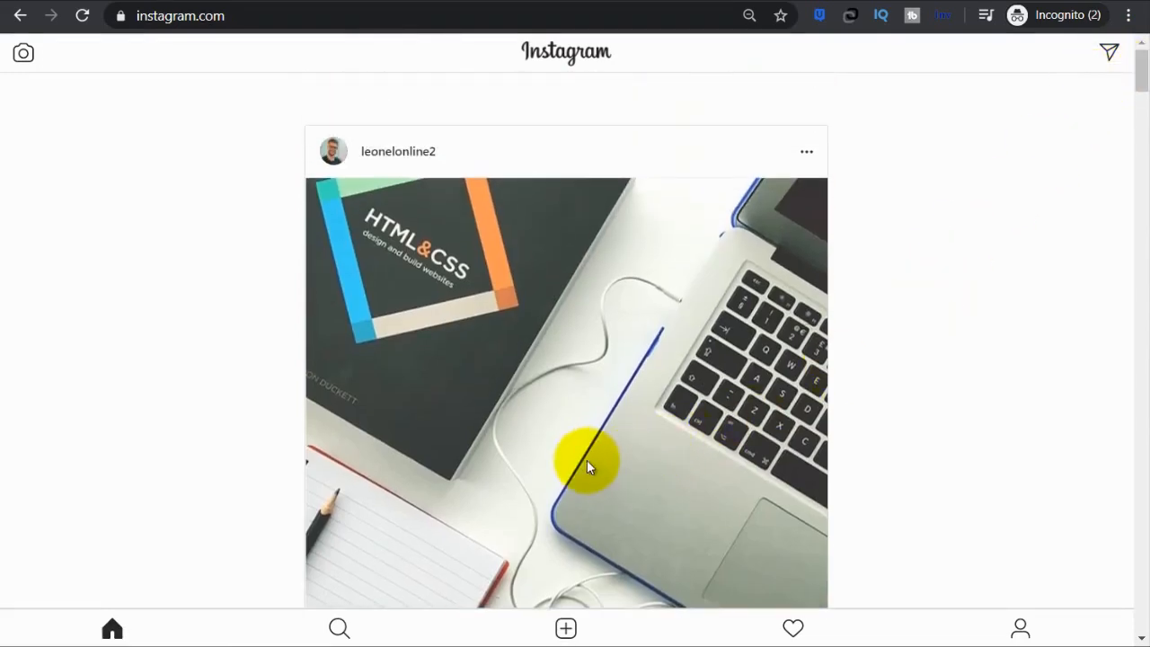
mouse_move(458, 392)
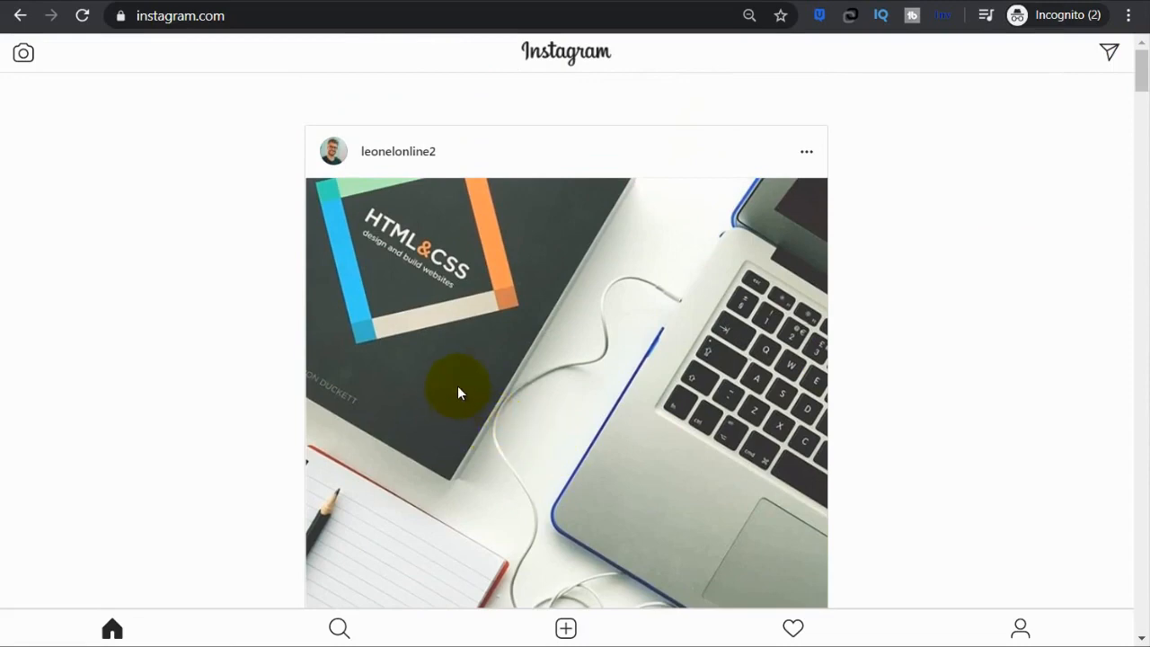
mouse_move(1129, 142)
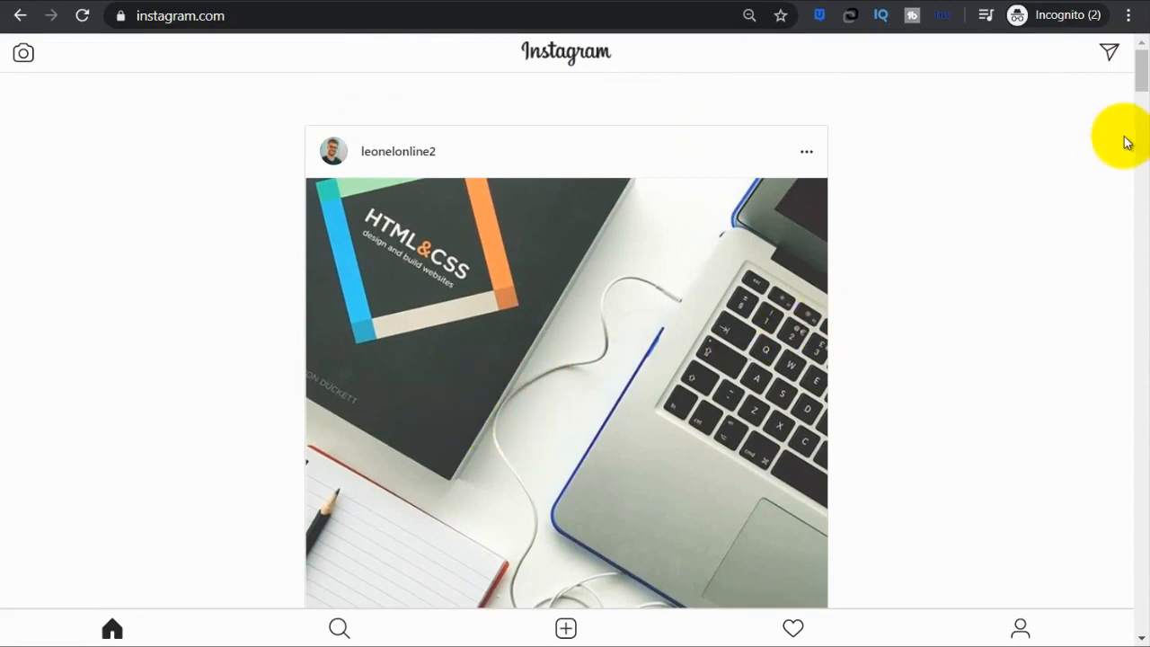
scroll("down", 3)
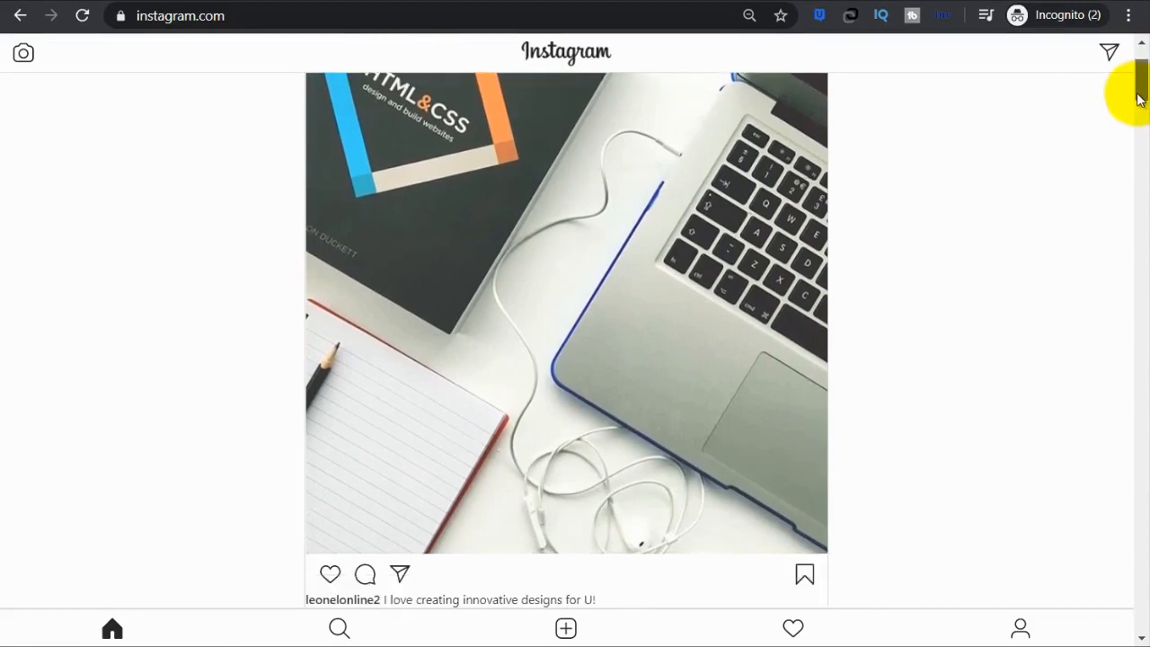
scroll("down", 3)
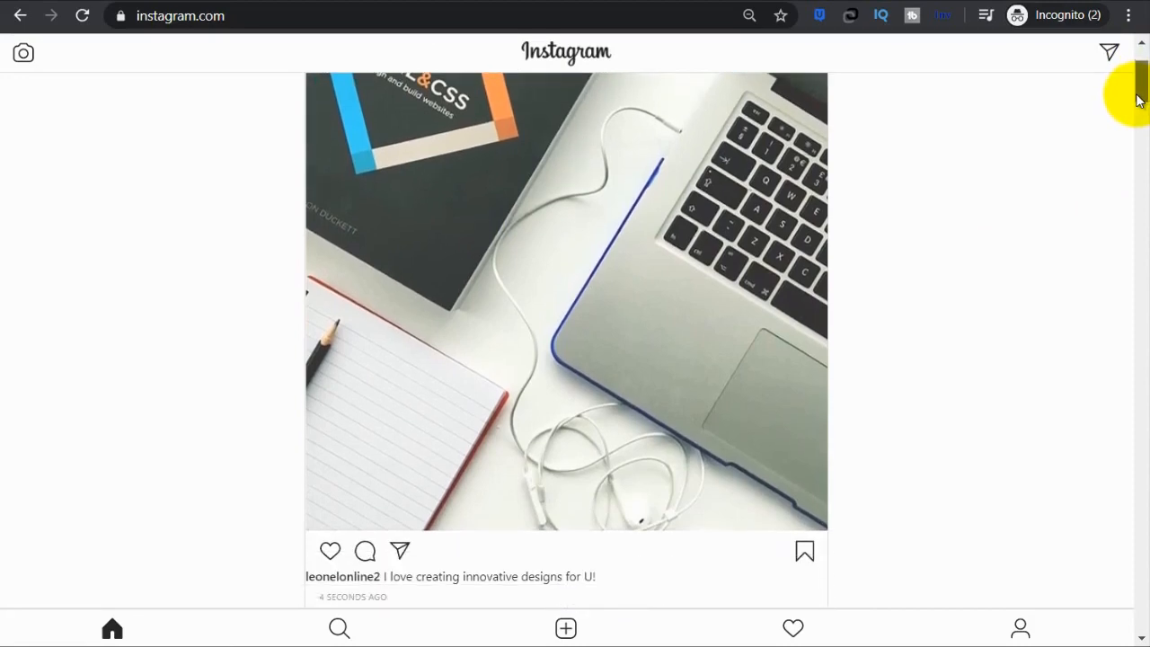
scroll("up", 3)
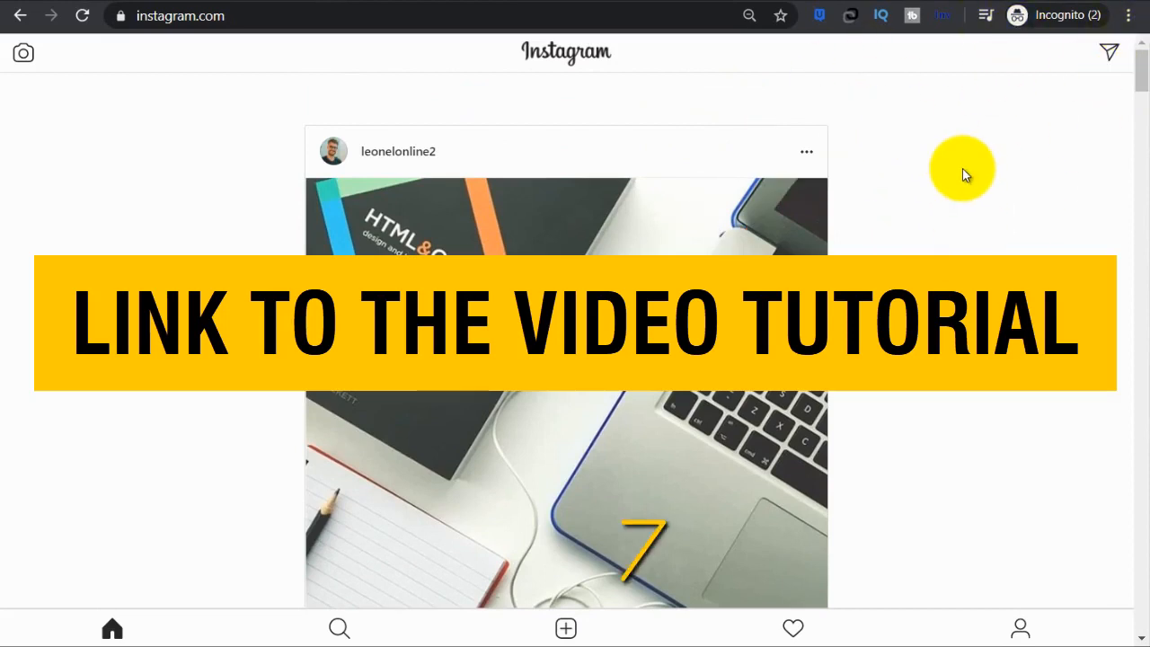
mouse_move(978, 171)
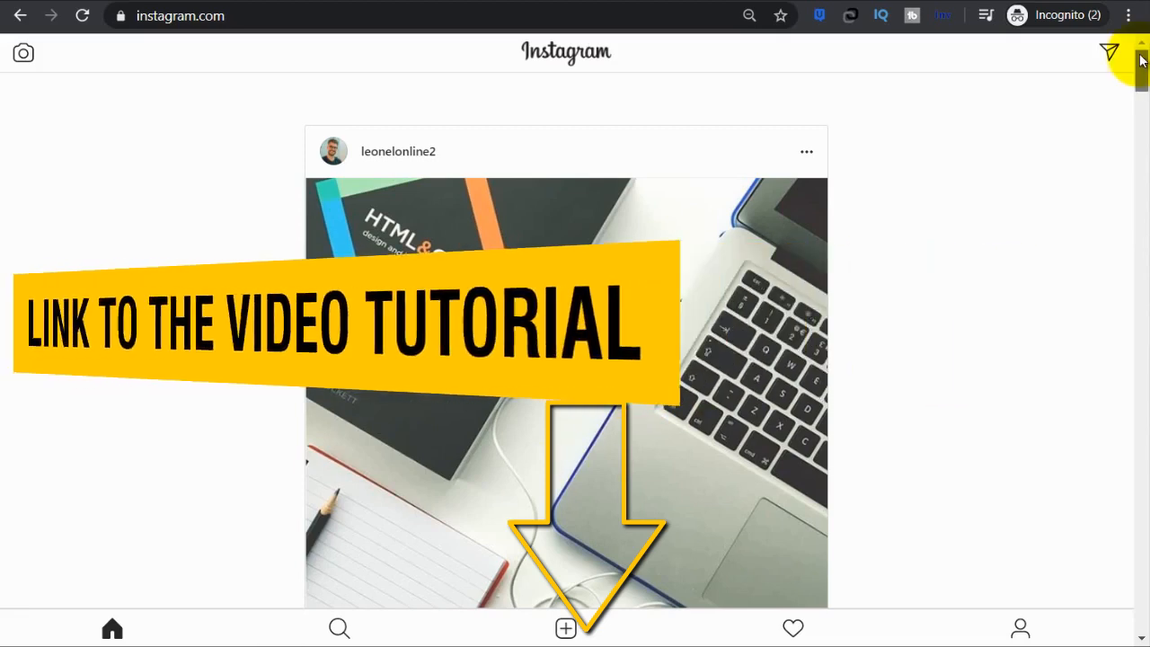
scroll("down", 3)
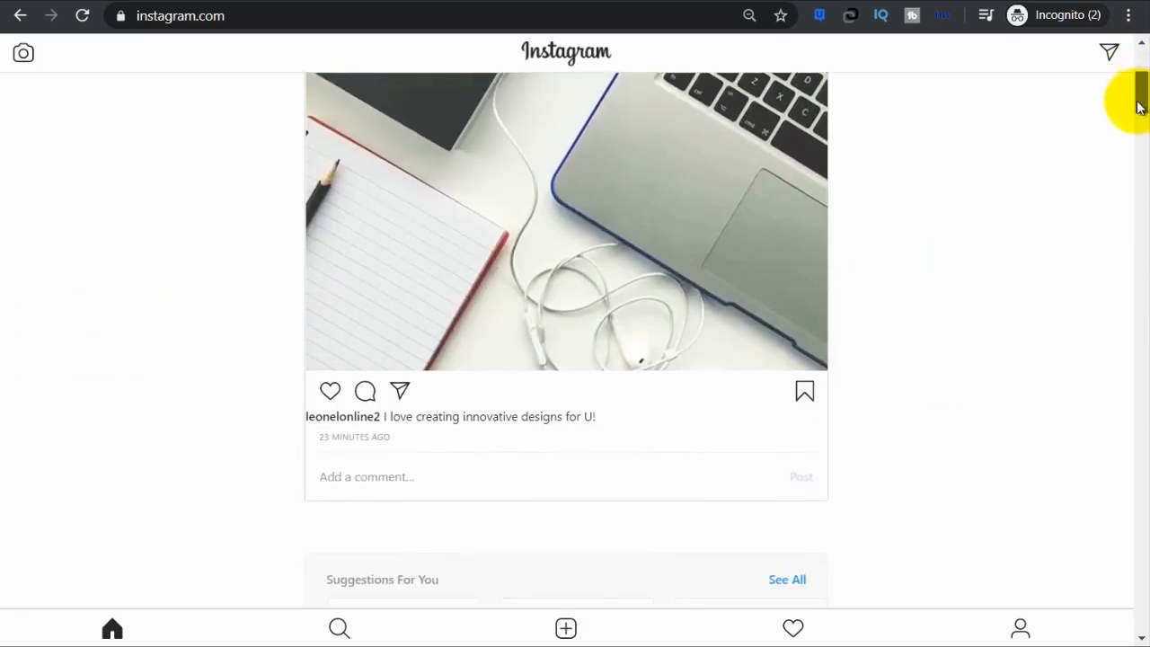
scroll("down", 3)
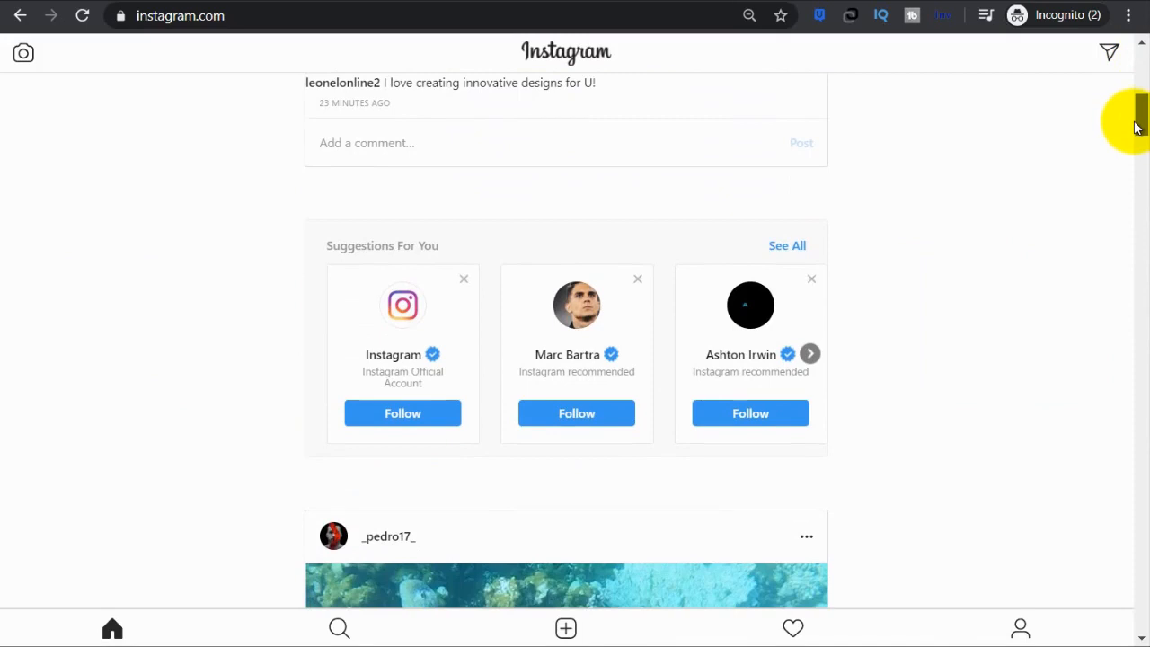
scroll("down", 3)
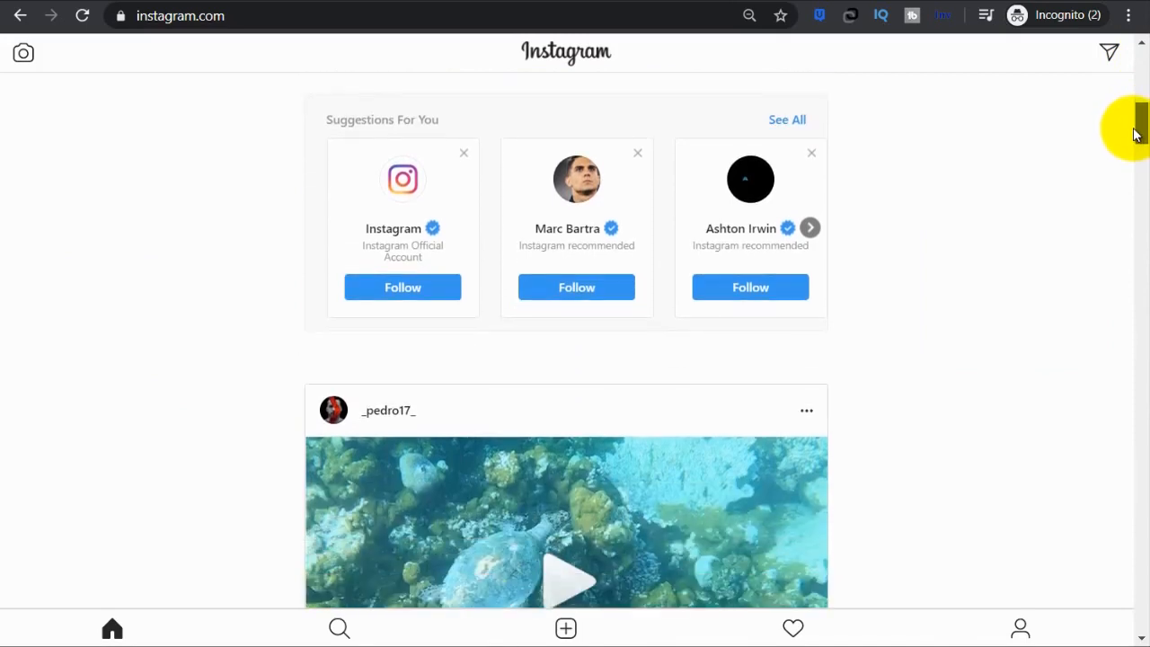
scroll("down", 3)
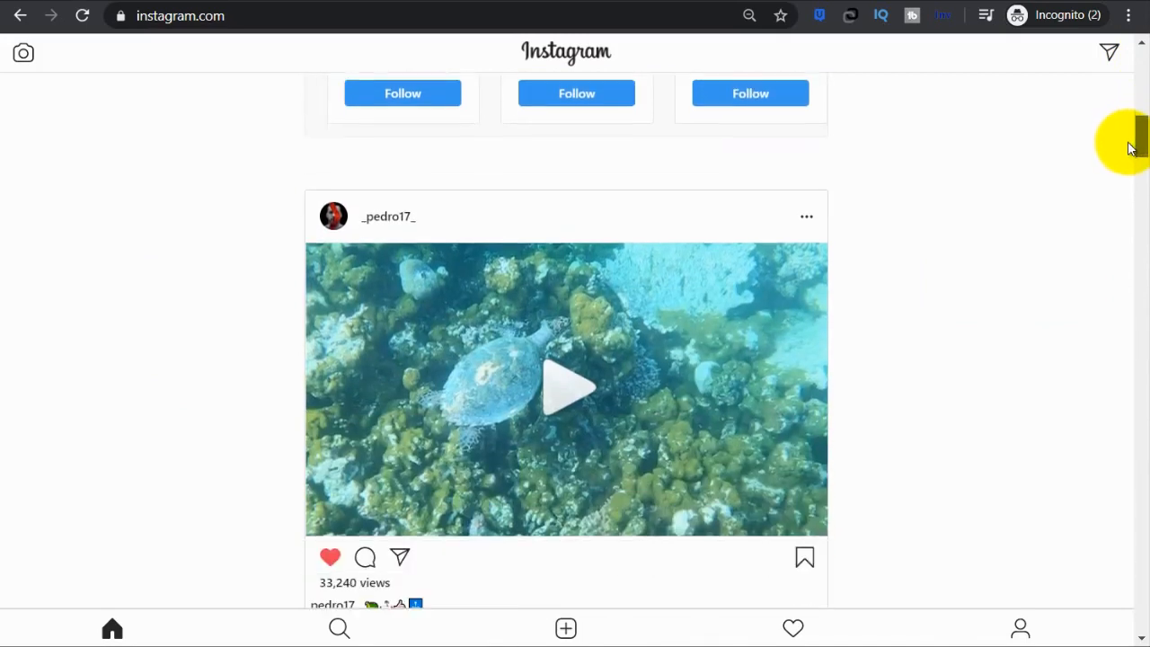
scroll("down", 3)
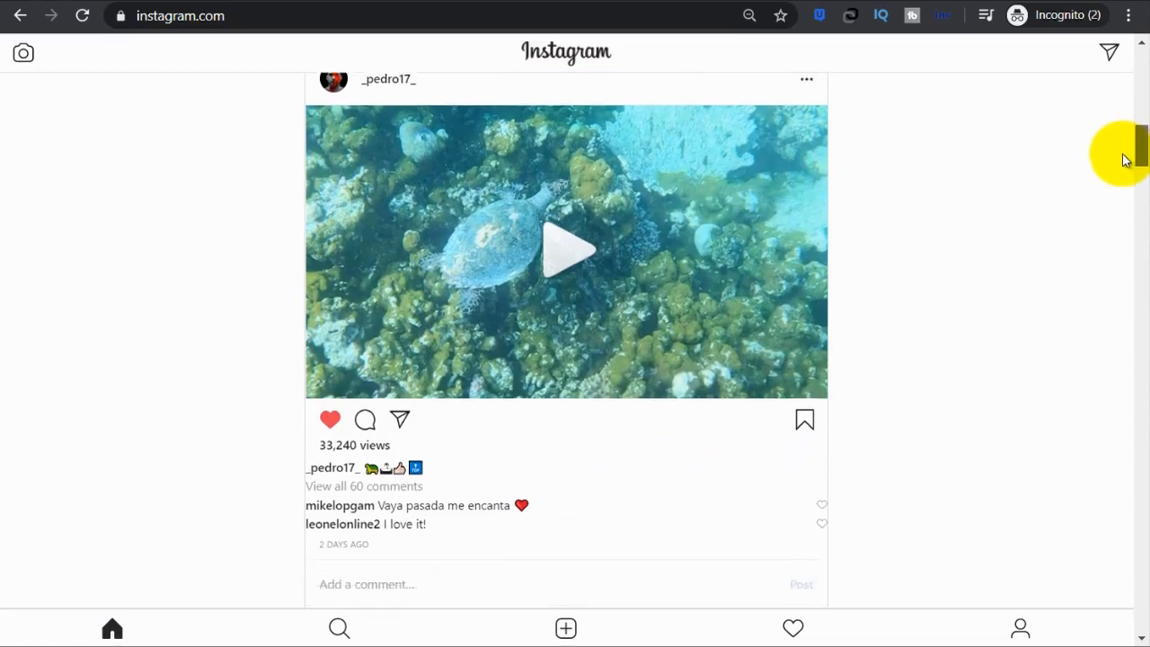
scroll("down", 3)
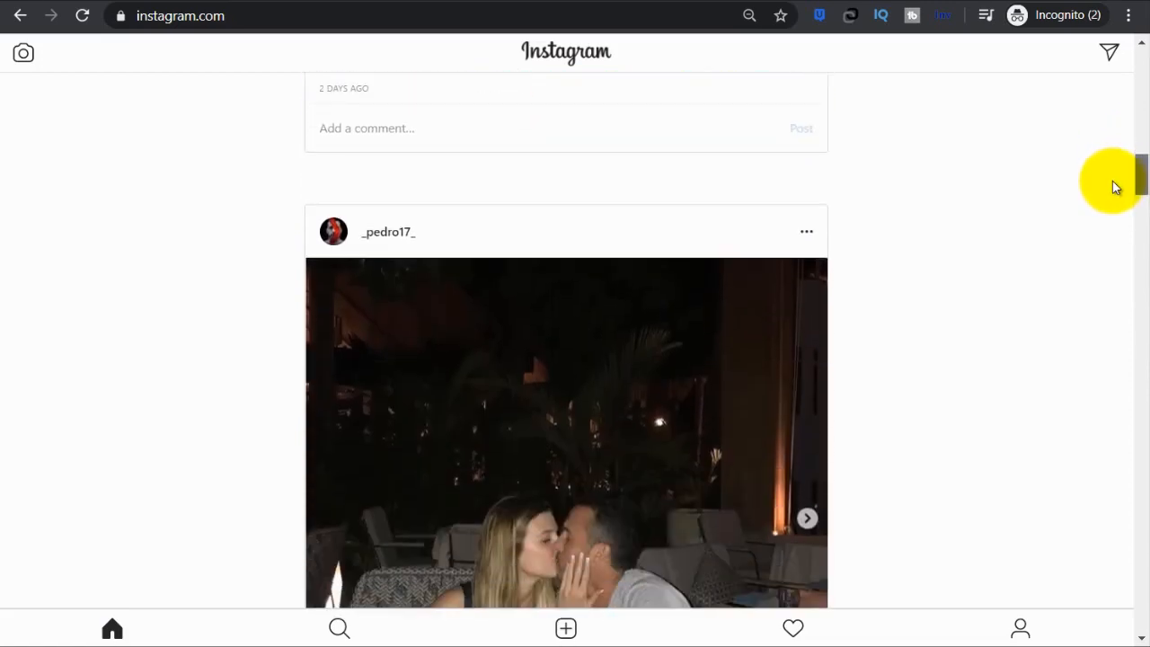
scroll("down", 3)
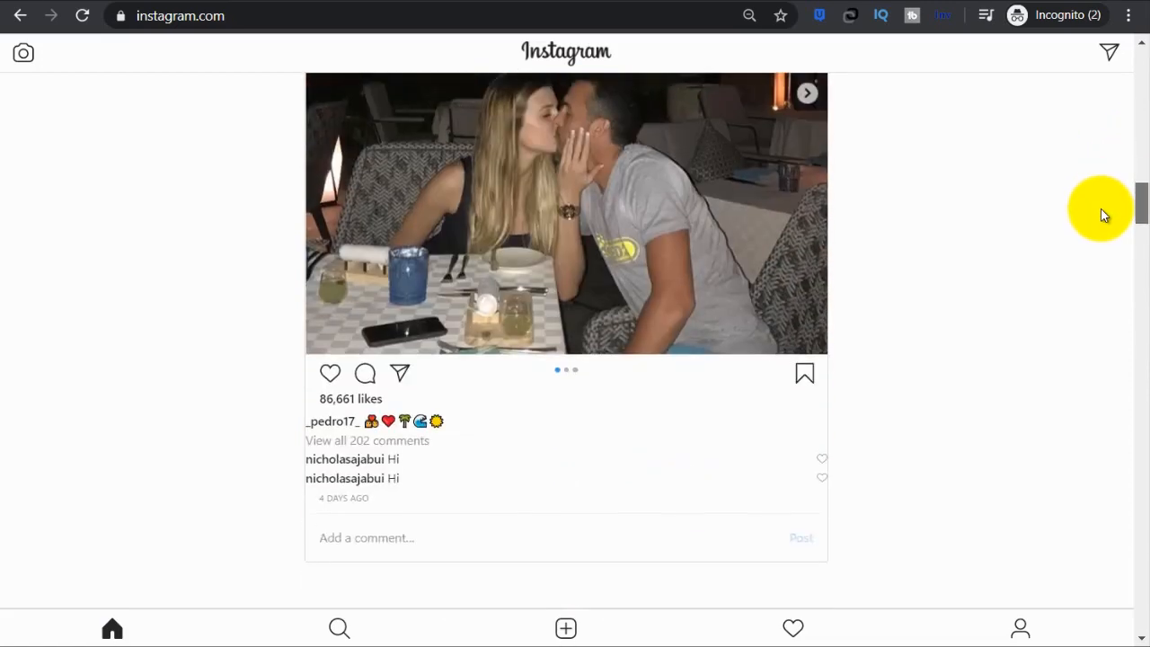
scroll("down", 3)
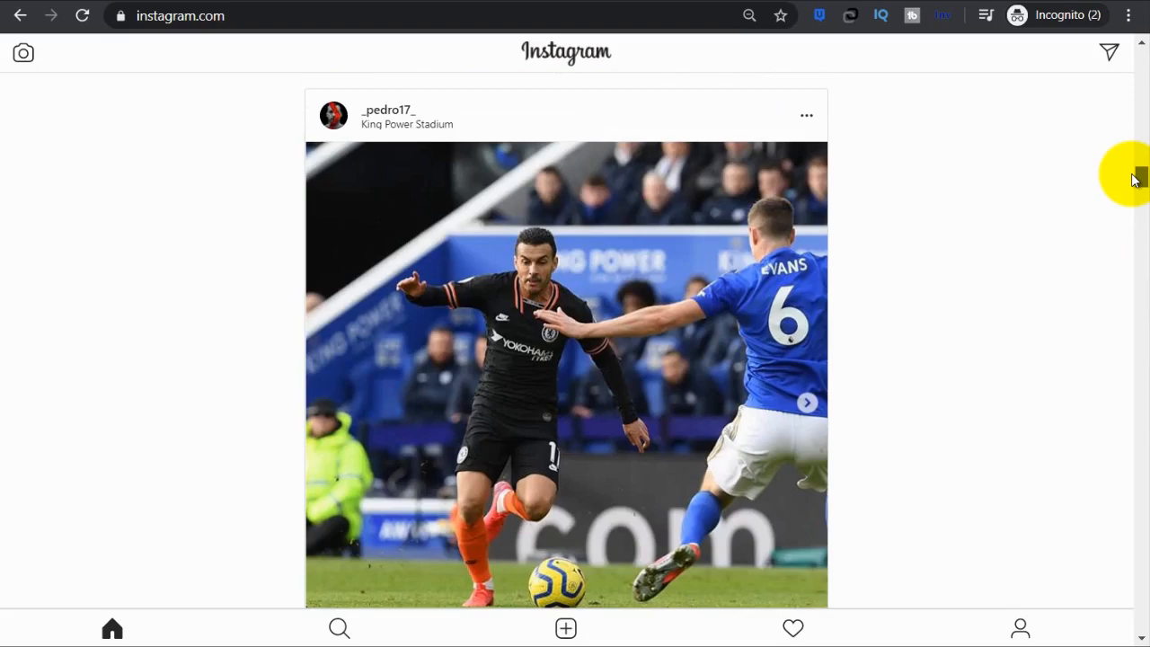
scroll("down", 3)
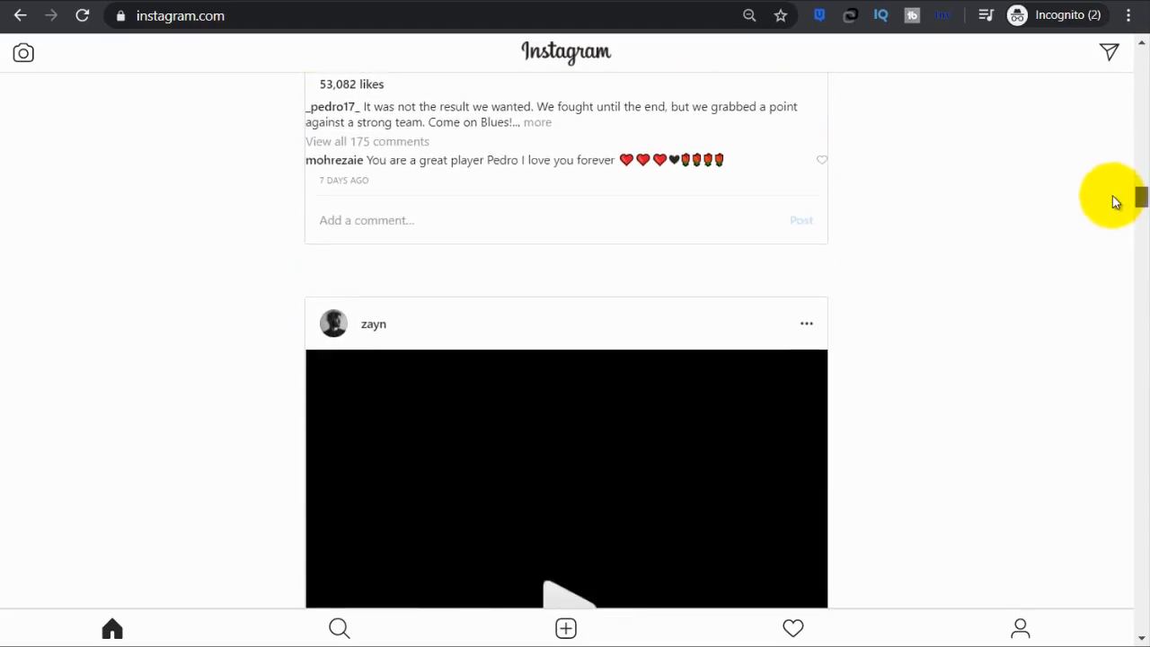
scroll("down", 3)
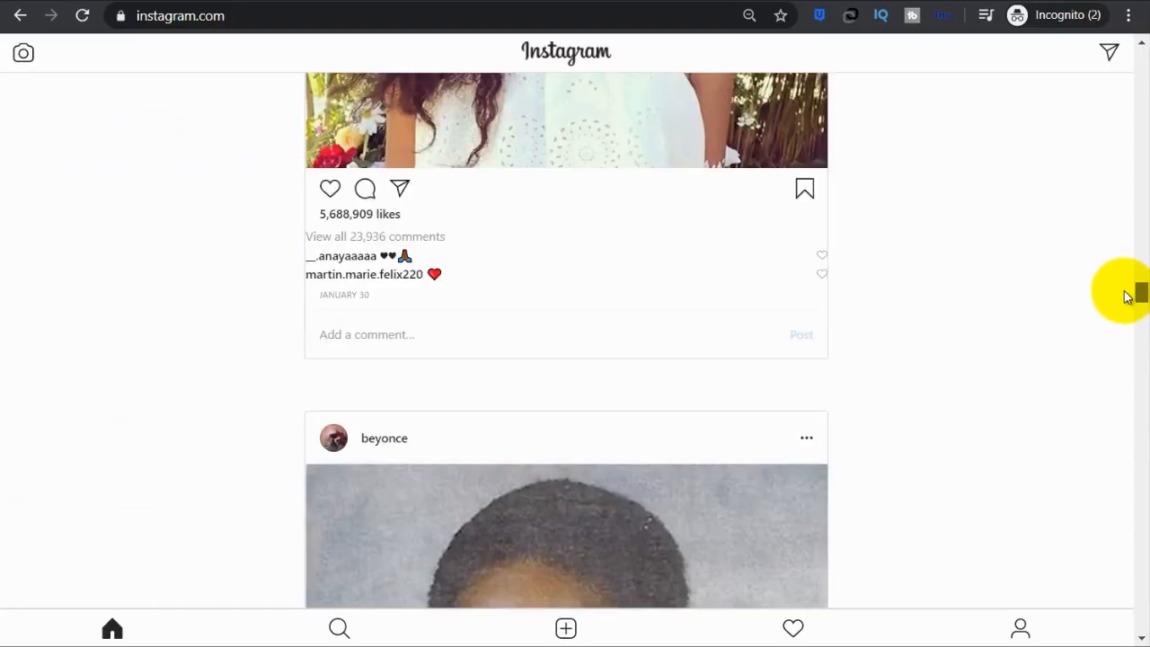
scroll("down", 3)
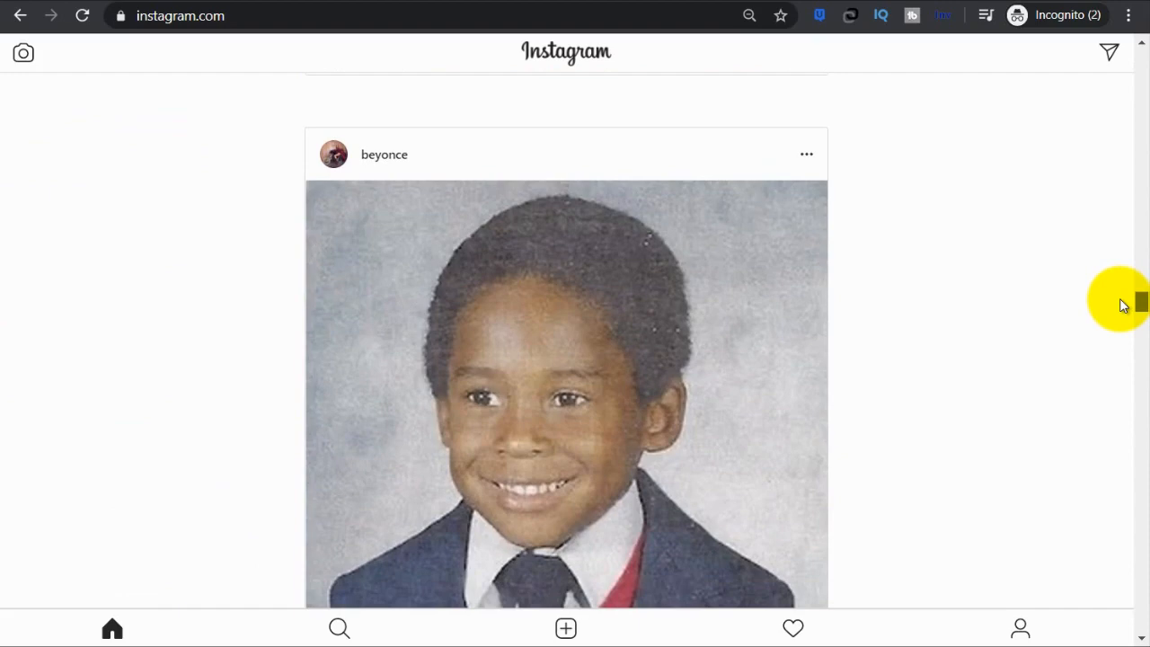
scroll("down", 3)
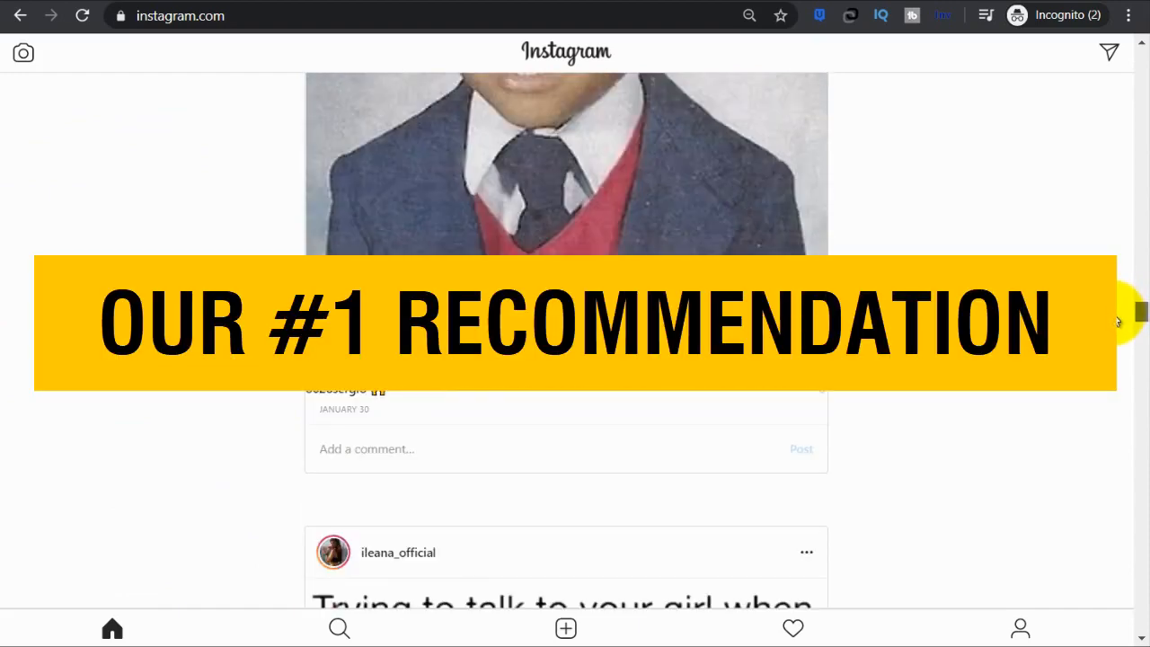
scroll("down", 3)
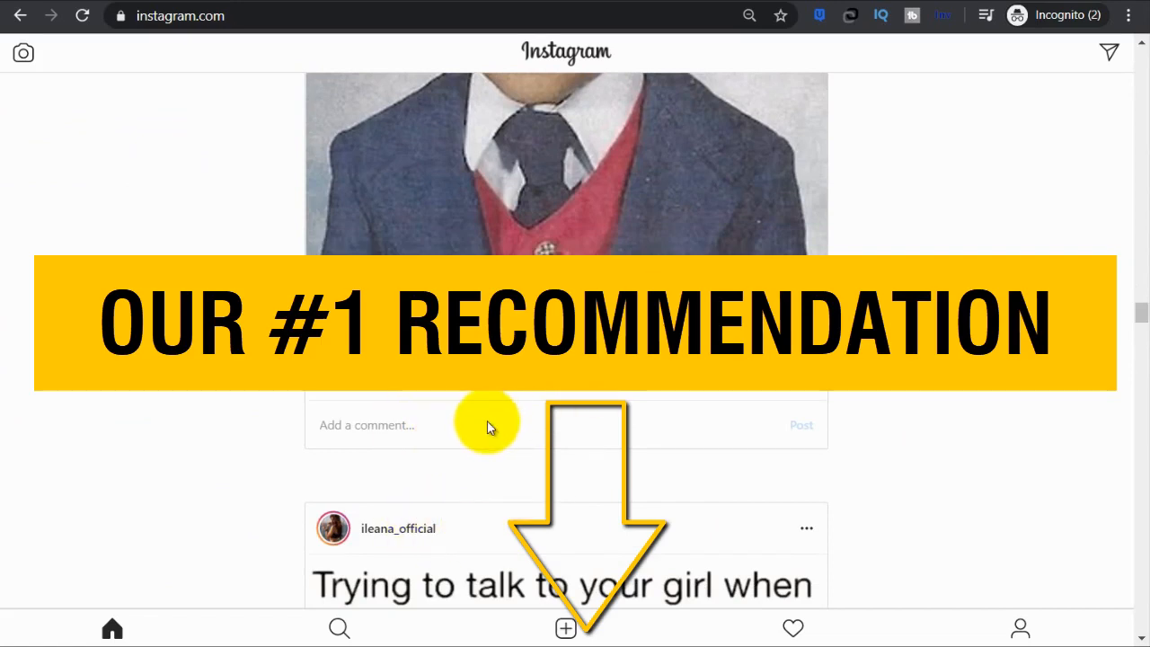
mouse_move(485, 467)
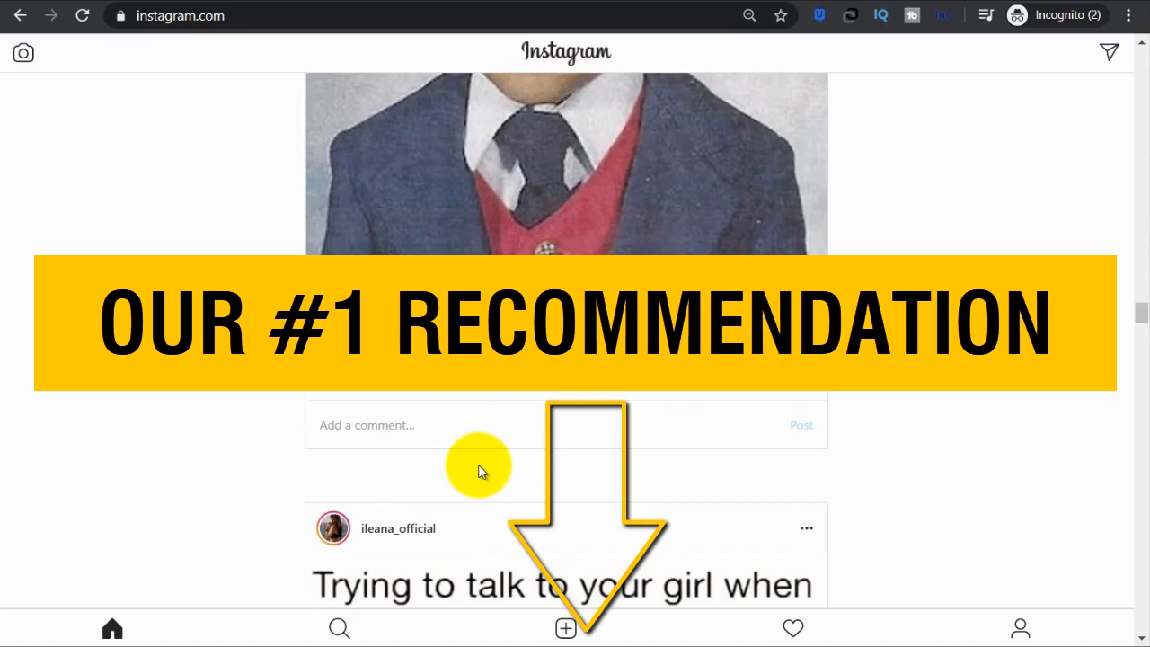
mouse_move(1118, 333)
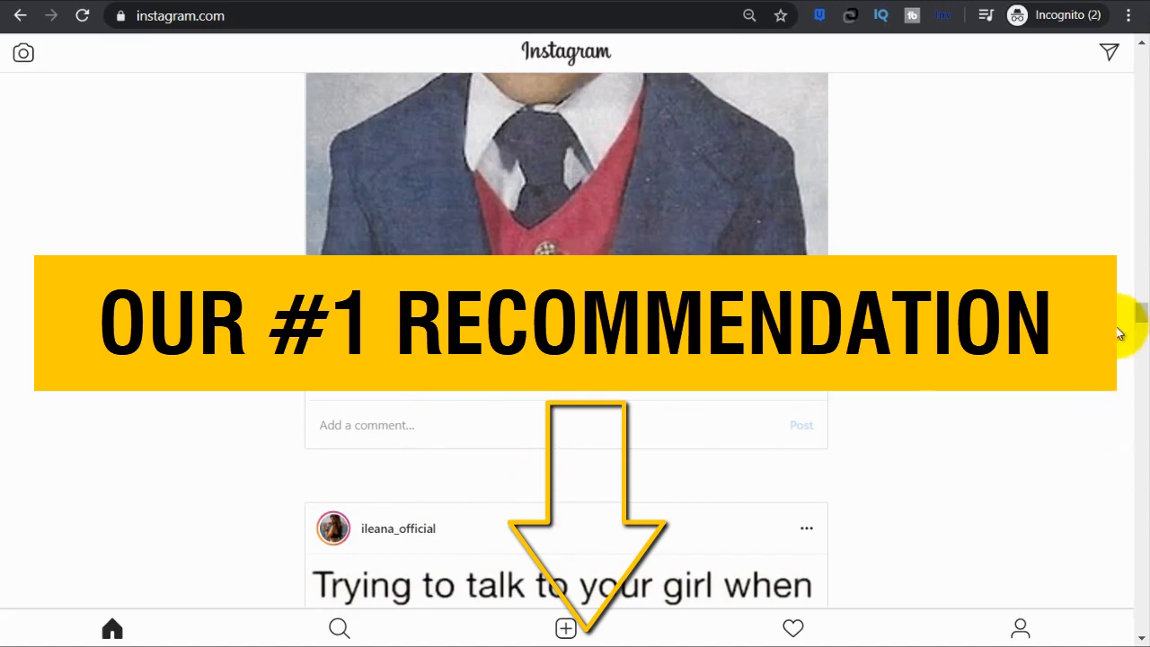
scroll("down", 3)
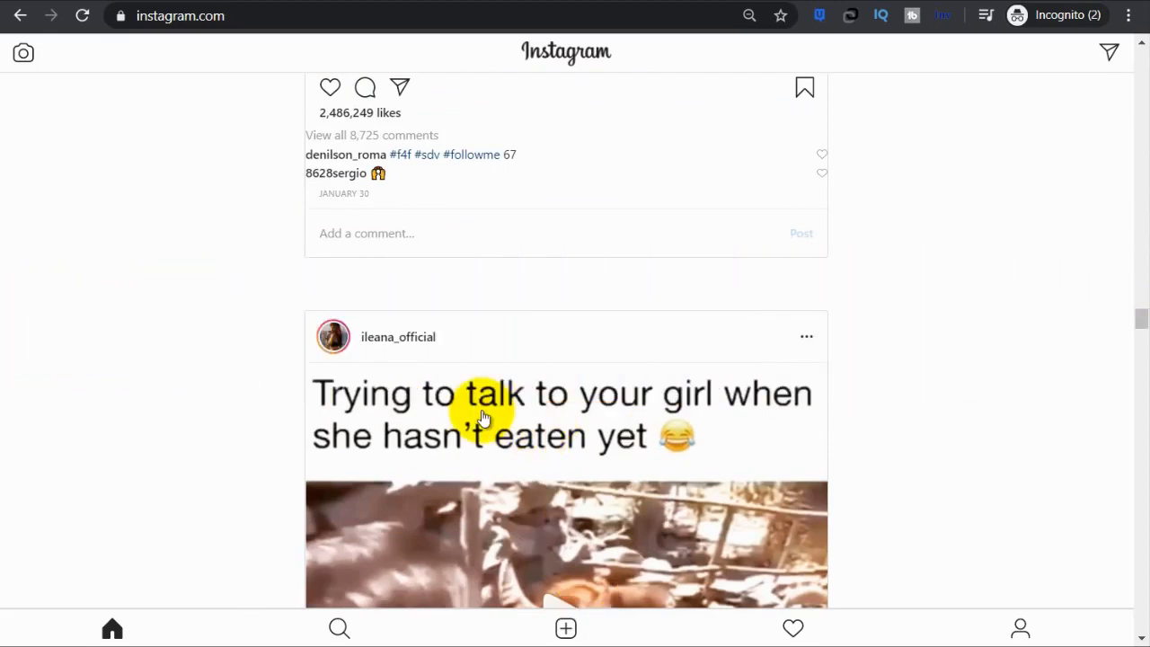
mouse_move(575, 296)
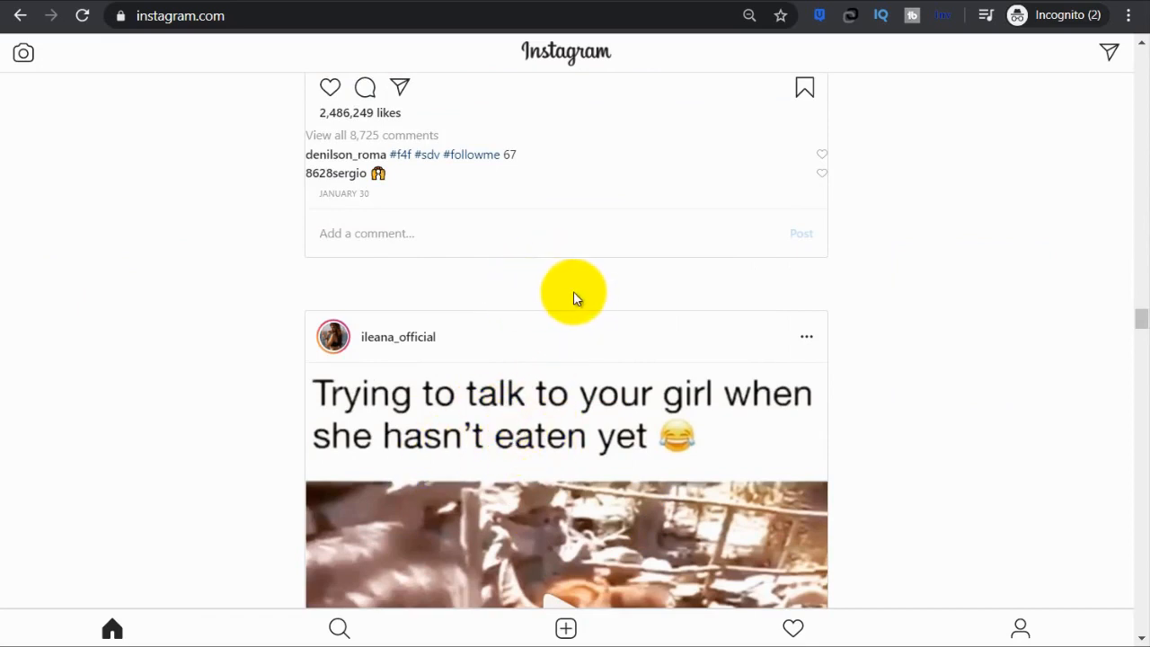
mouse_move(518, 378)
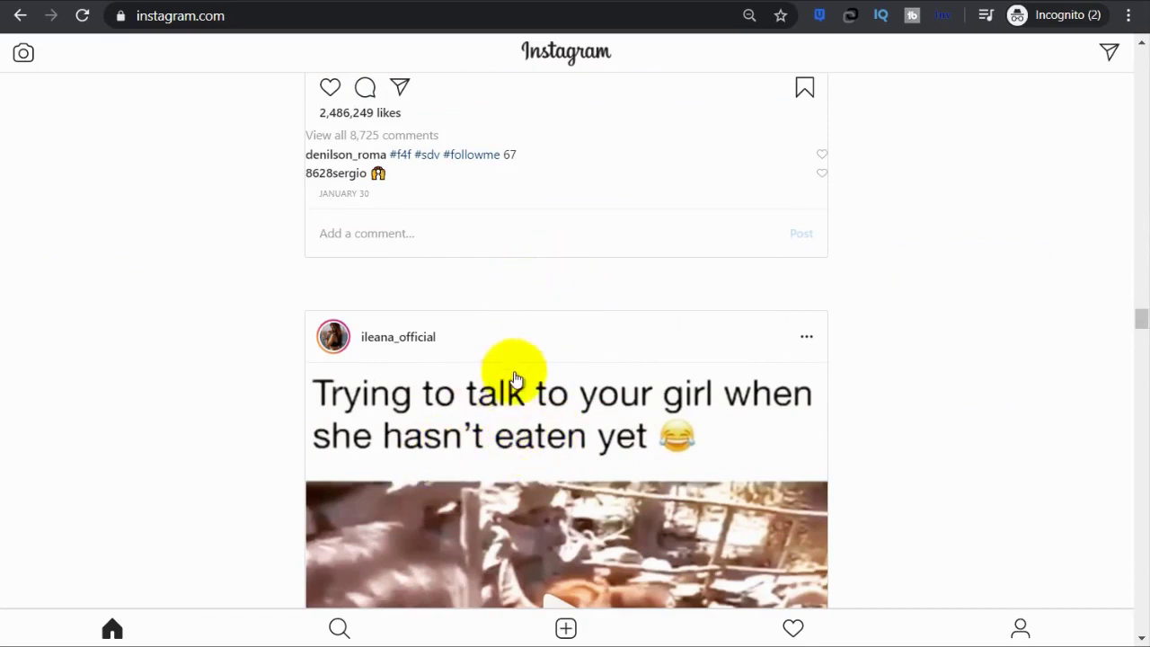
mouse_move(507, 446)
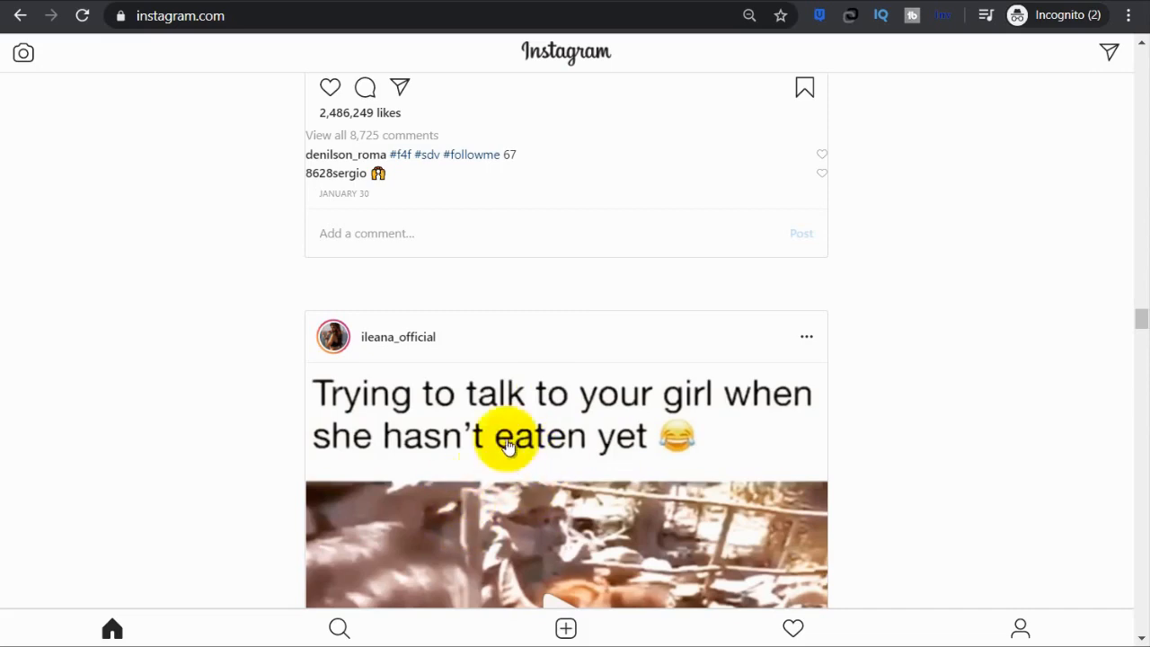
scroll("down", 3)
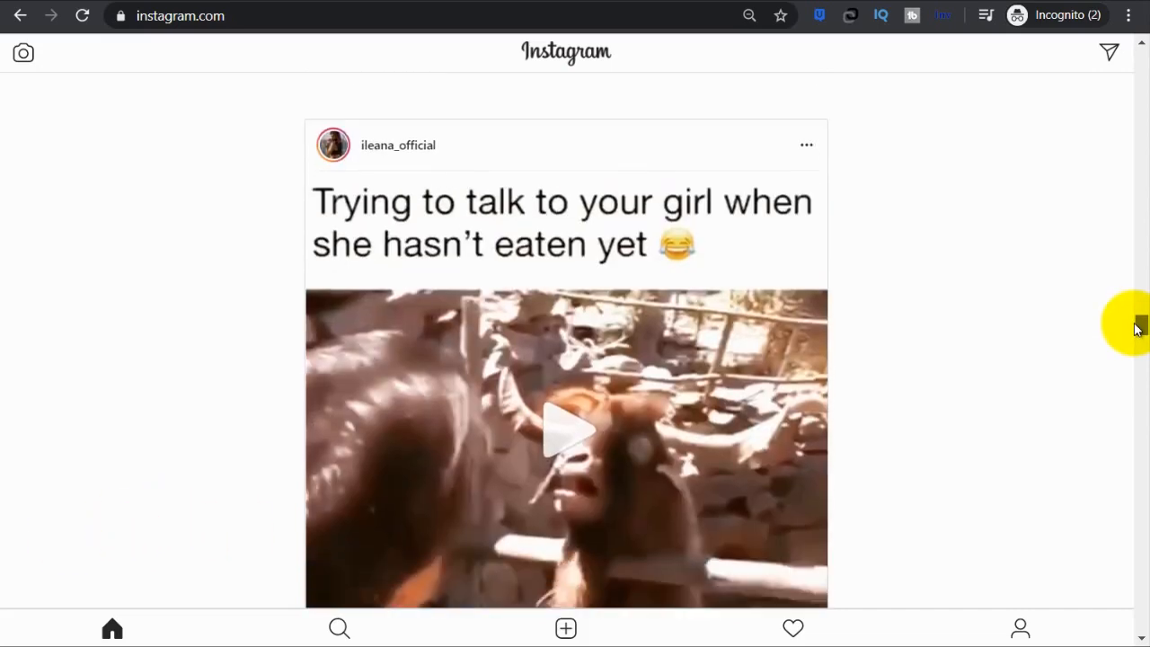
scroll("down", 3)
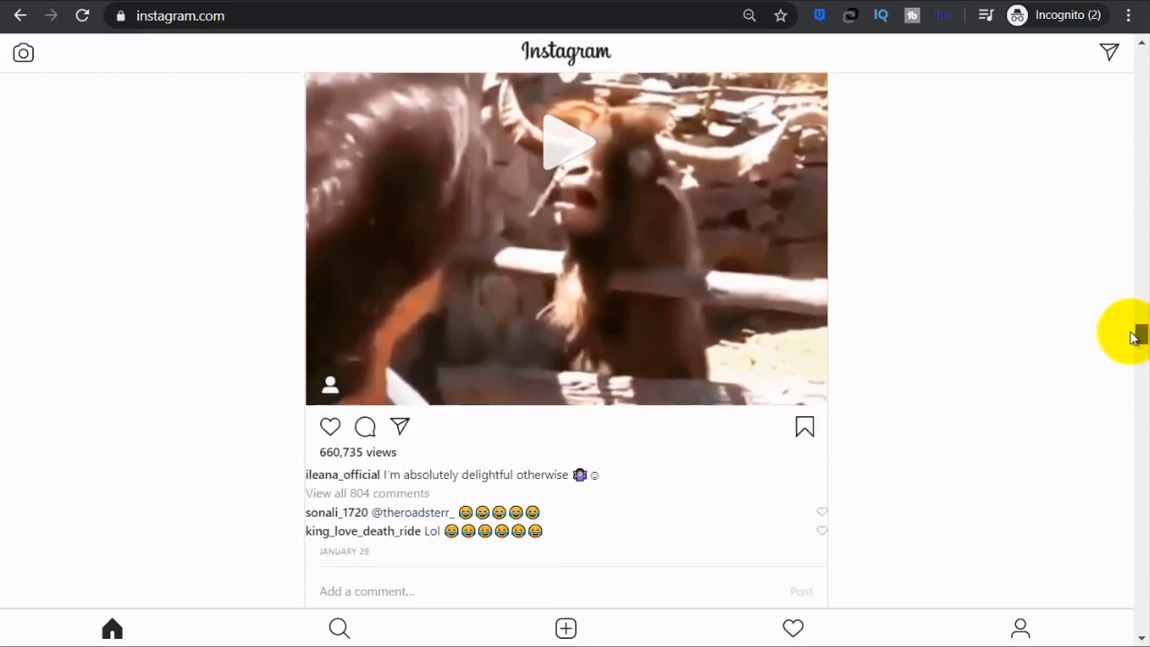